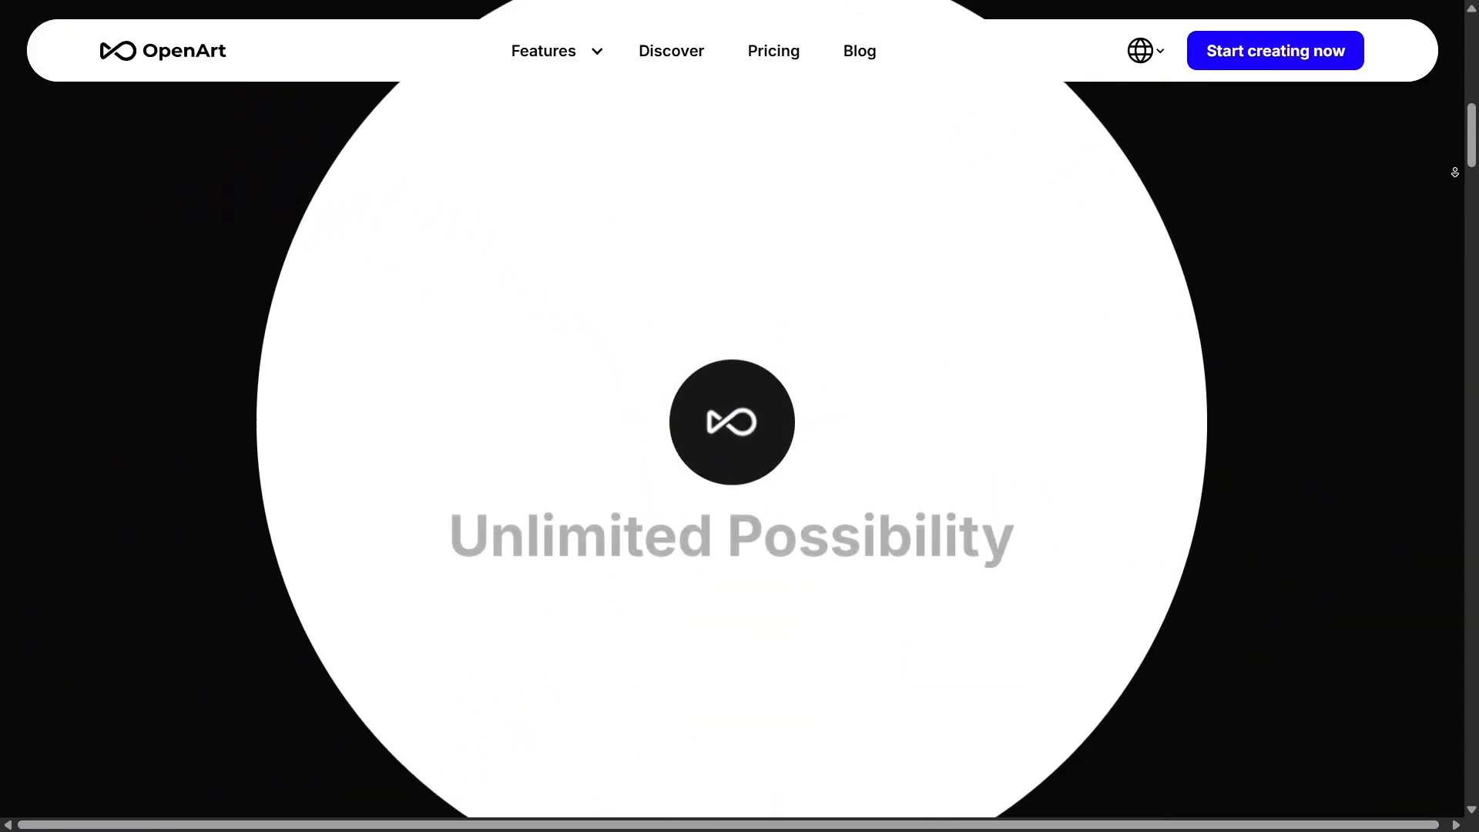
{"action": "scroll", "scroll_direction": "down", "scroll_amount": 3}
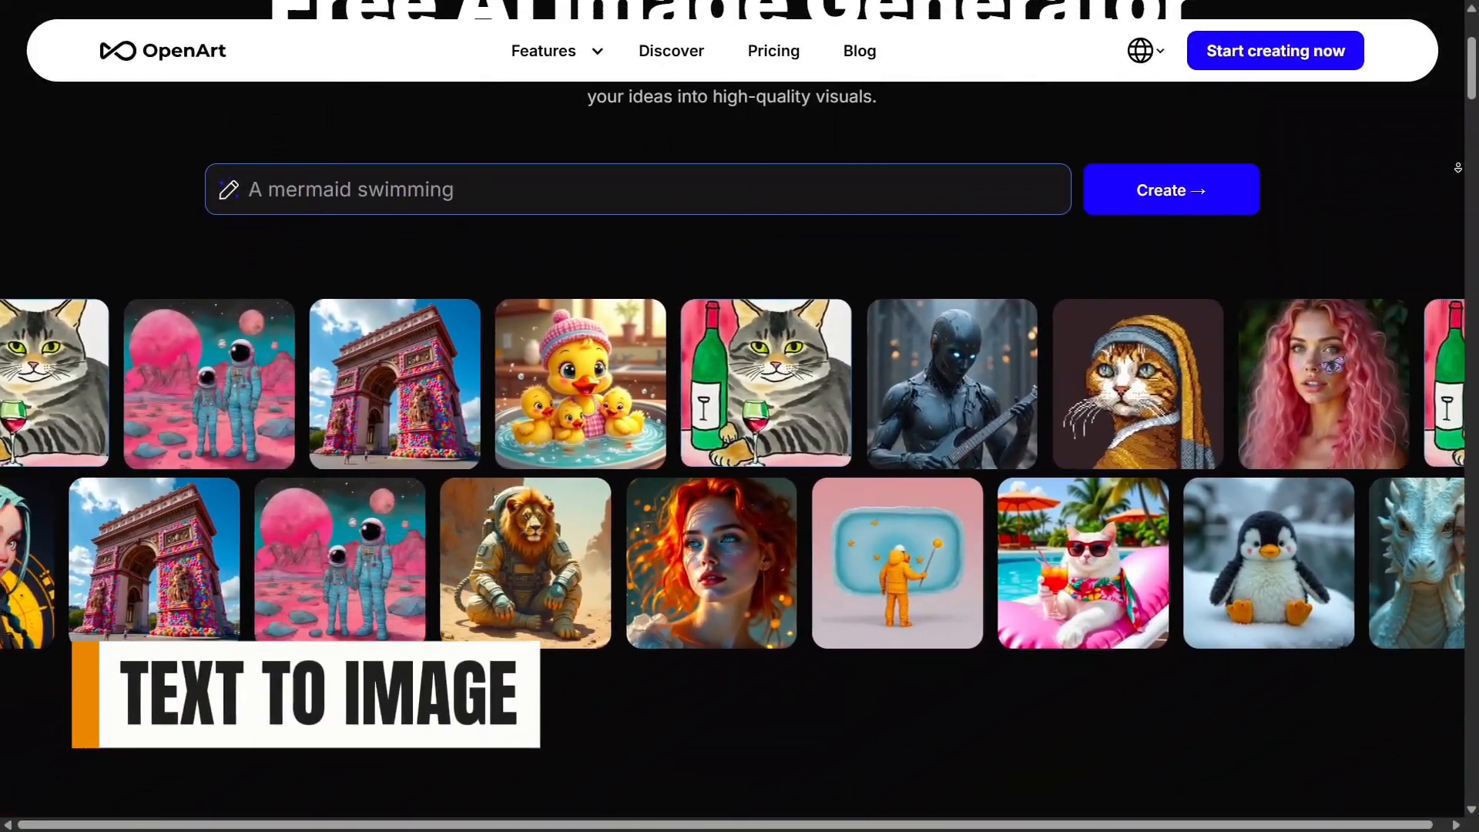
{"action": "scroll", "scroll_direction": "down", "scroll_amount": 3}
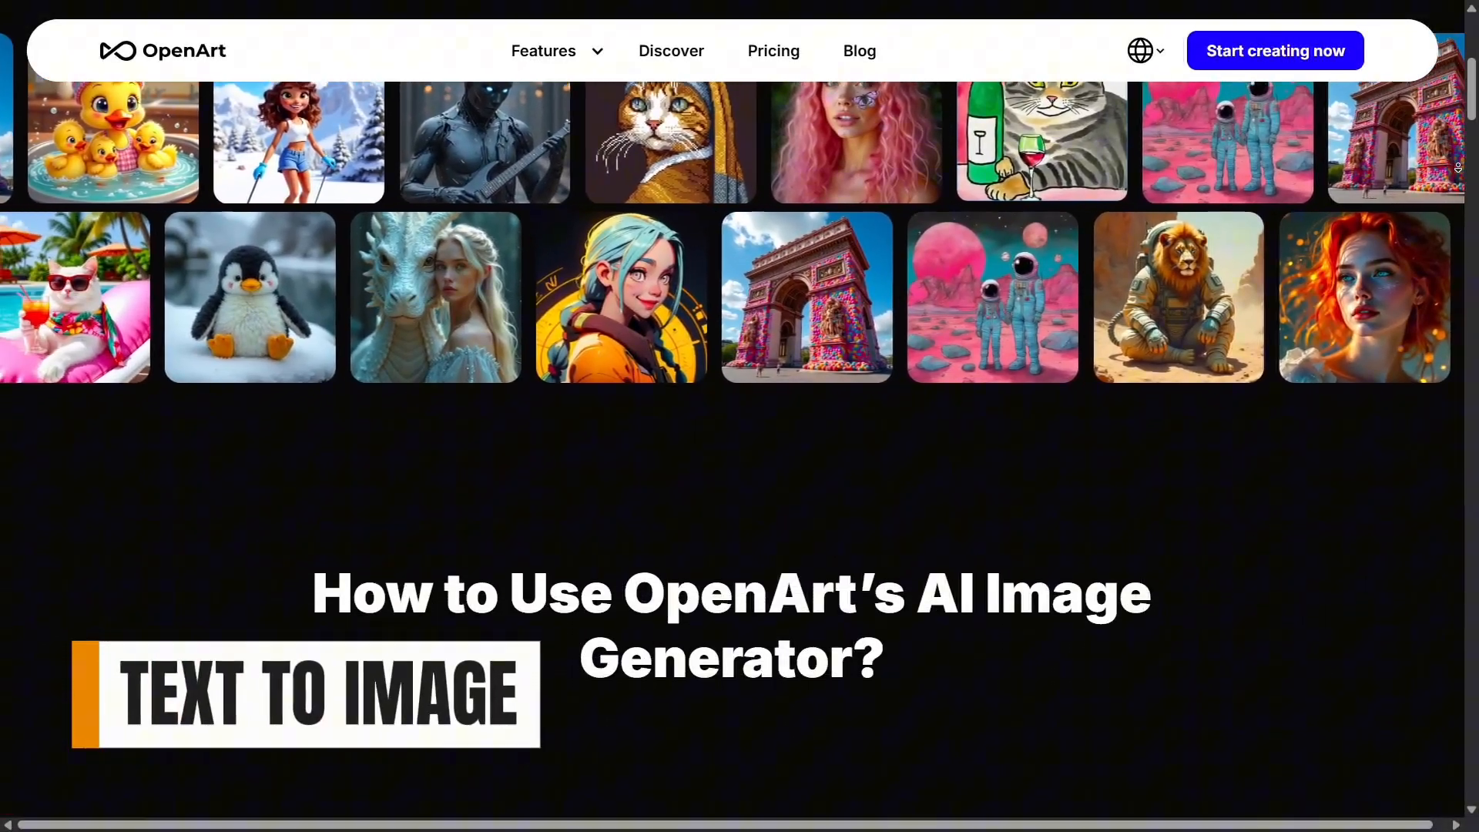
{"action": "scroll", "scroll_direction": "down", "scroll_amount": 3}
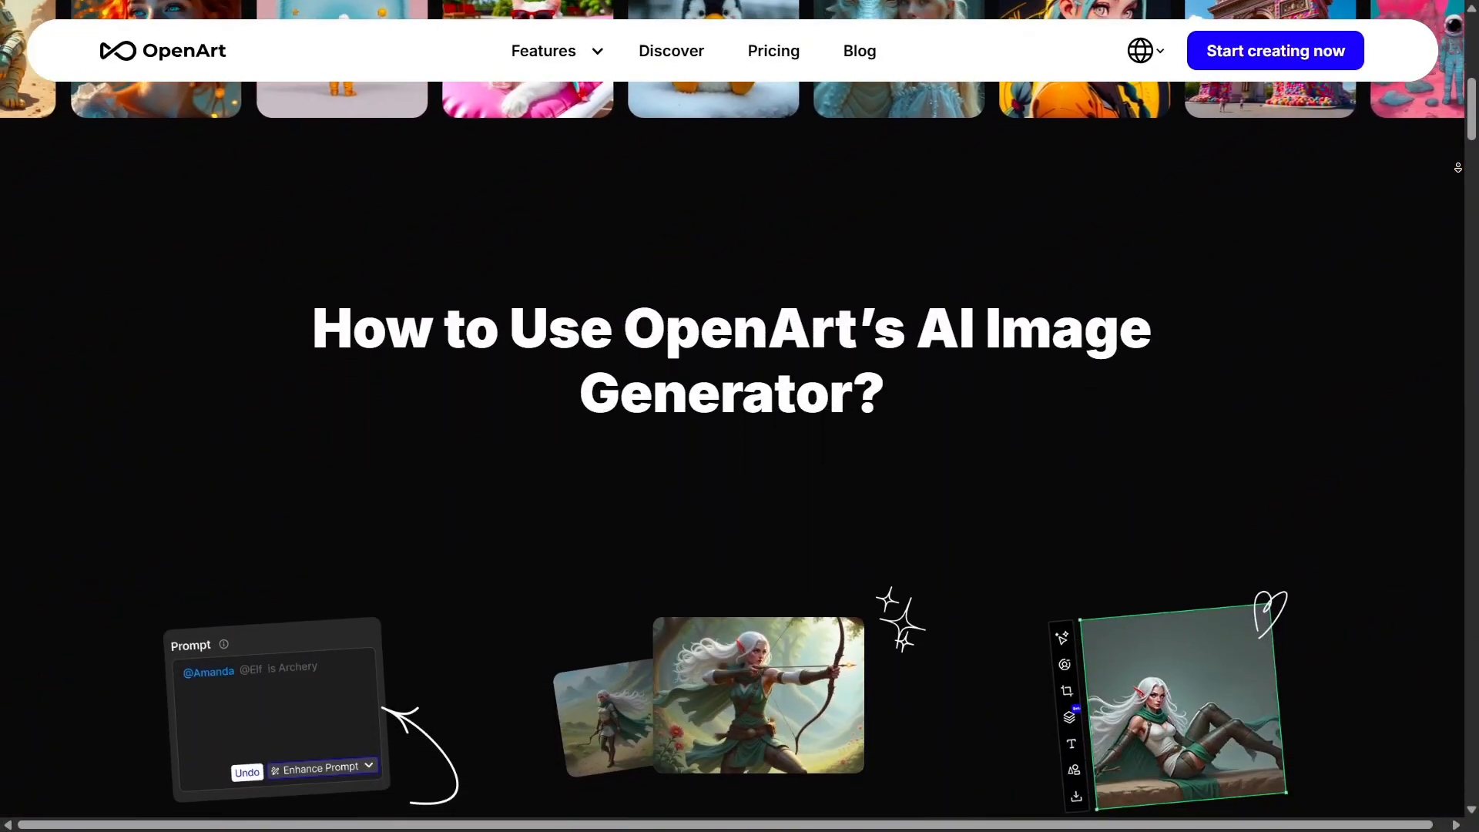
{"action": "scroll", "scroll_direction": "down", "scroll_amount": 3}
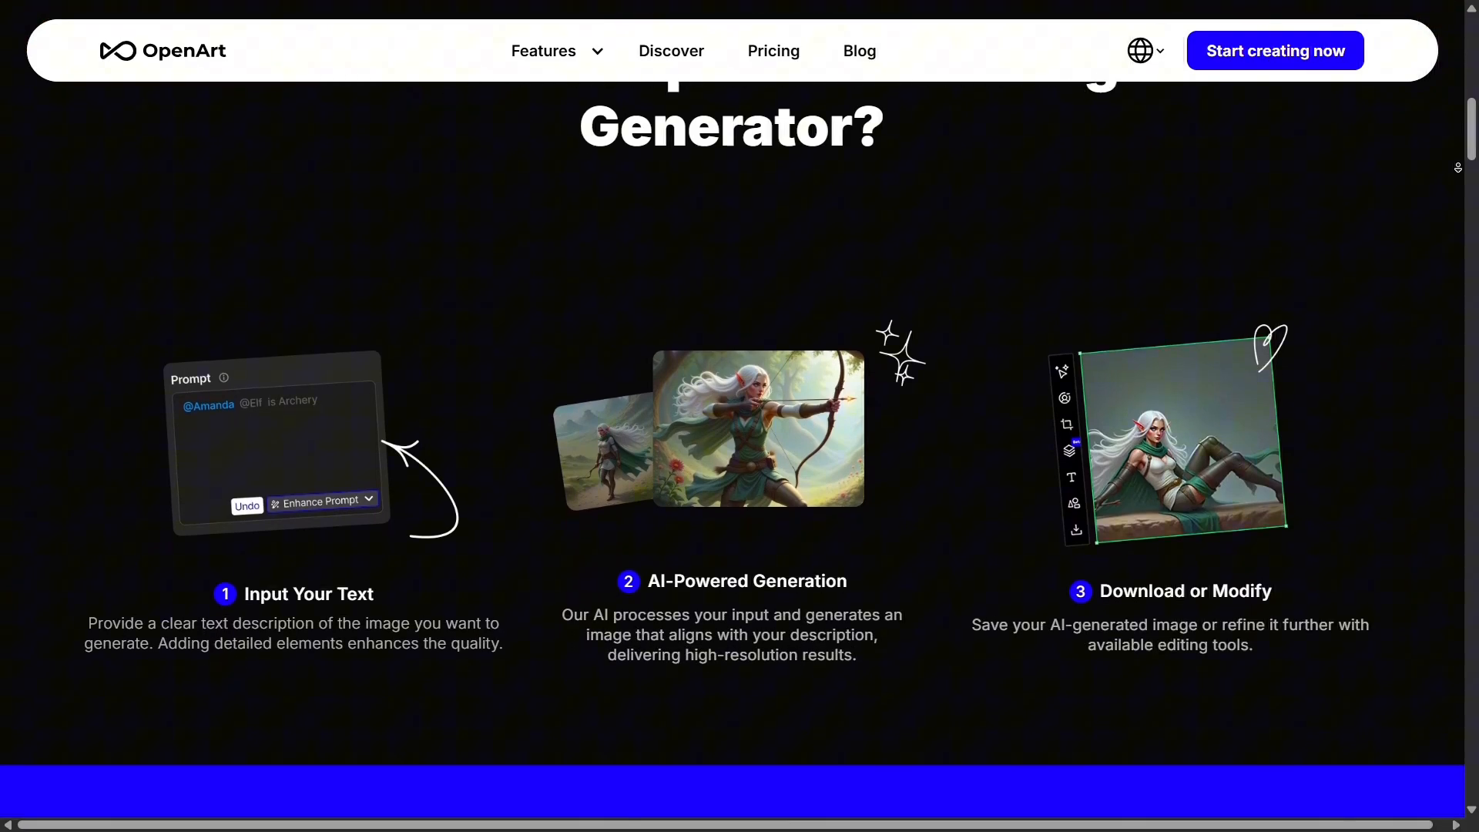
{"action": "scroll", "scroll_direction": "down", "scroll_amount": 3}
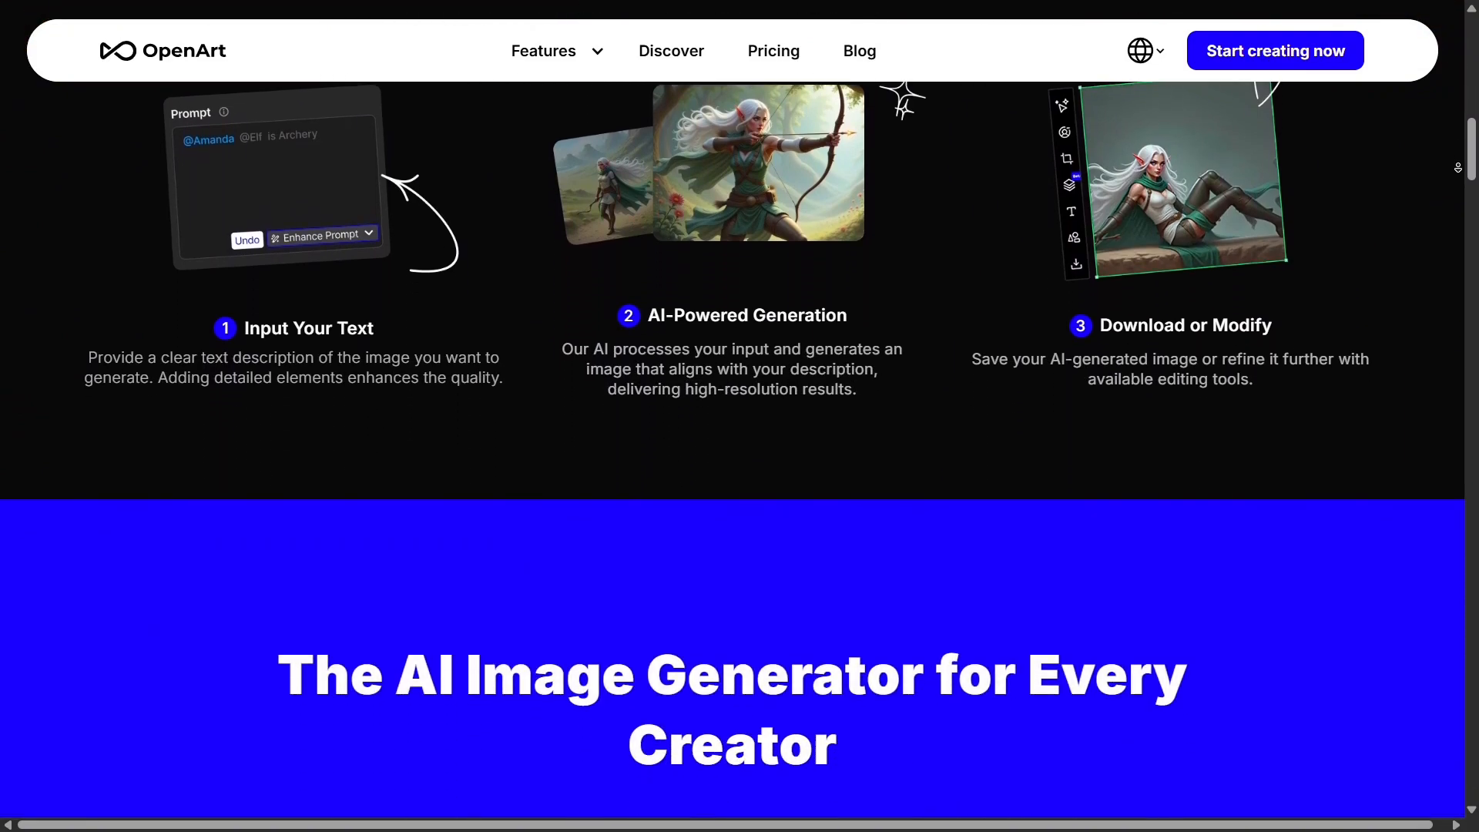
{"action": "scroll", "scroll_direction": "down", "scroll_amount": 3}
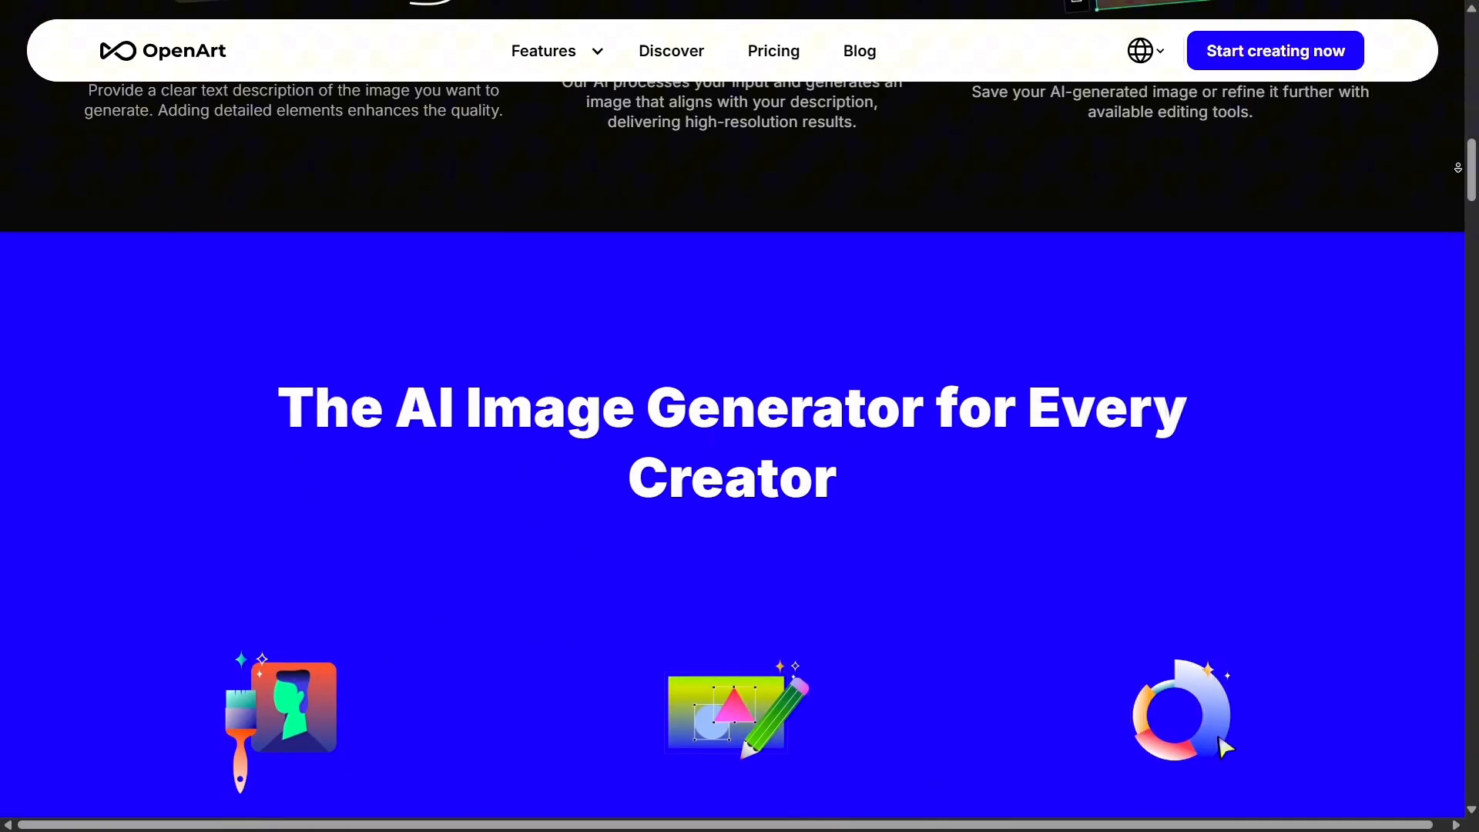
{"action": "scroll", "scroll_direction": "down", "scroll_amount": 3}
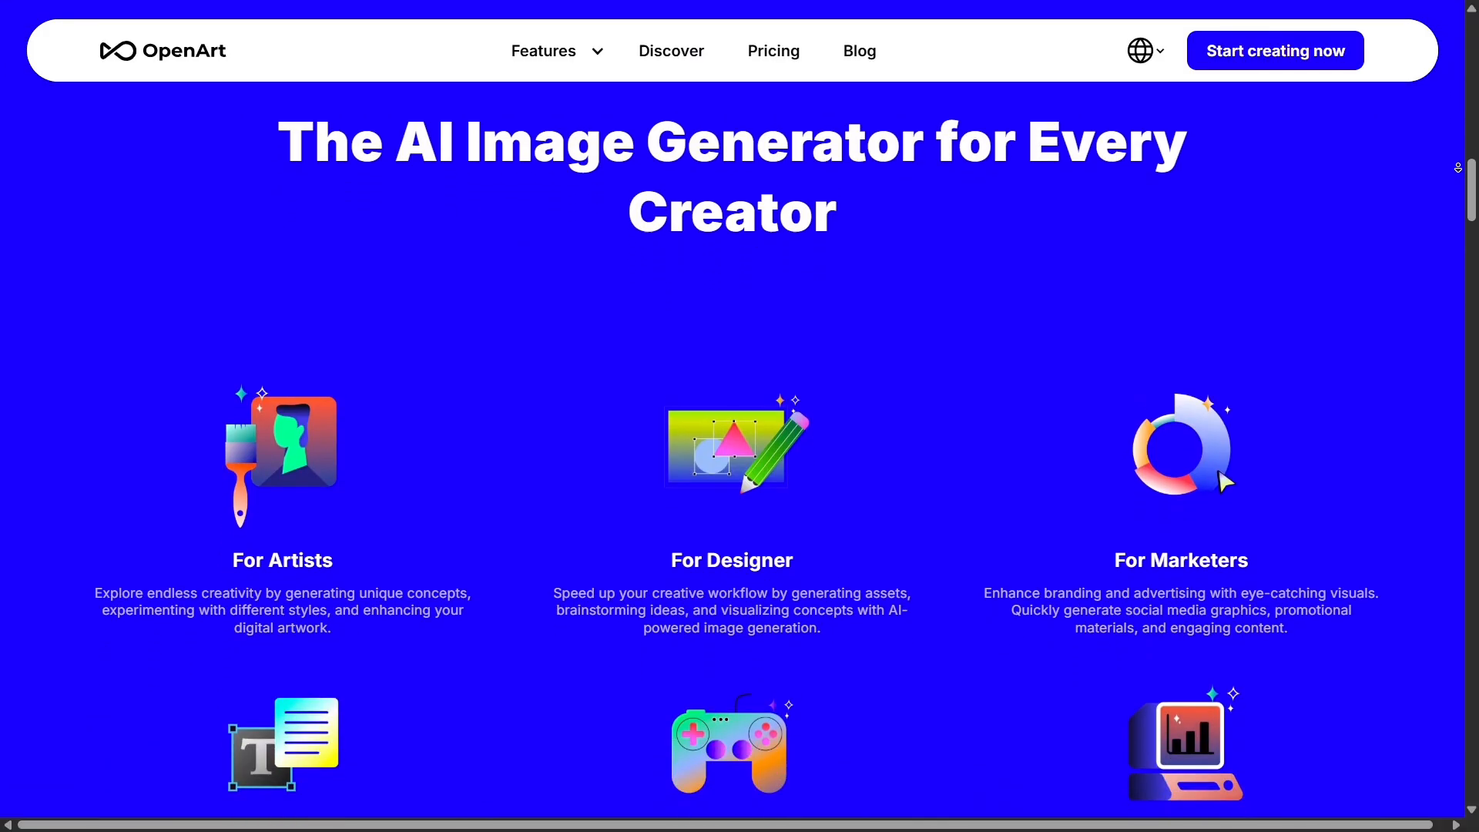
{"action": "scroll", "scroll_direction": "down", "scroll_amount": 3}
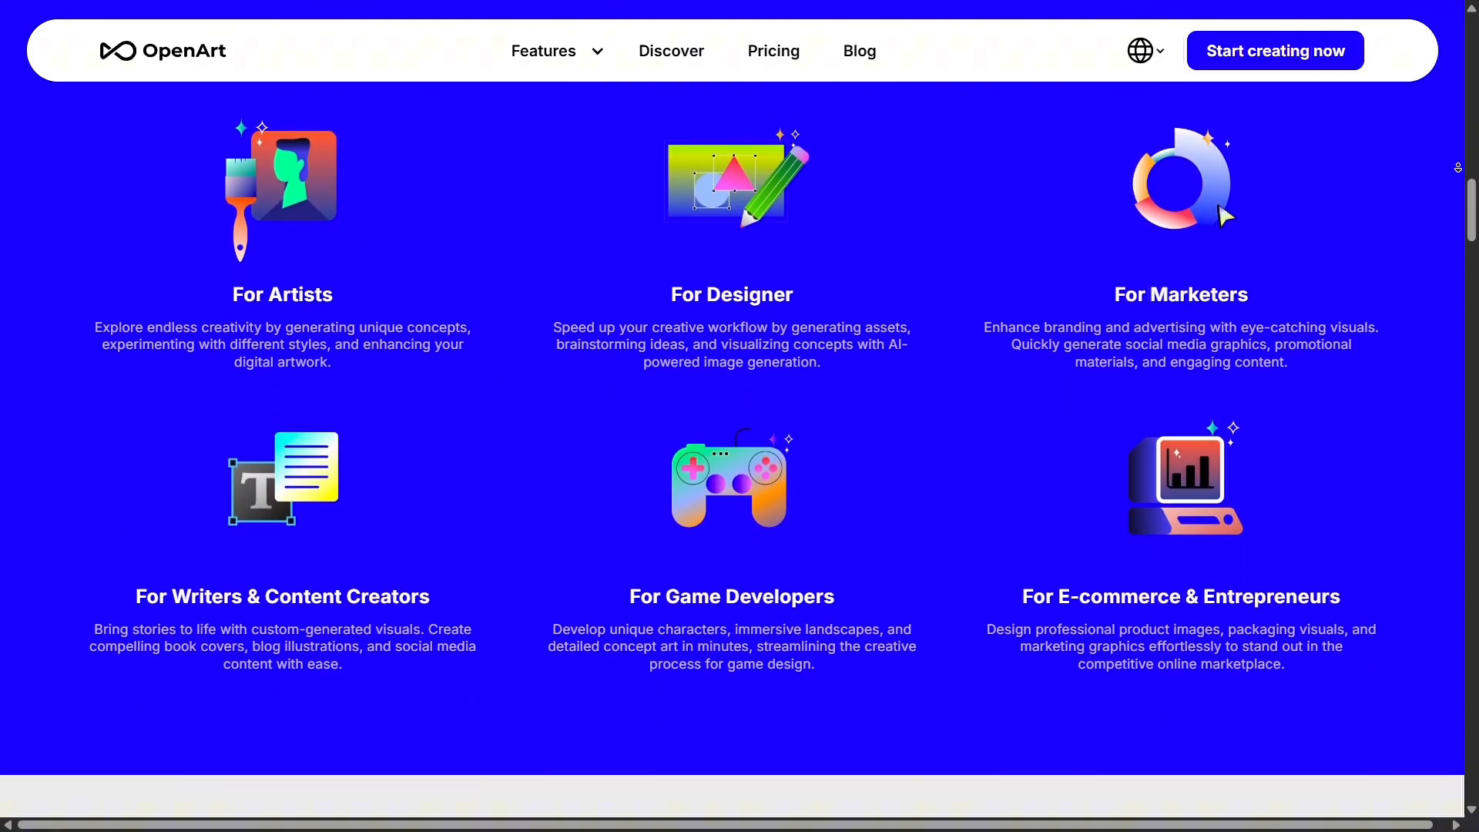
{"action": "scroll", "scroll_direction": "down", "scroll_amount": 3}
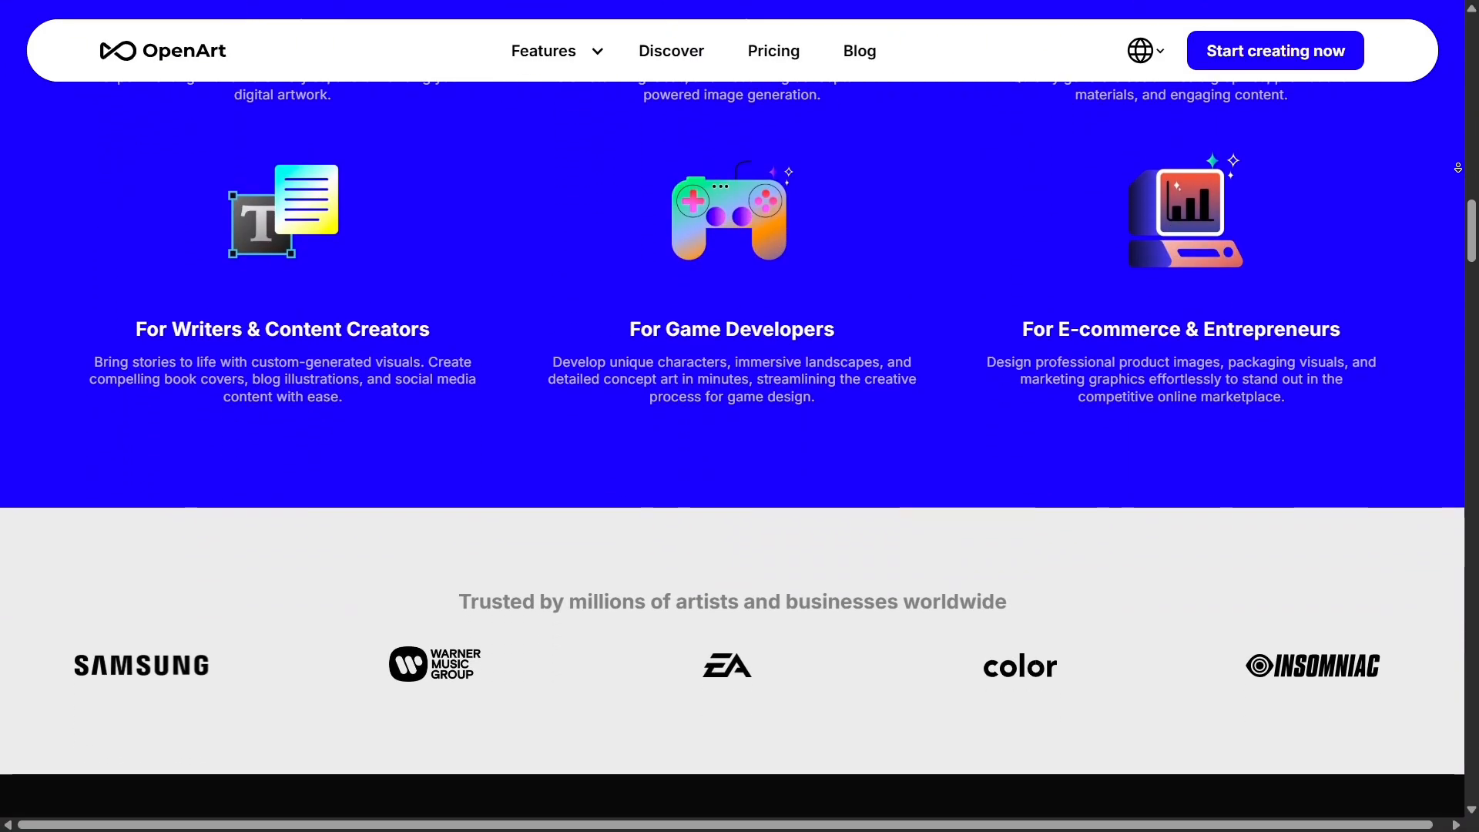
{"action": "scroll", "scroll_direction": "down", "scroll_amount": 3}
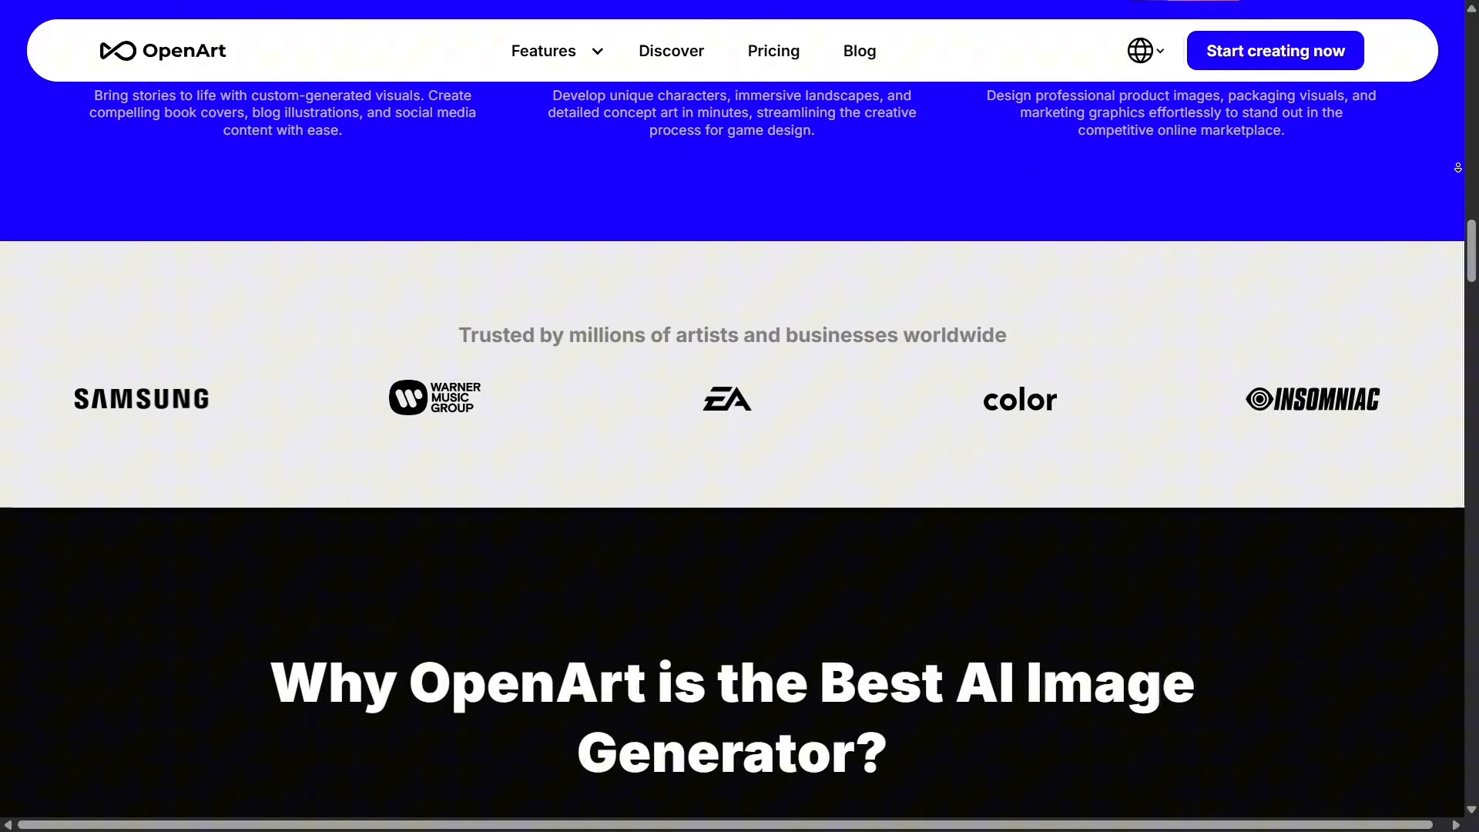
{"action": "scroll", "scroll_direction": "down", "scroll_amount": 3}
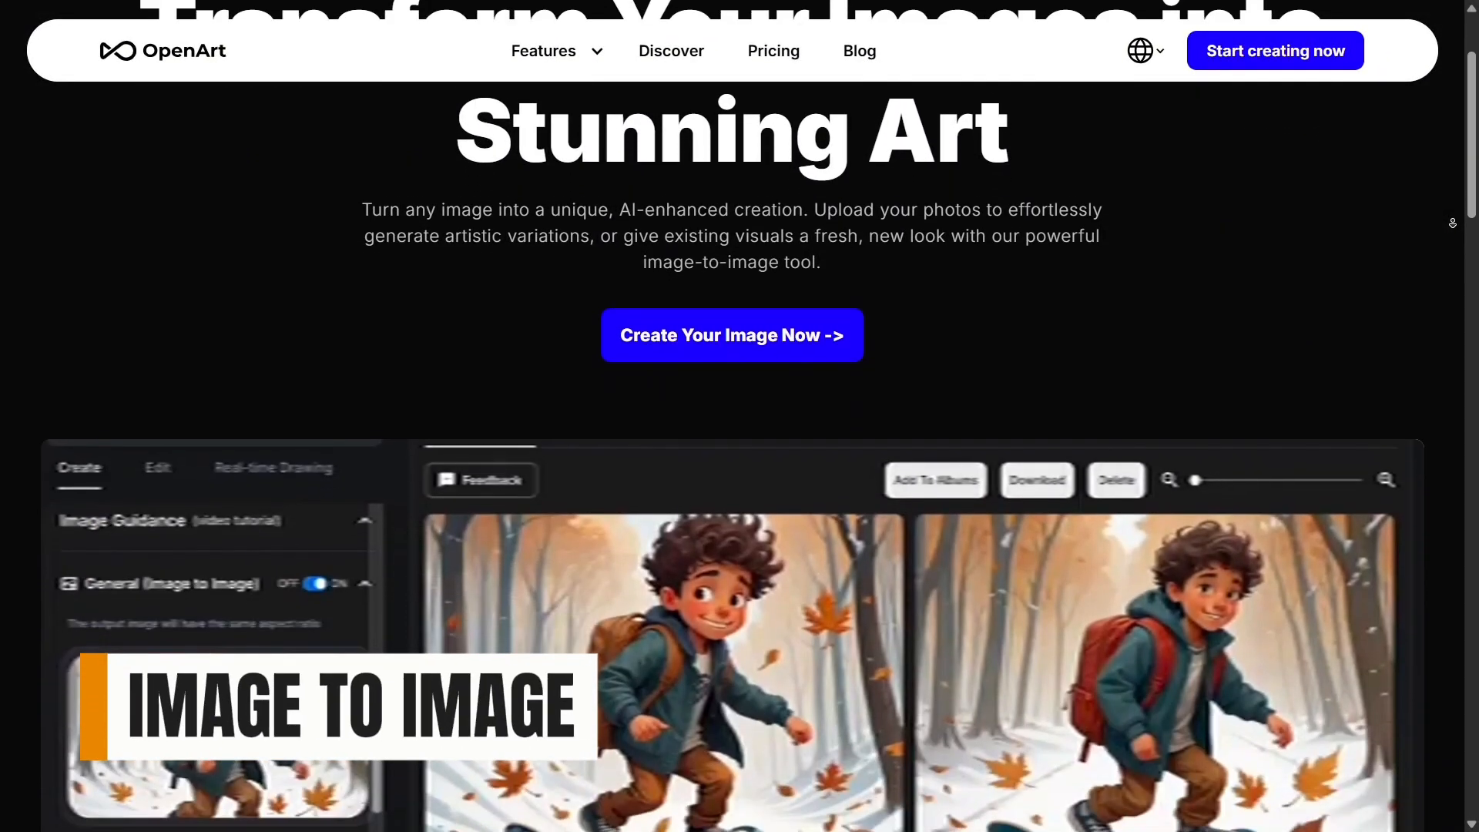
{"action": "scroll", "scroll_direction": "down", "scroll_amount": 3}
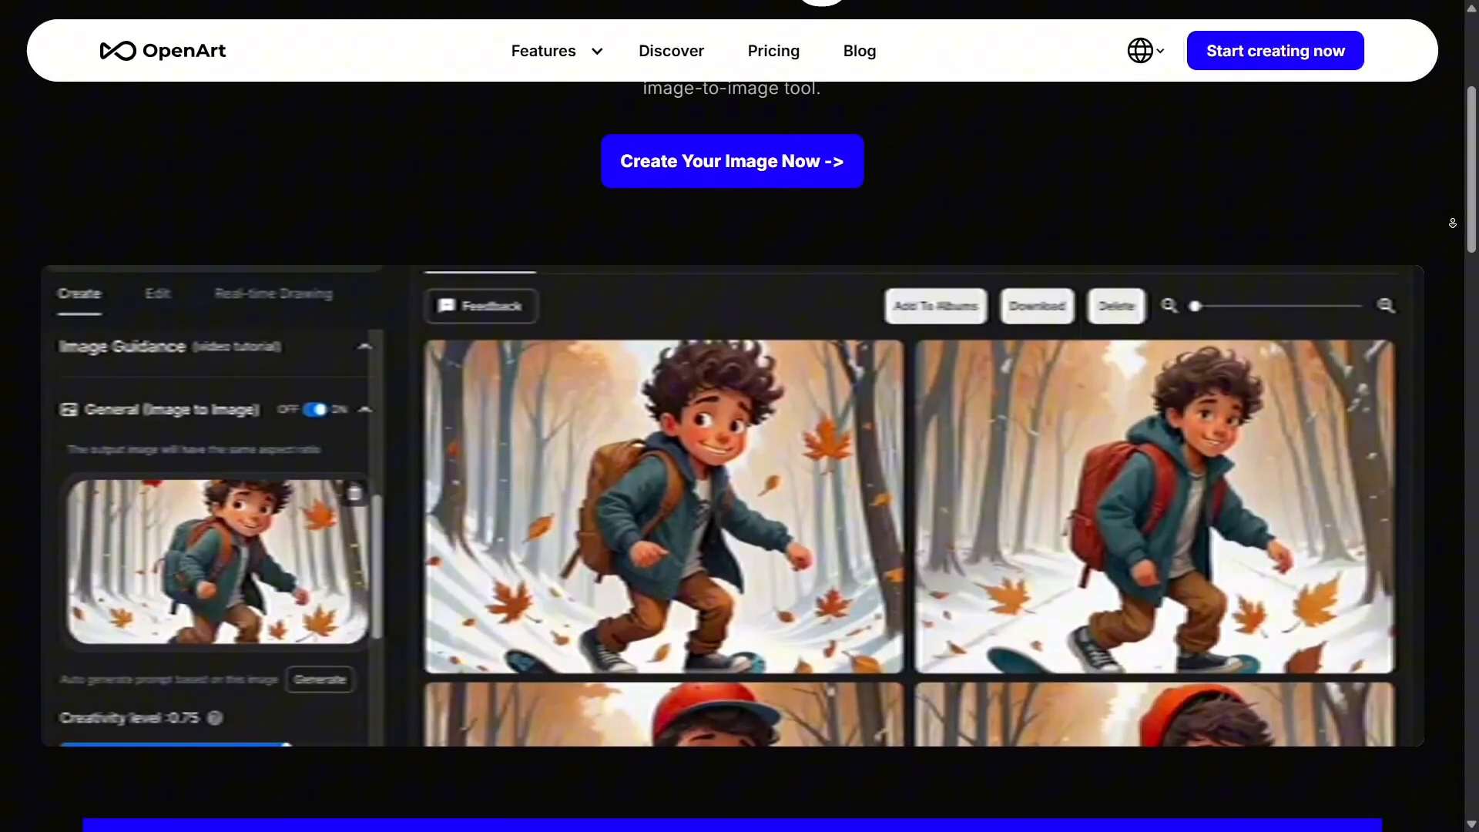
{"action": "scroll", "scroll_direction": "down", "scroll_amount": 3}
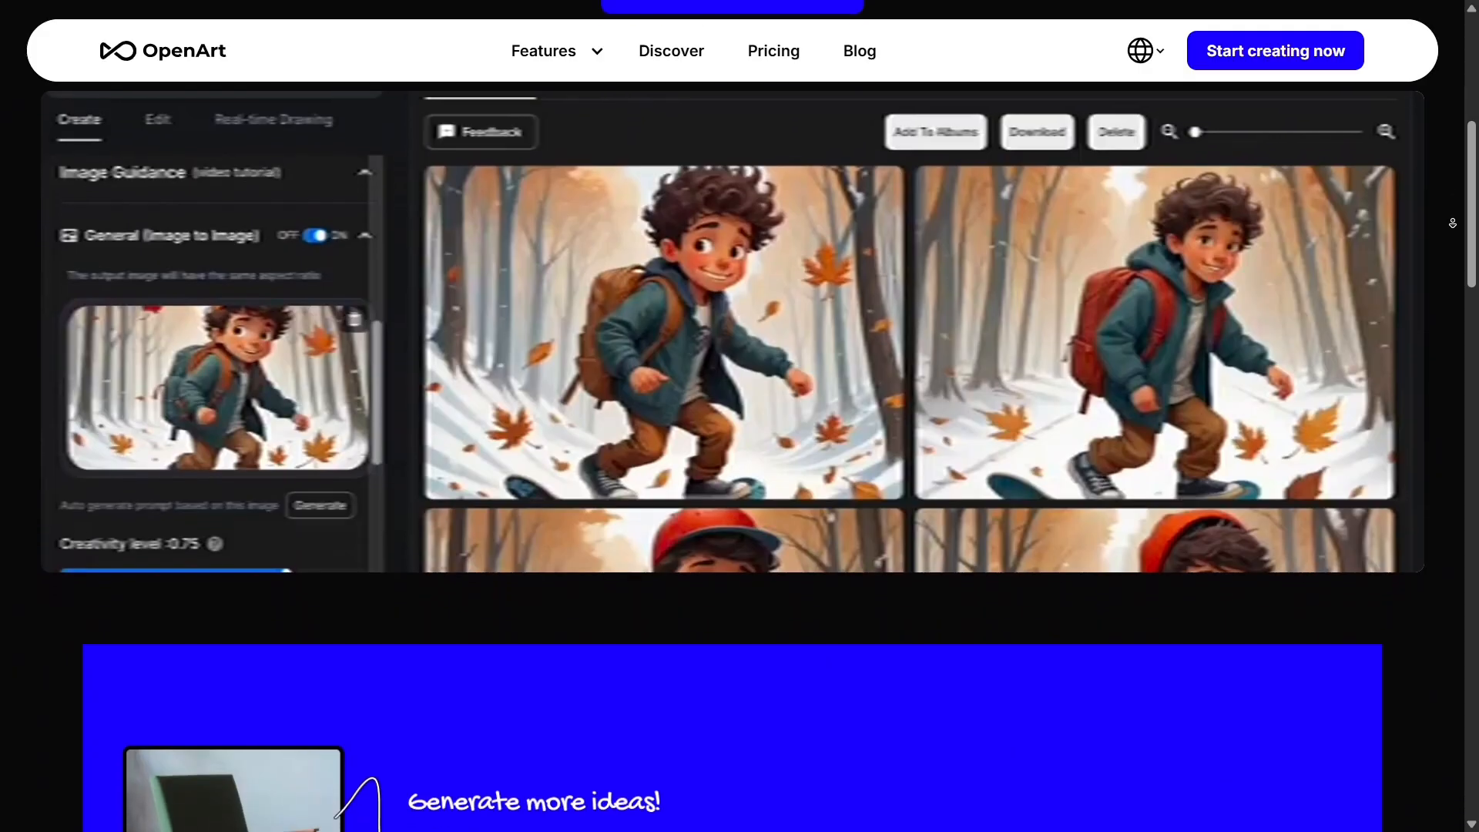
{"action": "scroll", "scroll_direction": "down", "scroll_amount": 3}
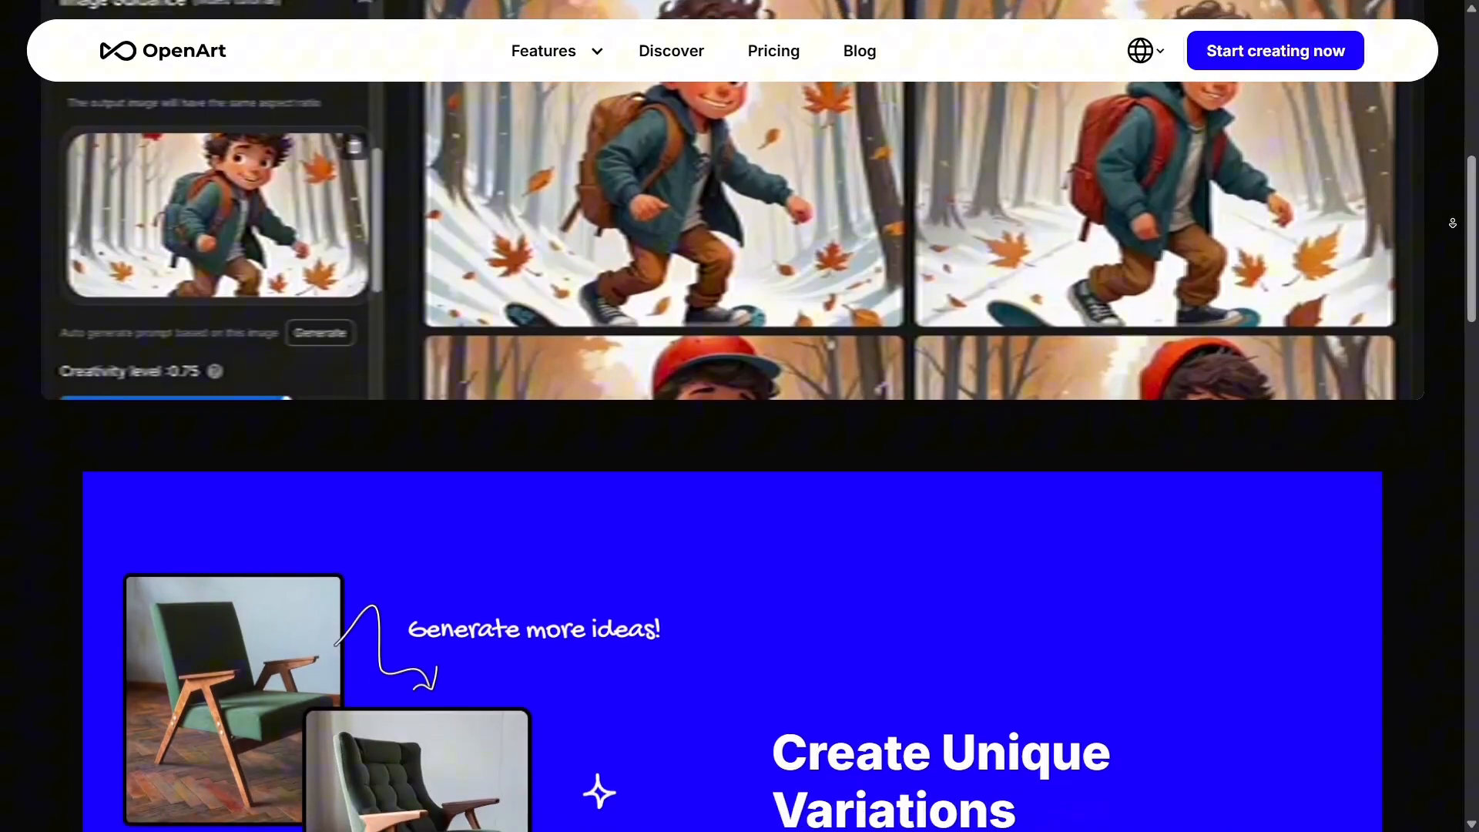
{"action": "scroll", "scroll_direction": "down", "scroll_amount": 3}
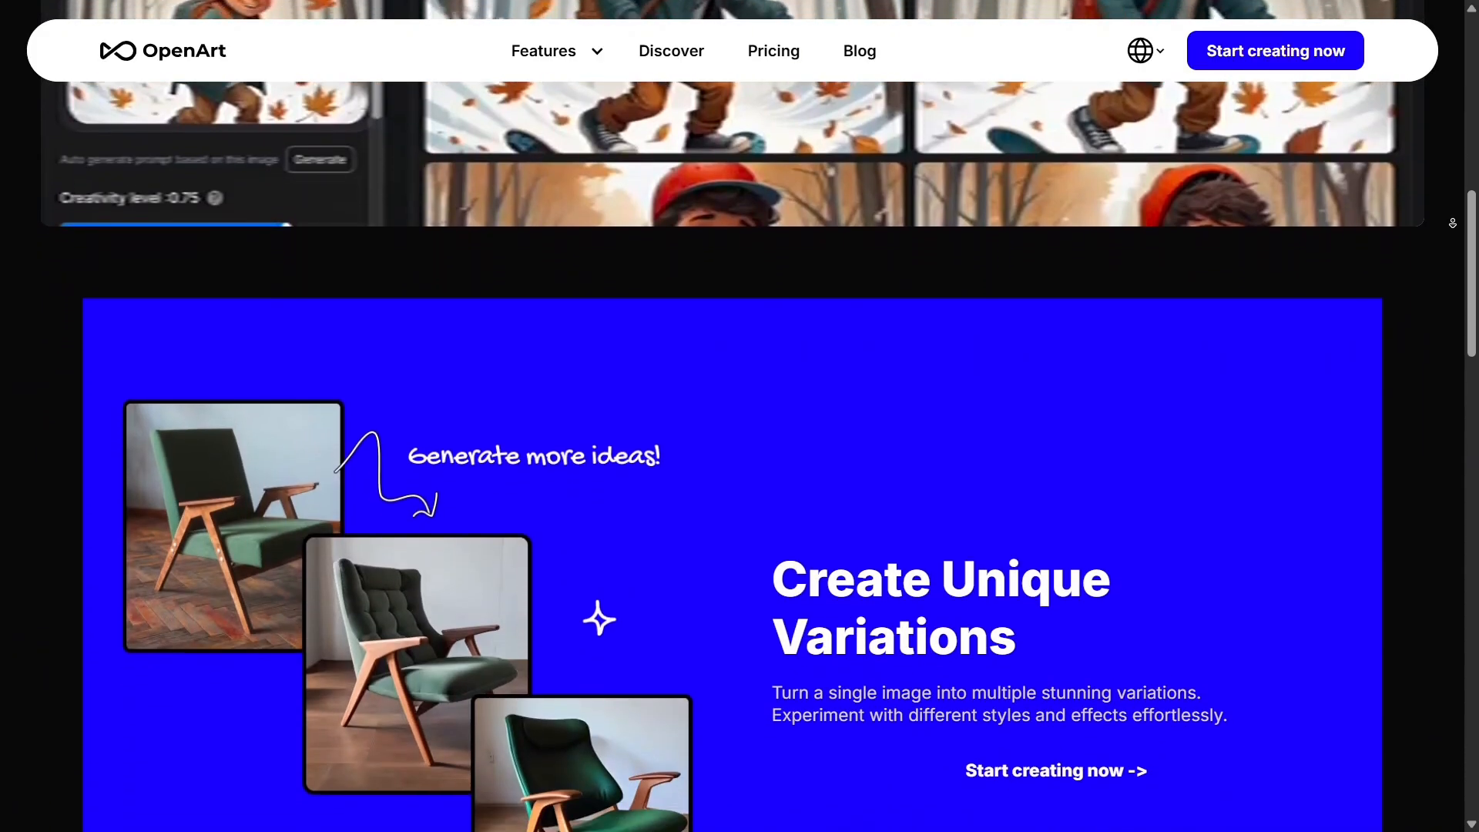
{"action": "scroll", "scroll_direction": "down", "scroll_amount": 3}
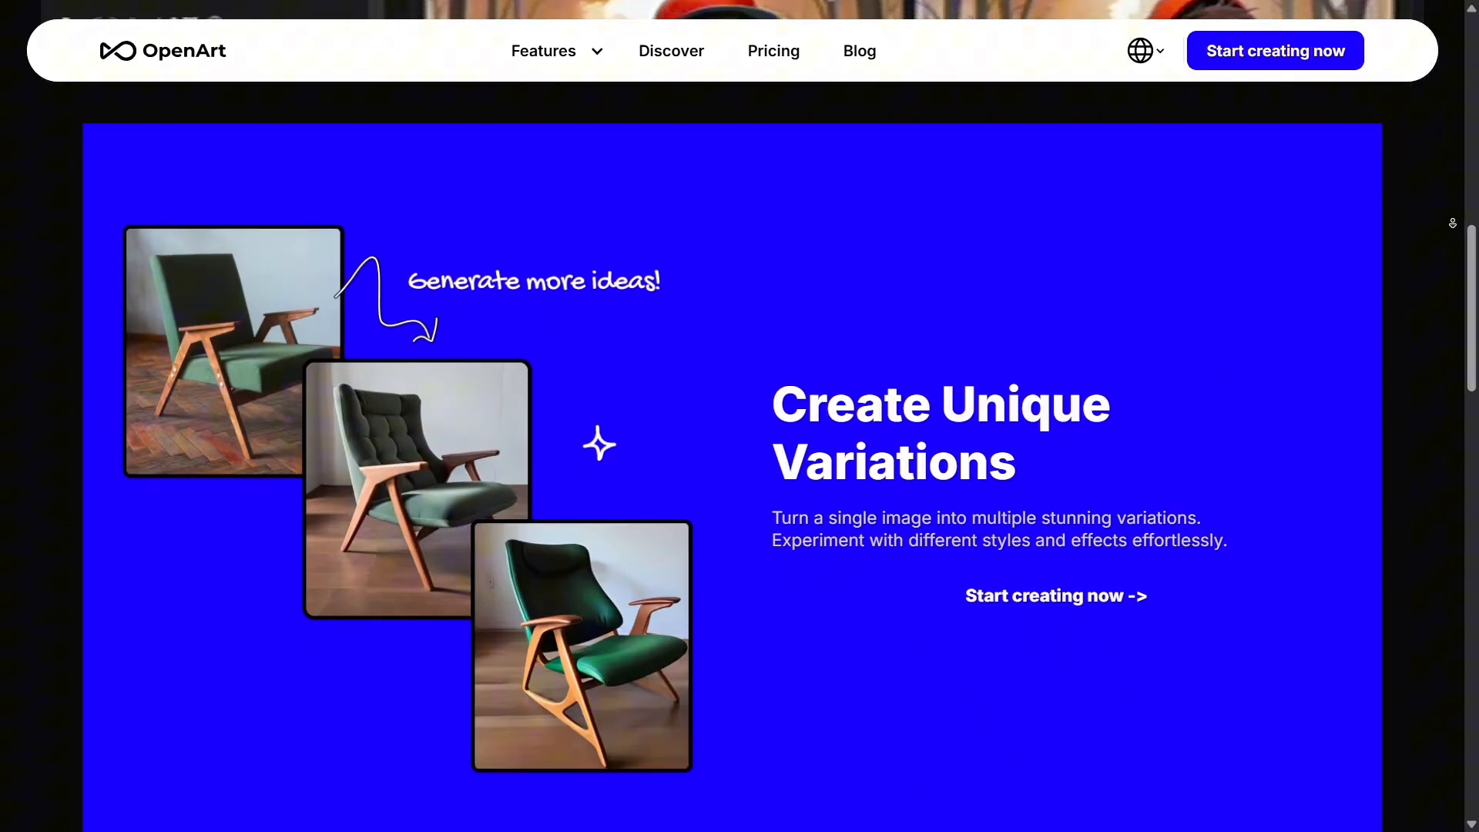
{"action": "scroll", "scroll_direction": "down", "scroll_amount": 3}
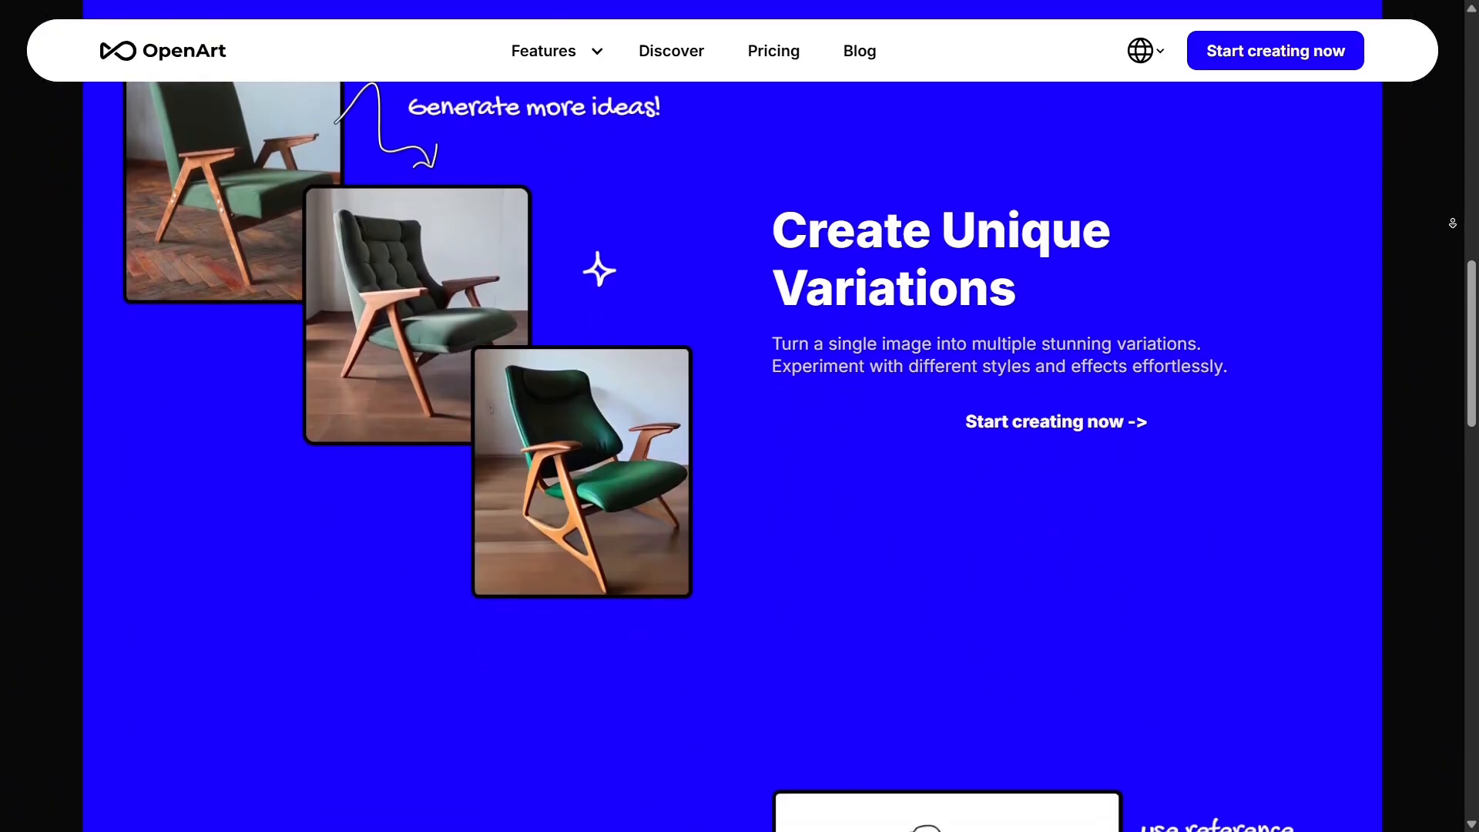
{"action": "scroll", "scroll_direction": "down", "scroll_amount": 3}
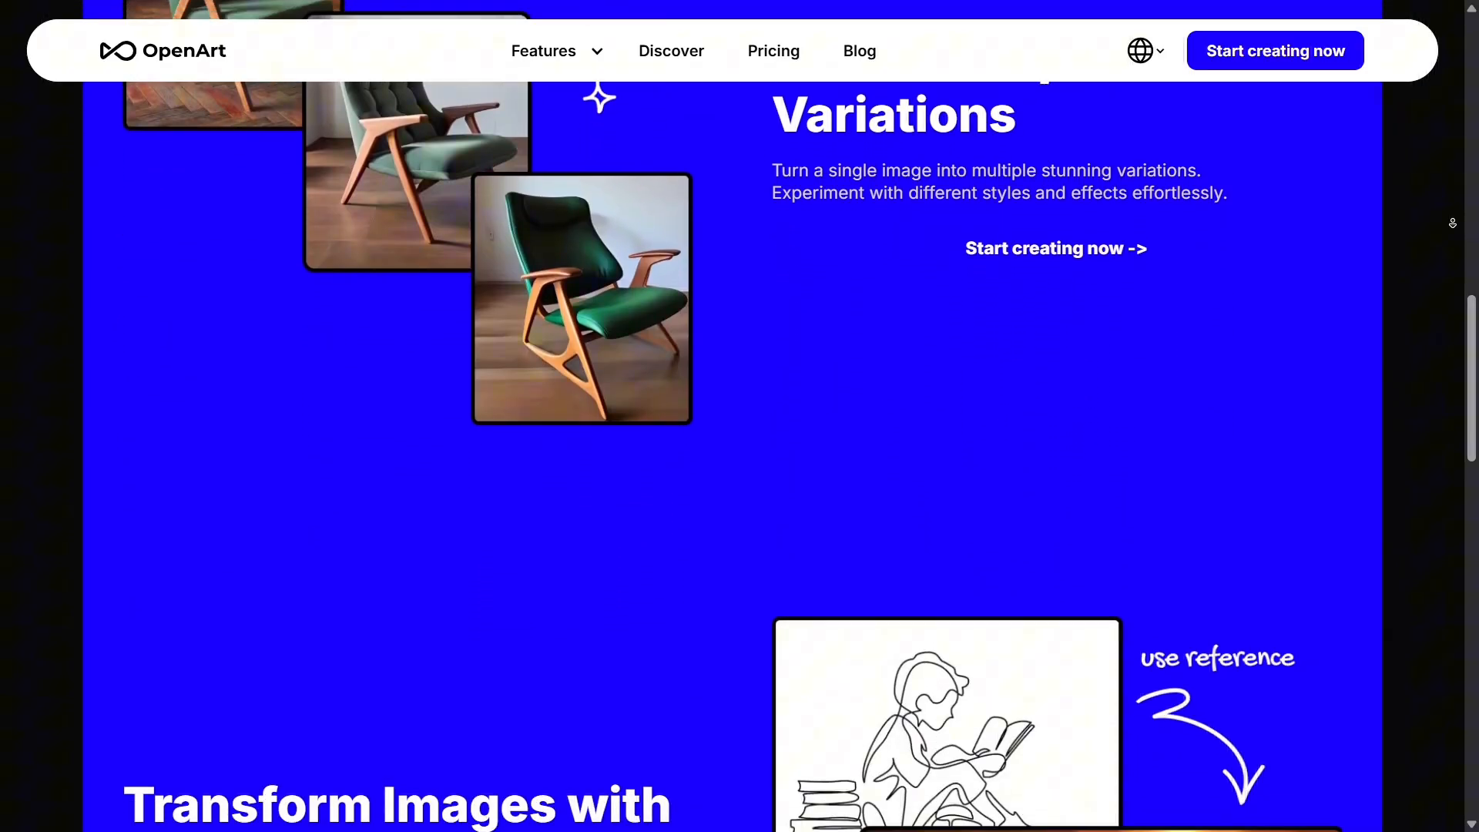
{"action": "scroll", "scroll_direction": "down", "scroll_amount": 3}
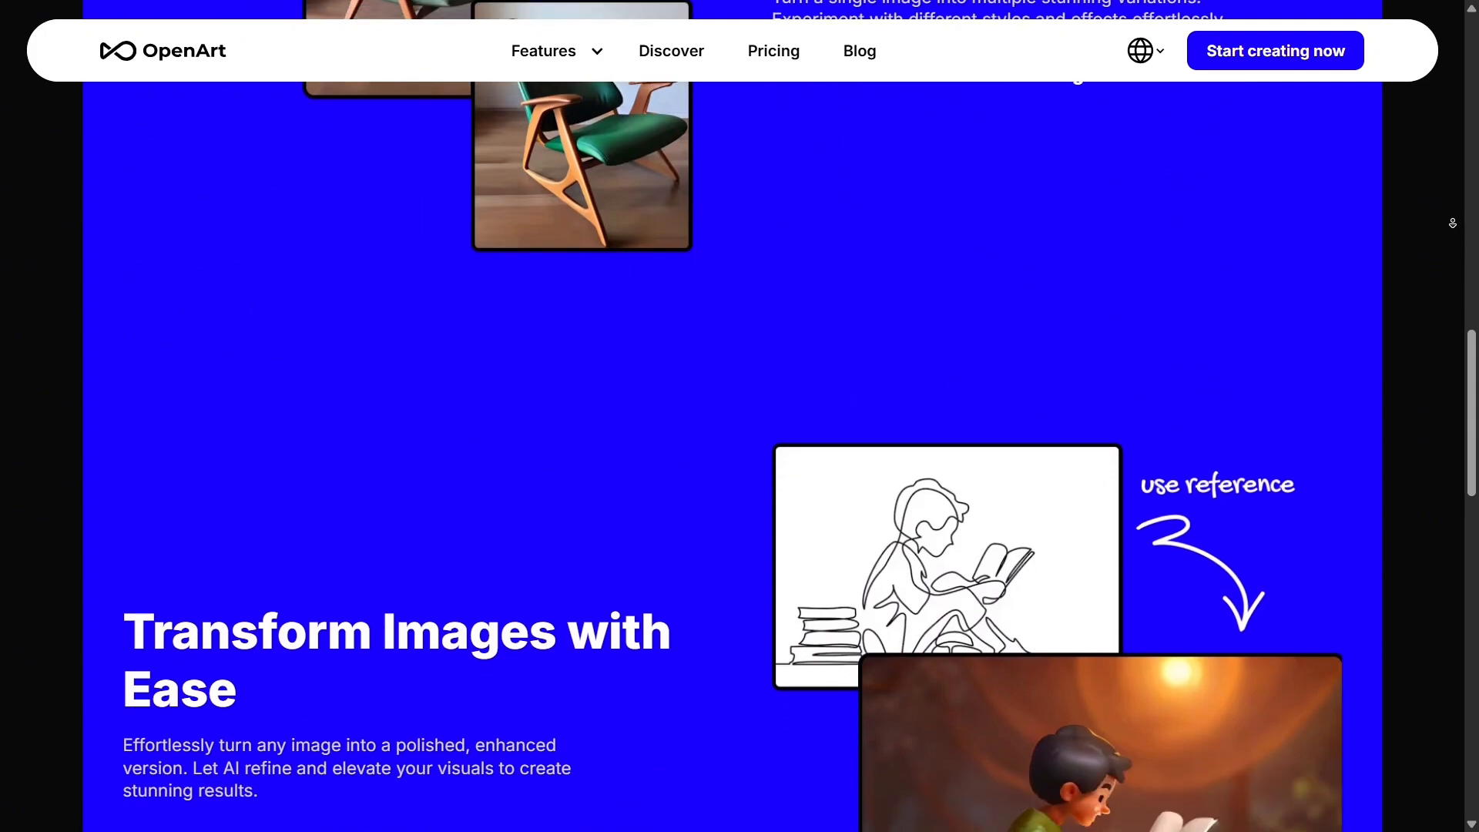
{"action": "scroll", "scroll_direction": "down", "scroll_amount": 3}
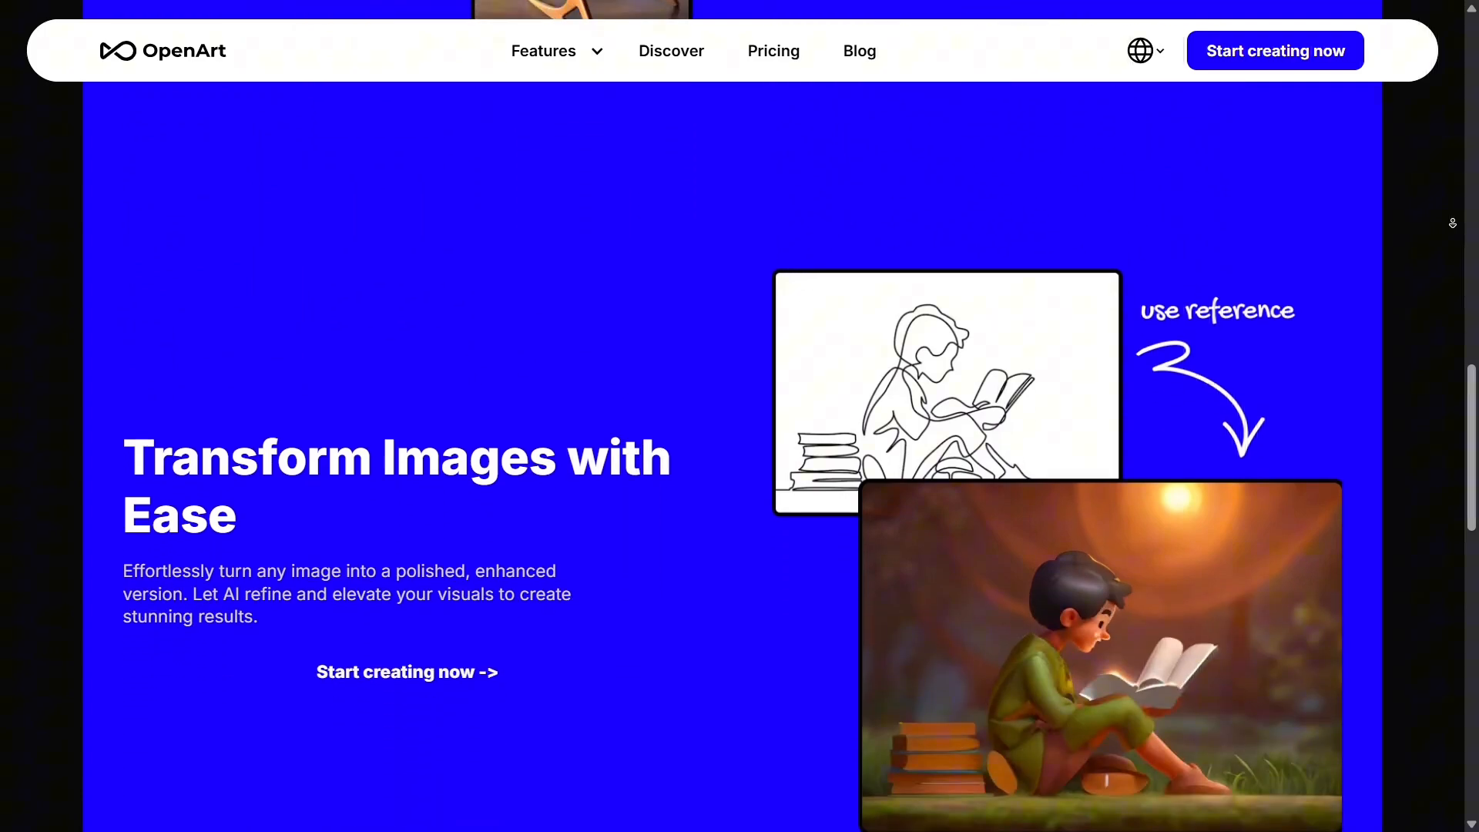
{"action": "scroll", "scroll_direction": "down", "scroll_amount": 3}
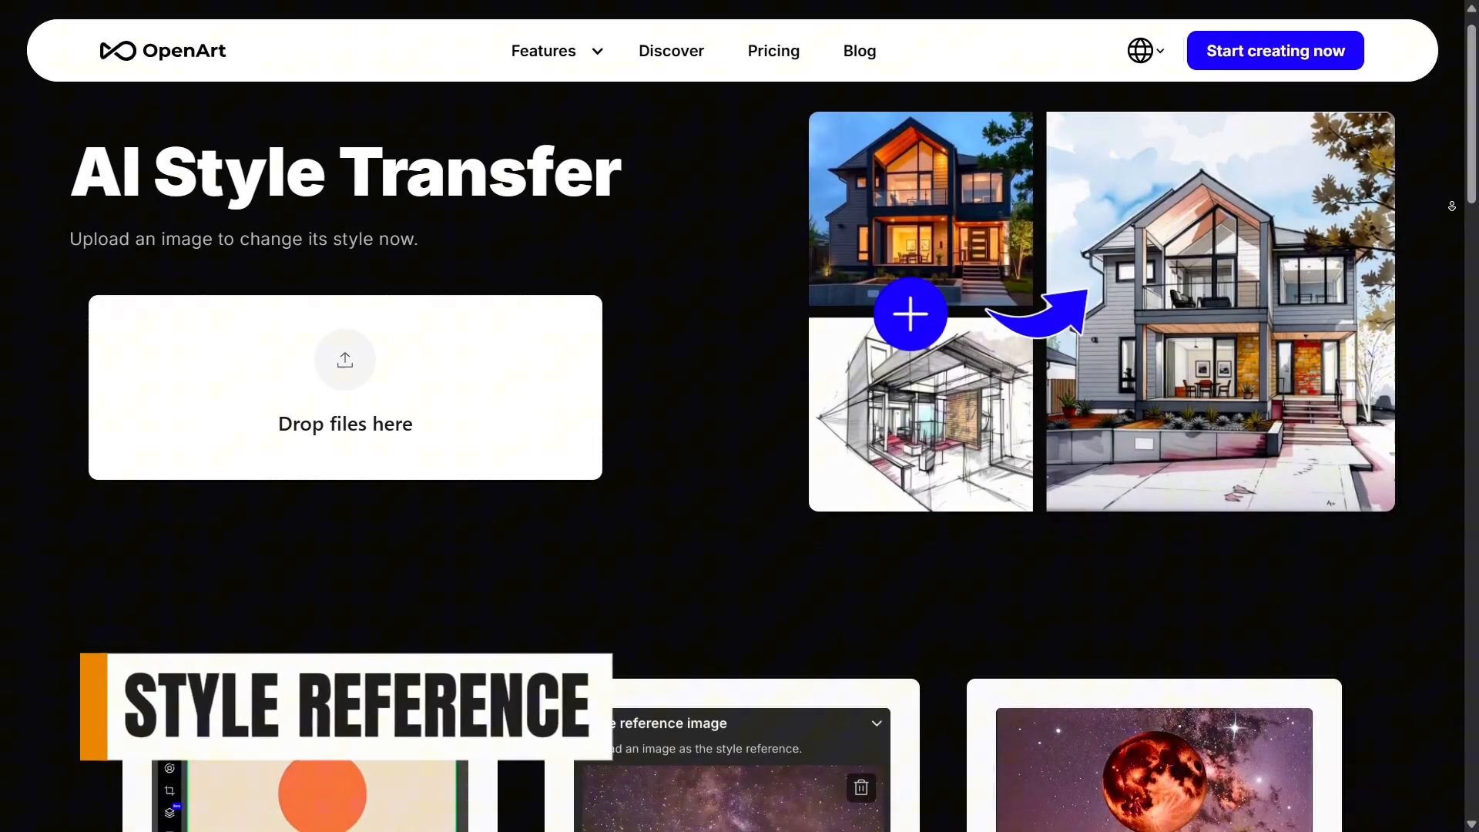
{"action": "scroll", "scroll_direction": "down", "scroll_amount": 3}
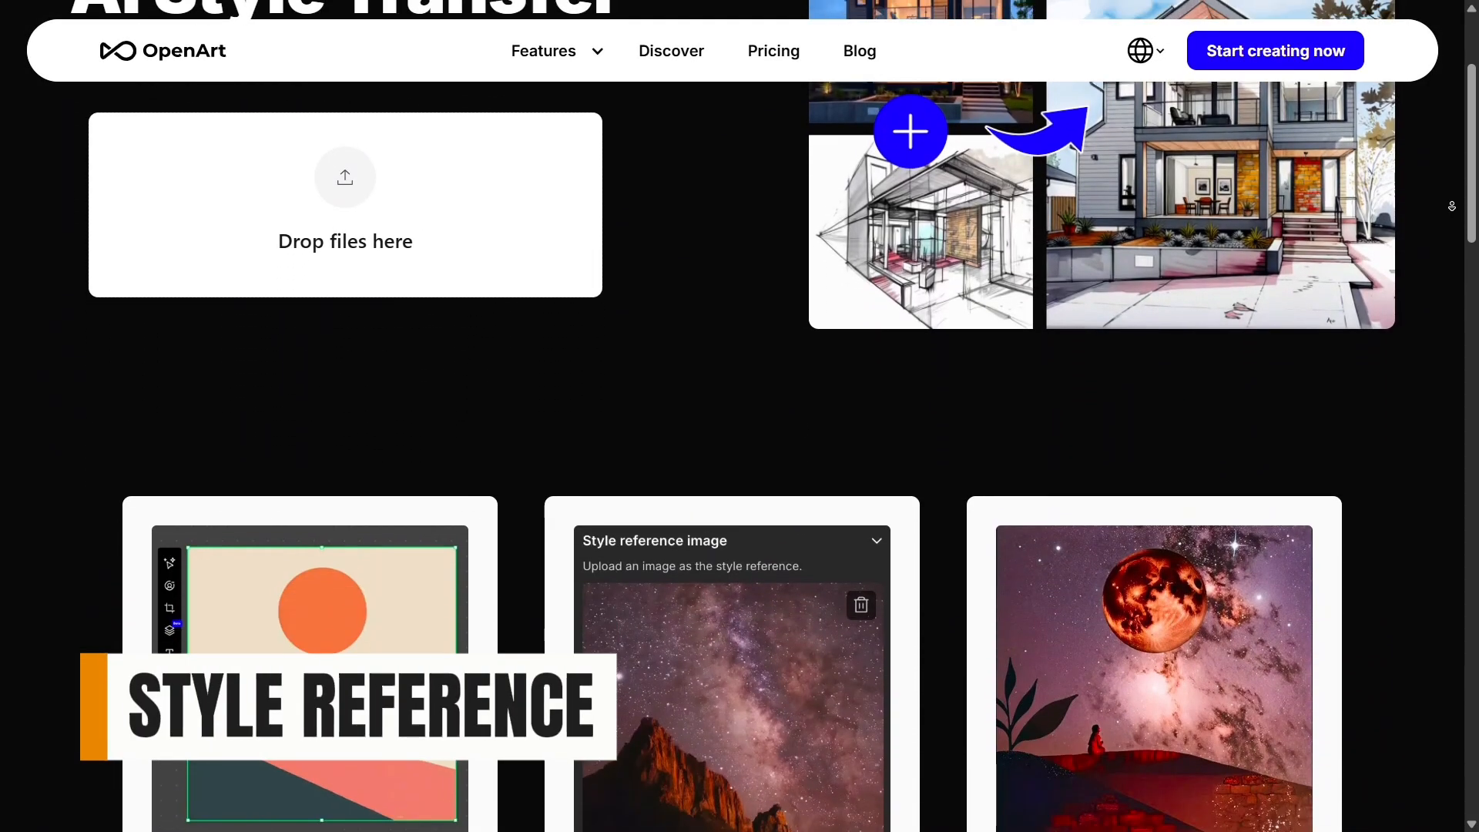
{"action": "scroll", "scroll_direction": "down", "scroll_amount": 3}
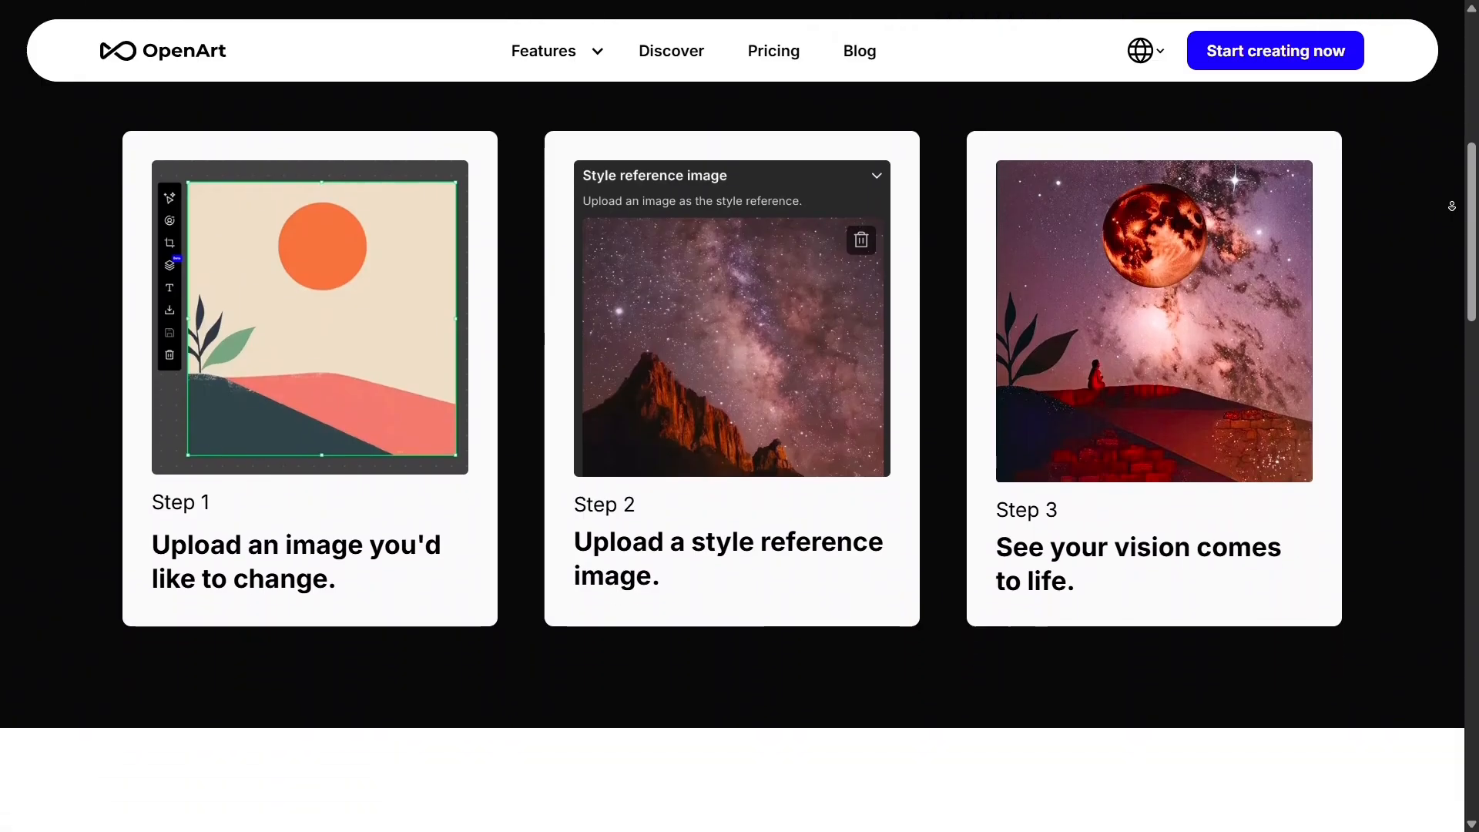
{"action": "scroll", "scroll_direction": "down", "scroll_amount": 3}
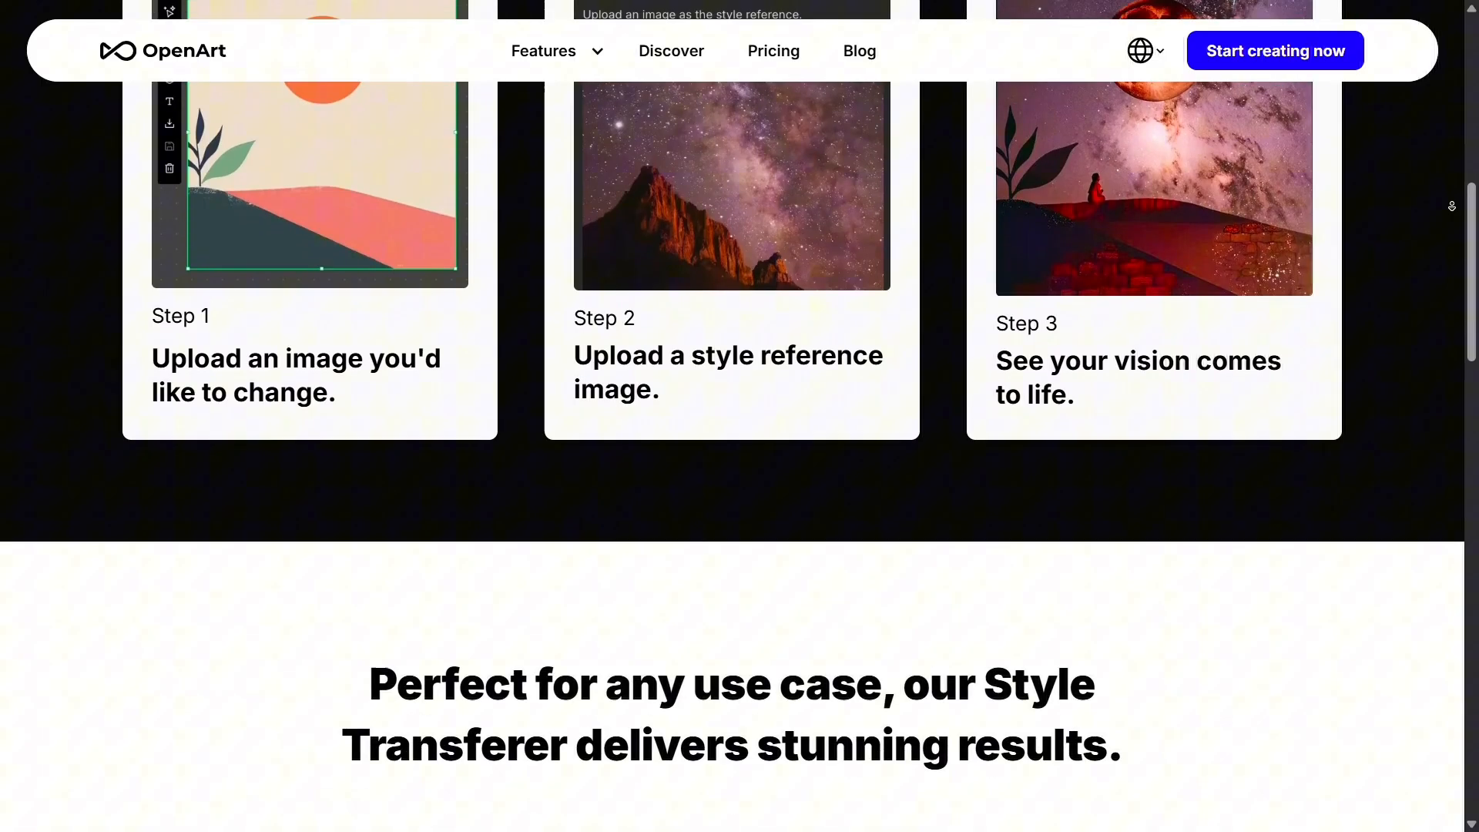
{"action": "scroll", "scroll_direction": "down", "scroll_amount": 3}
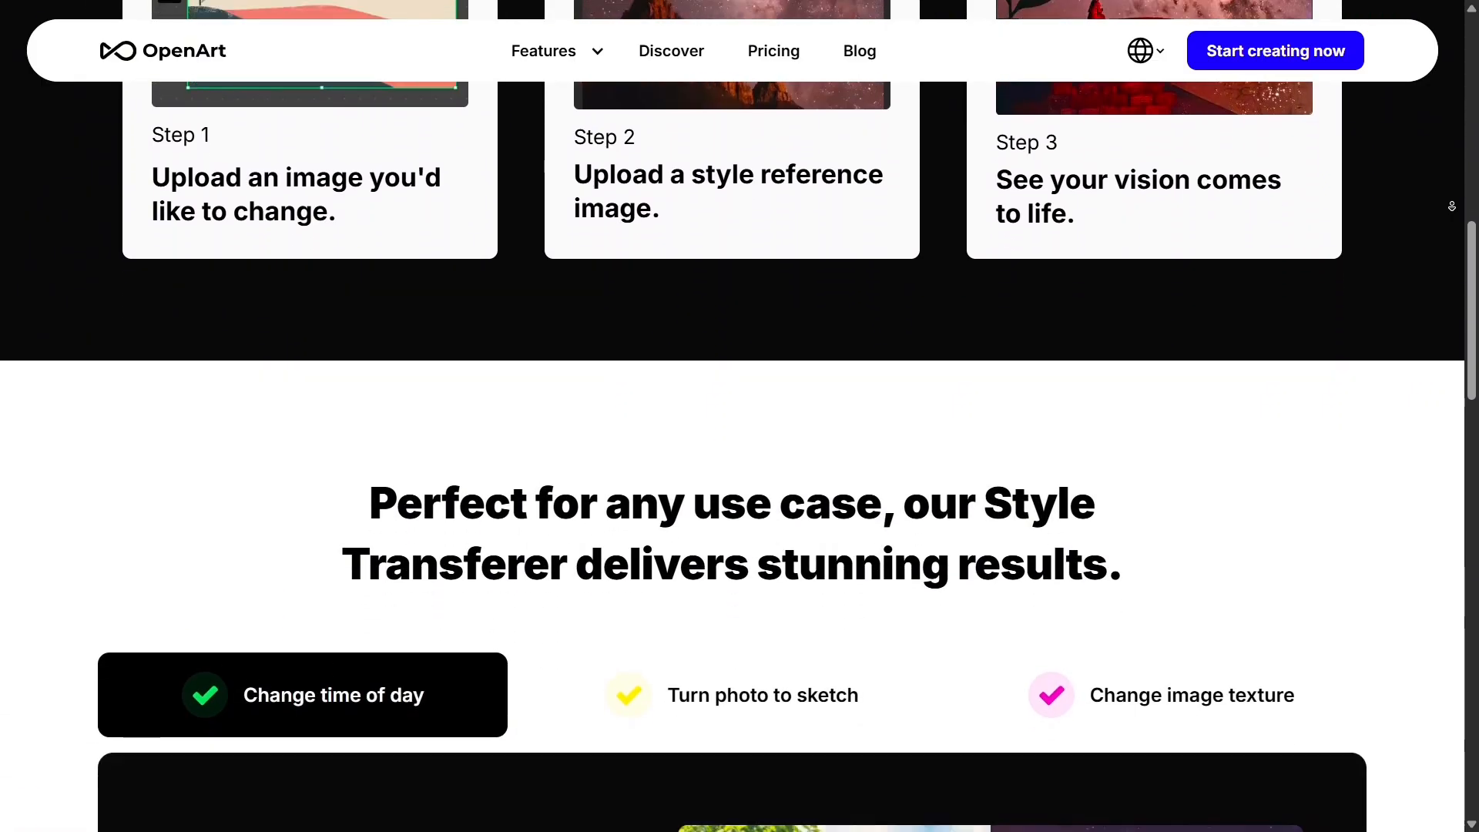
{"action": "scroll", "scroll_direction": "down", "scroll_amount": 3}
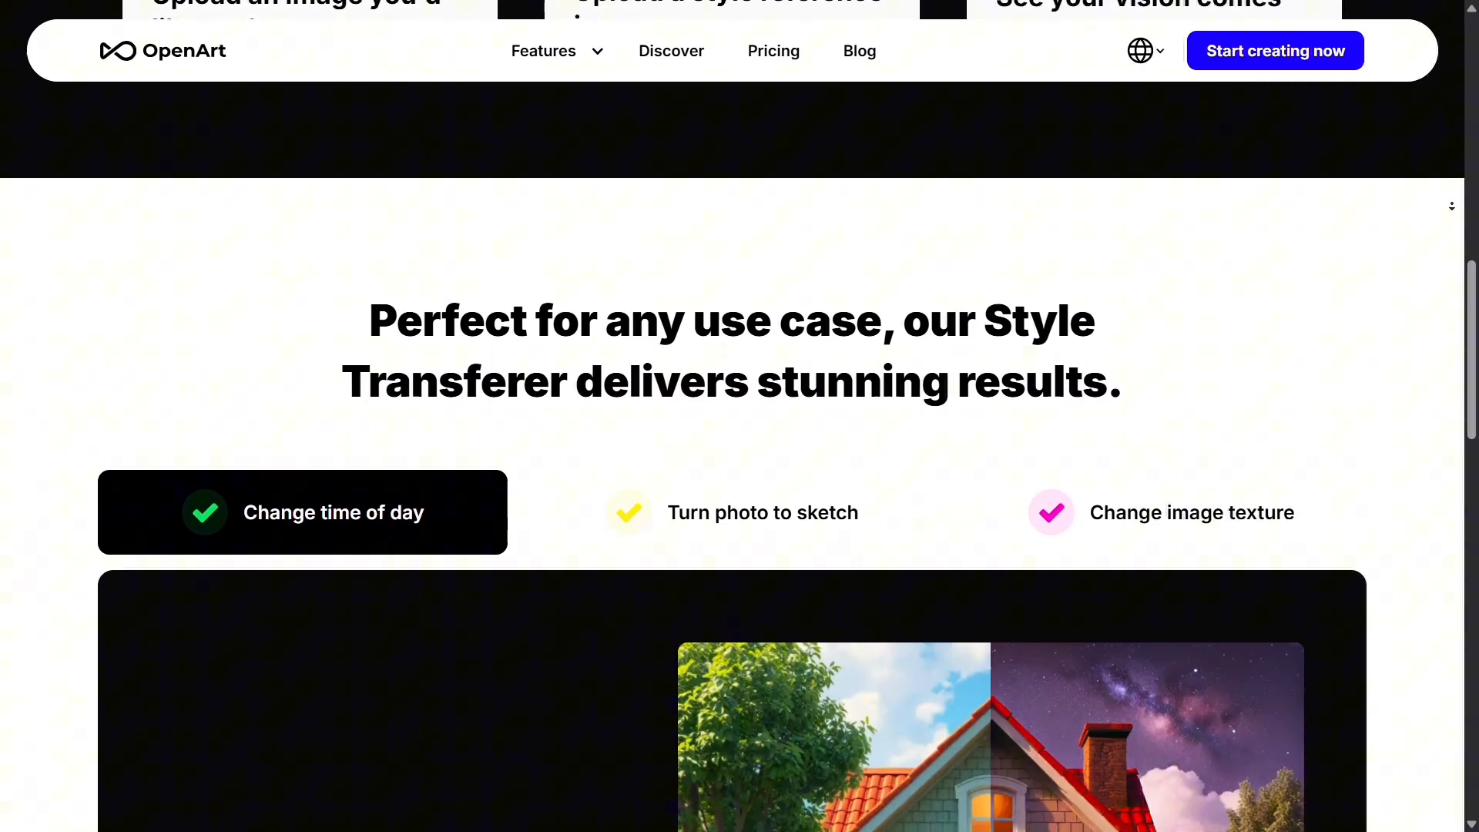
{"action": "scroll", "scroll_direction": "down", "scroll_amount": 3}
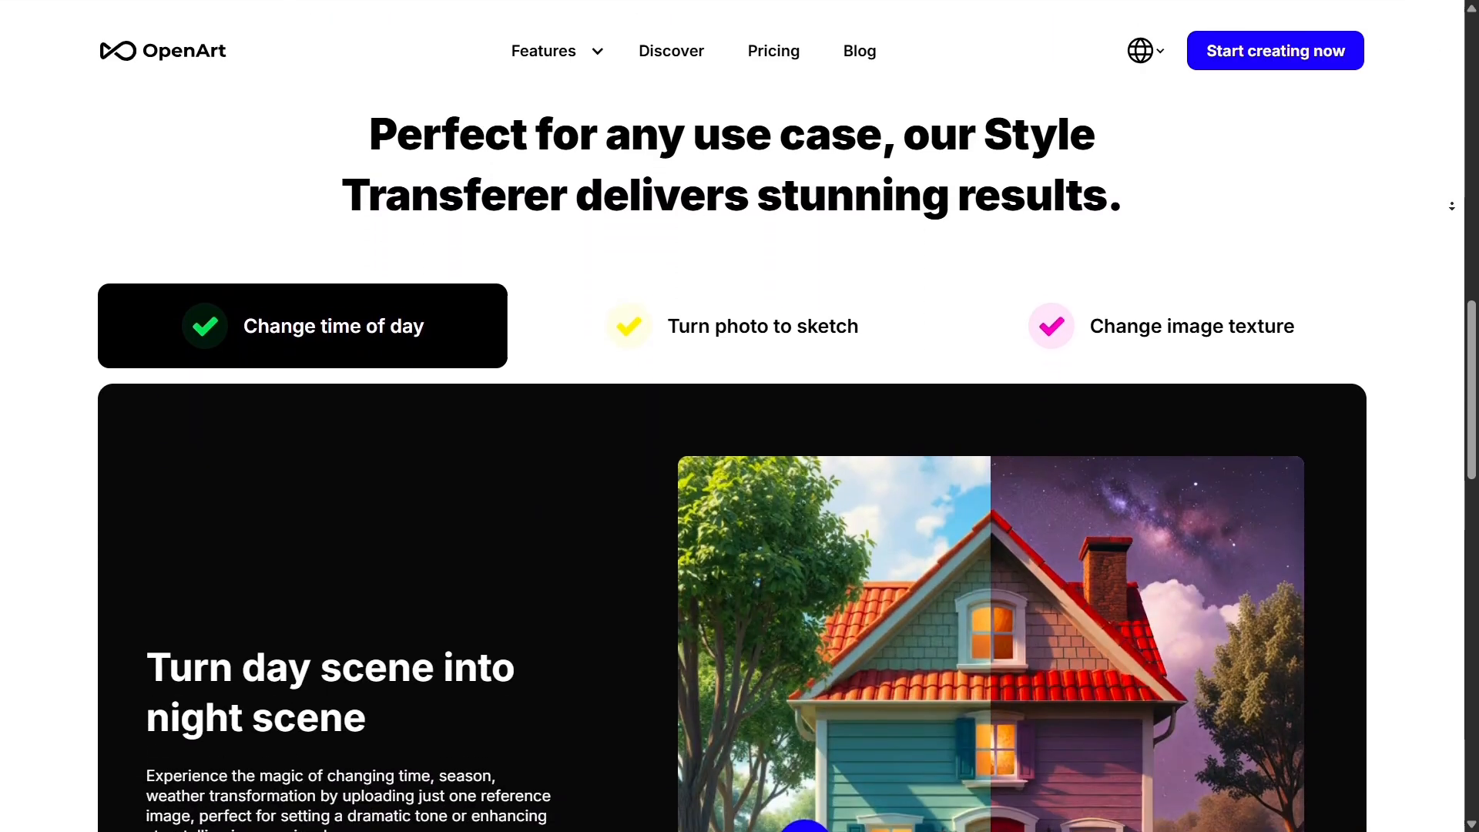
{"action": "scroll", "scroll_direction": "down", "scroll_amount": 3}
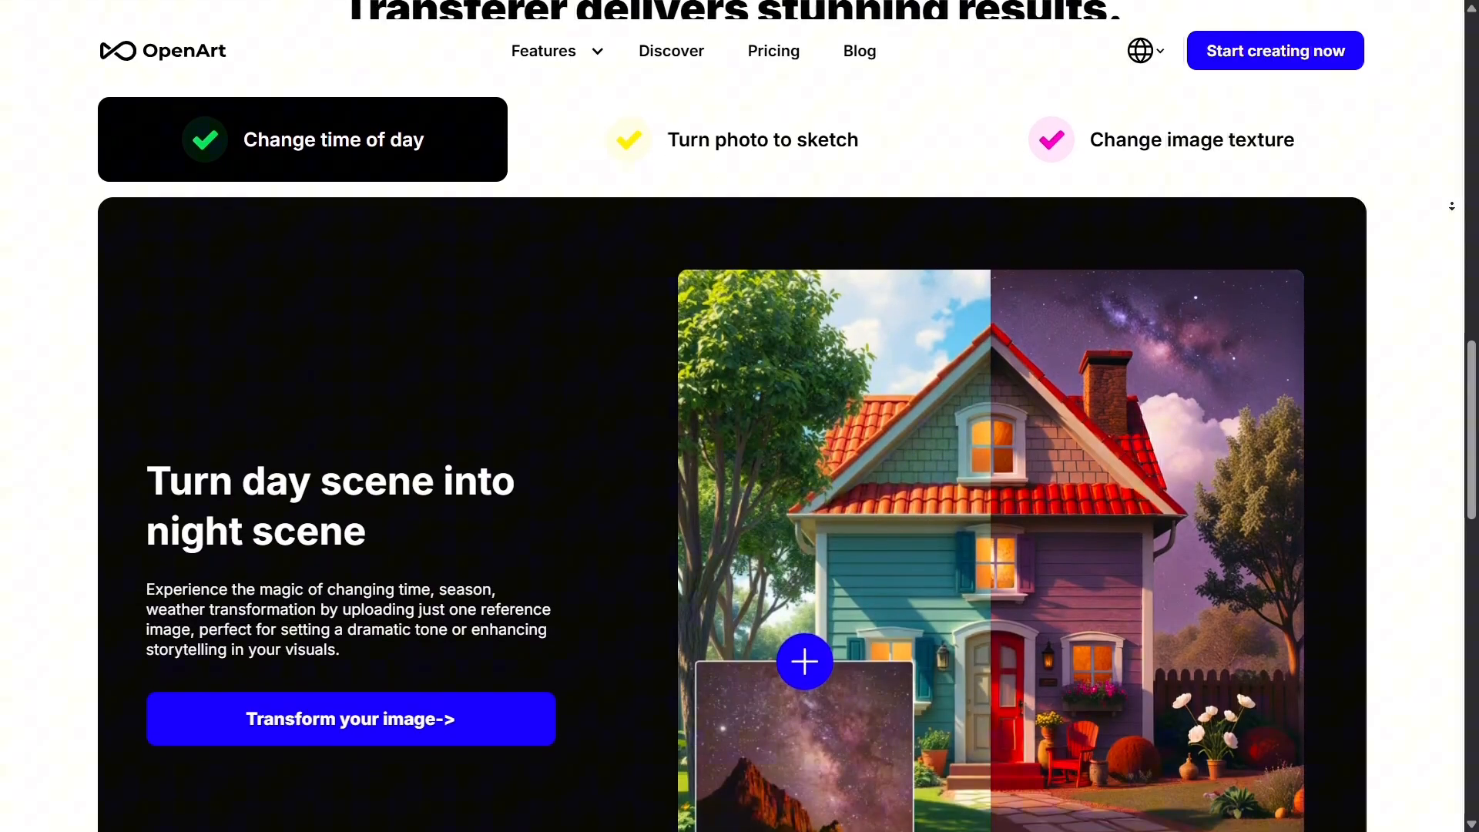
{"action": "scroll", "scroll_direction": "down", "scroll_amount": 3}
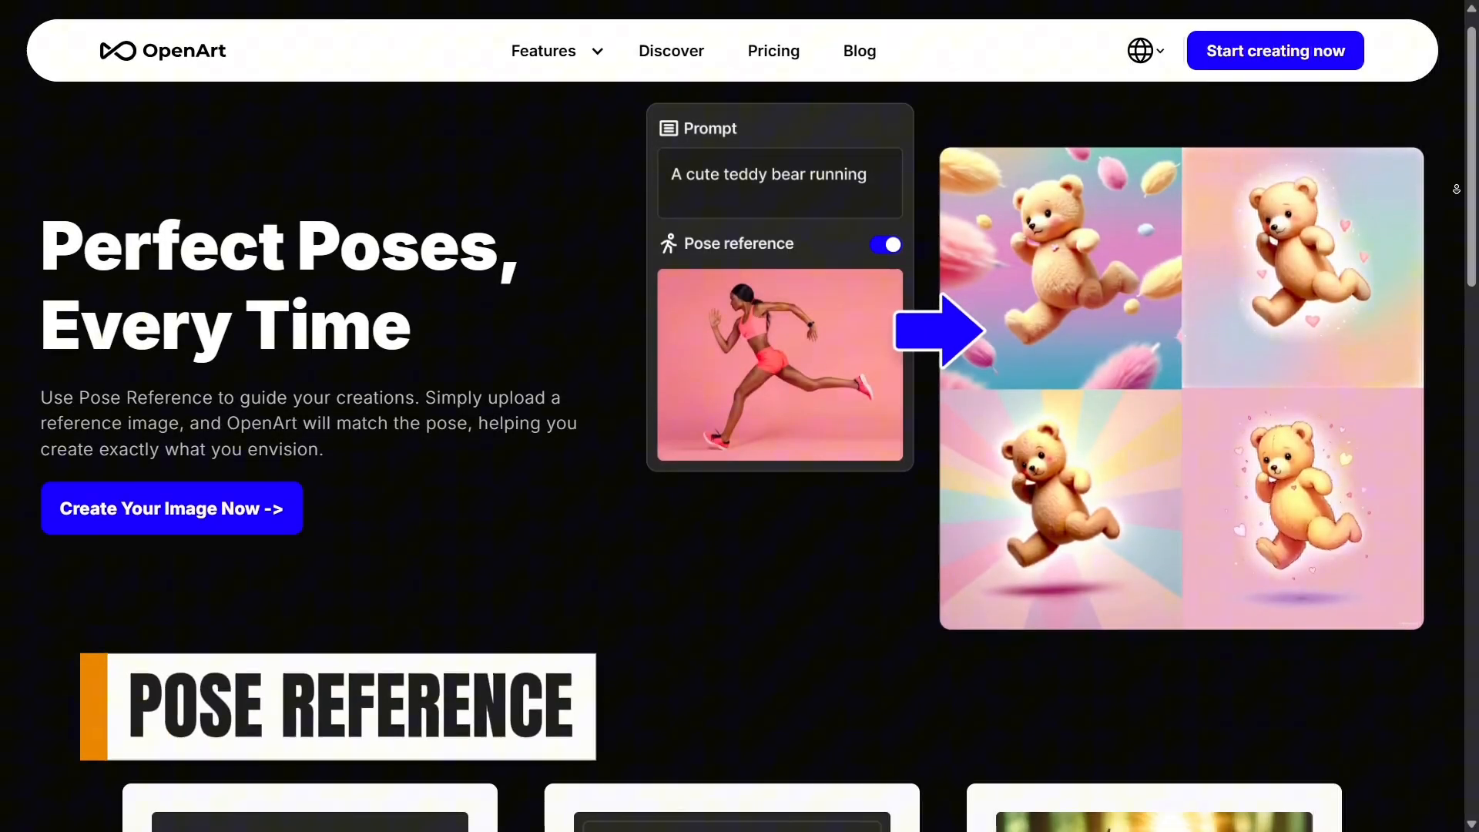
{"action": "scroll", "scroll_direction": "down", "scroll_amount": 3}
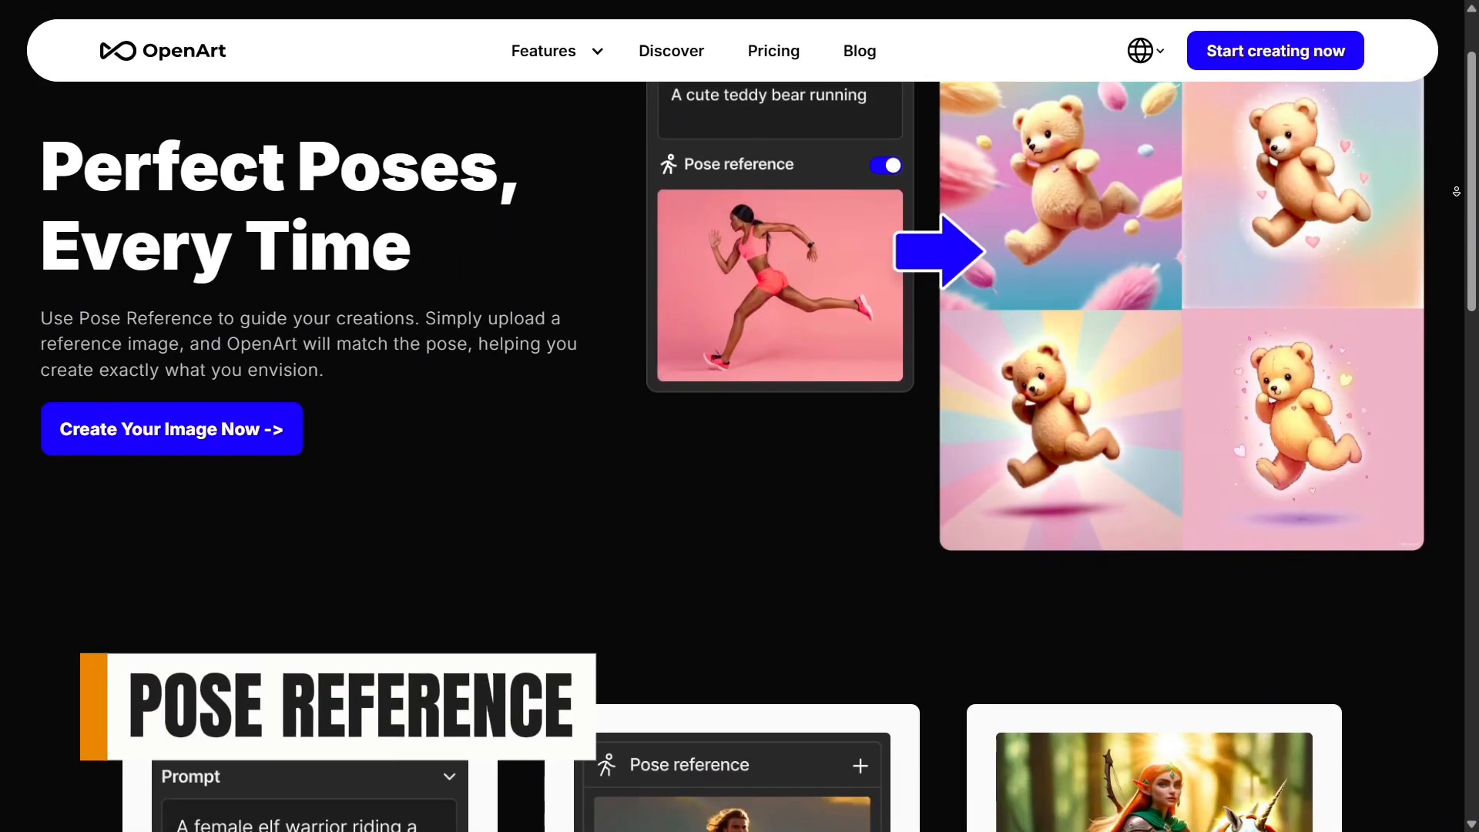
{"action": "scroll", "scroll_direction": "down", "scroll_amount": 3}
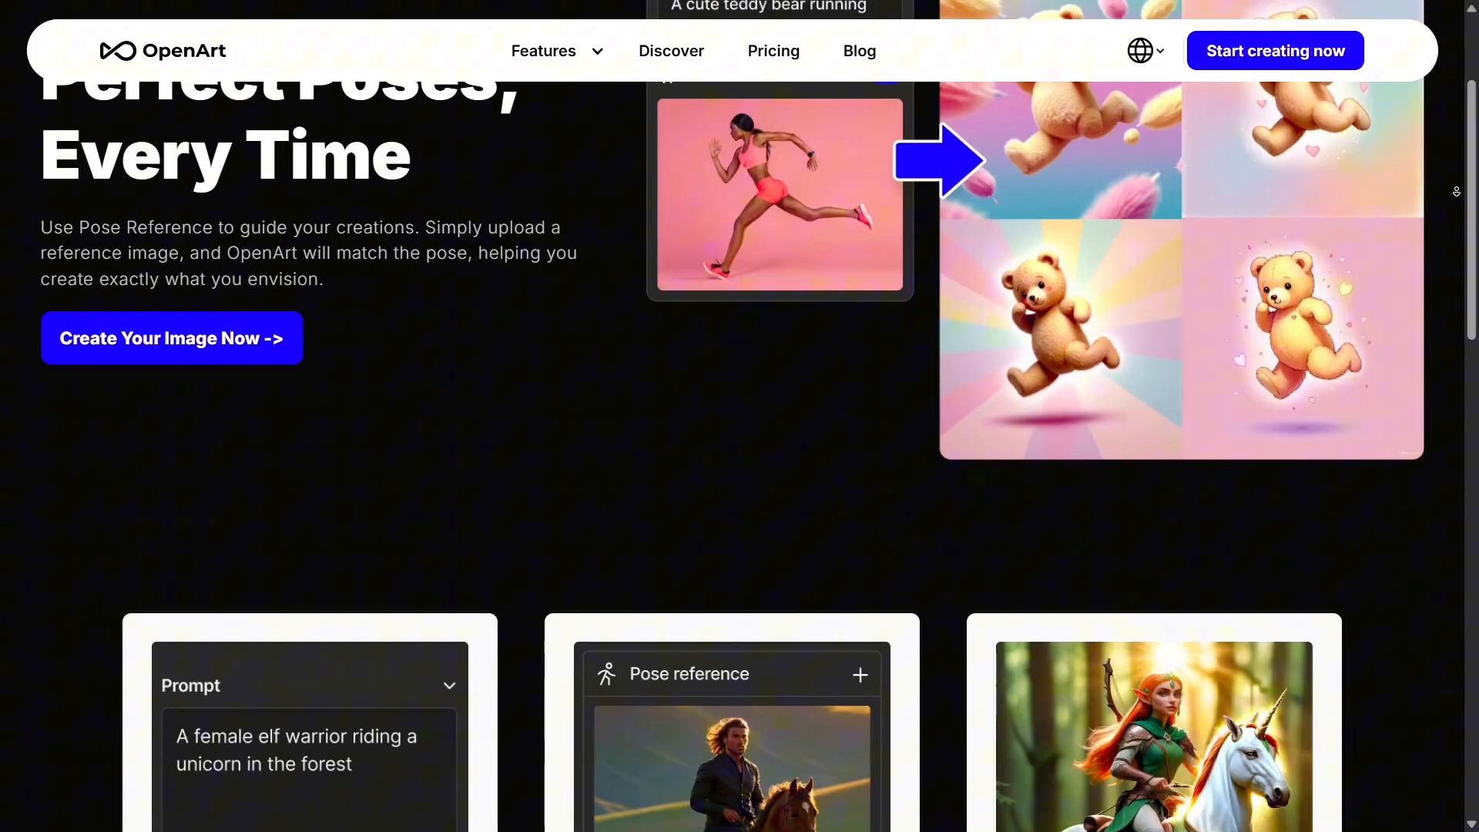
{"action": "scroll", "scroll_direction": "down", "scroll_amount": 3}
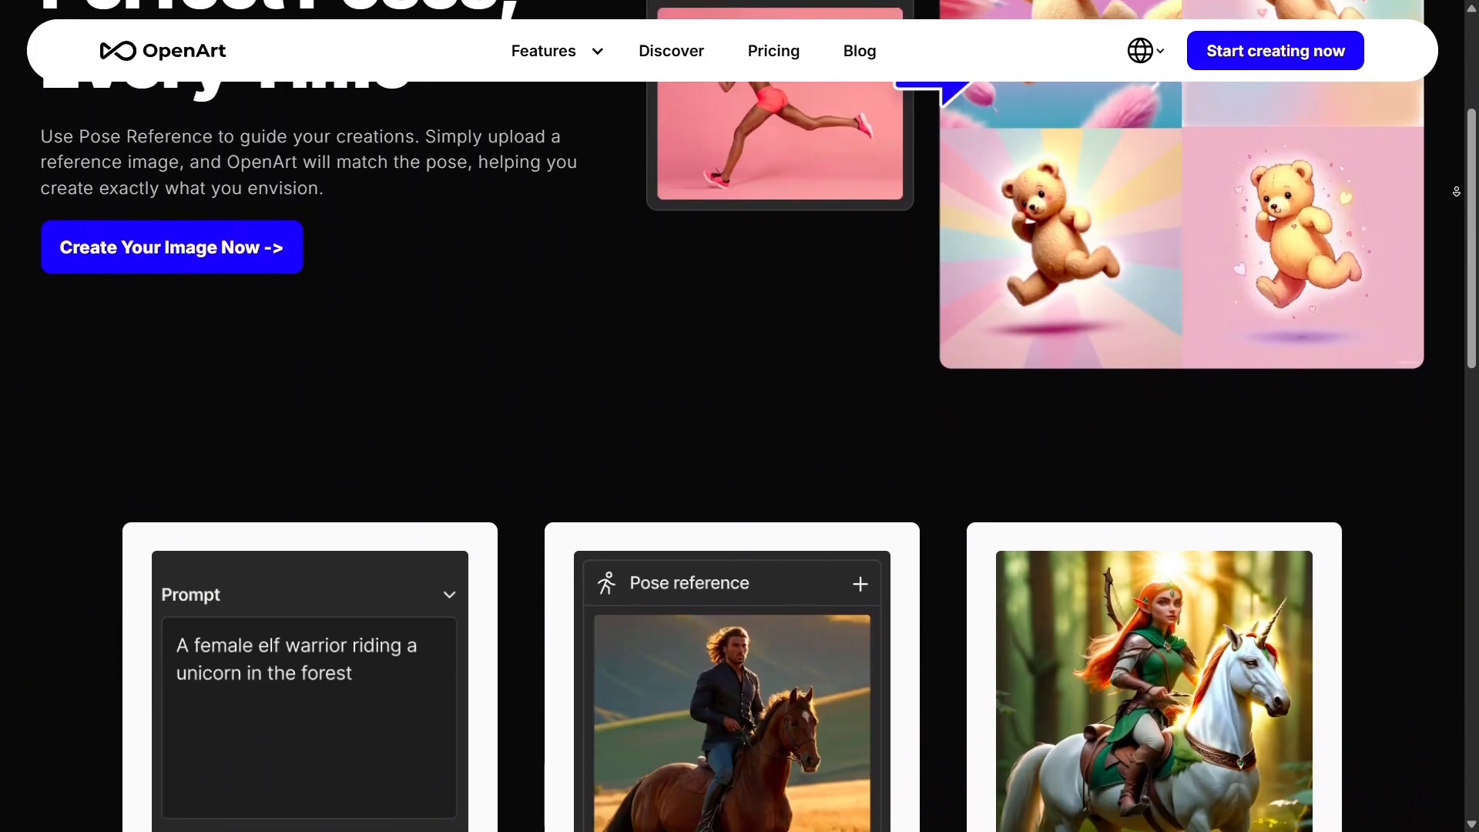
{"action": "scroll", "scroll_direction": "down", "scroll_amount": 3}
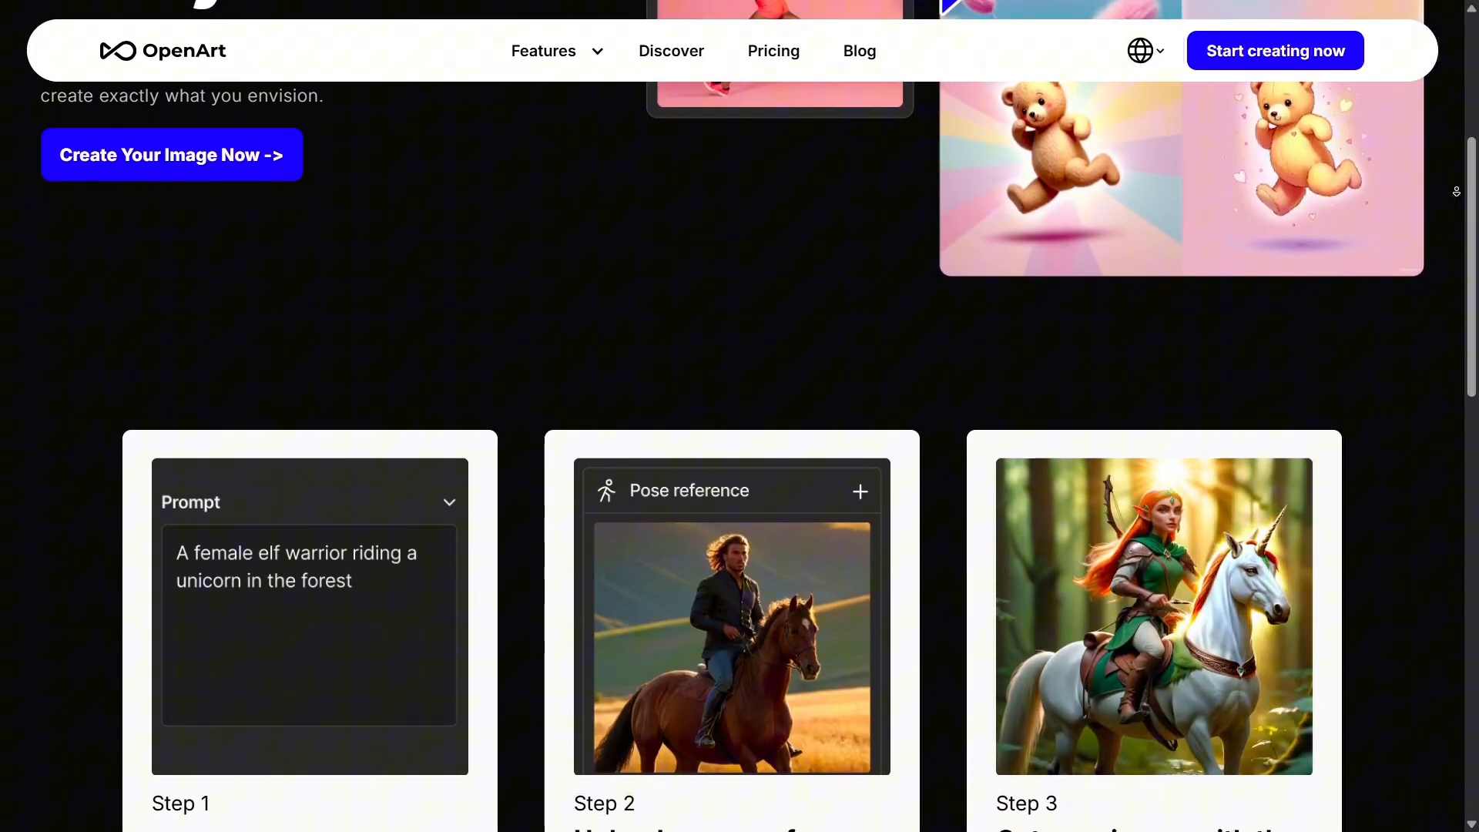
{"action": "scroll", "scroll_direction": "down", "scroll_amount": 3}
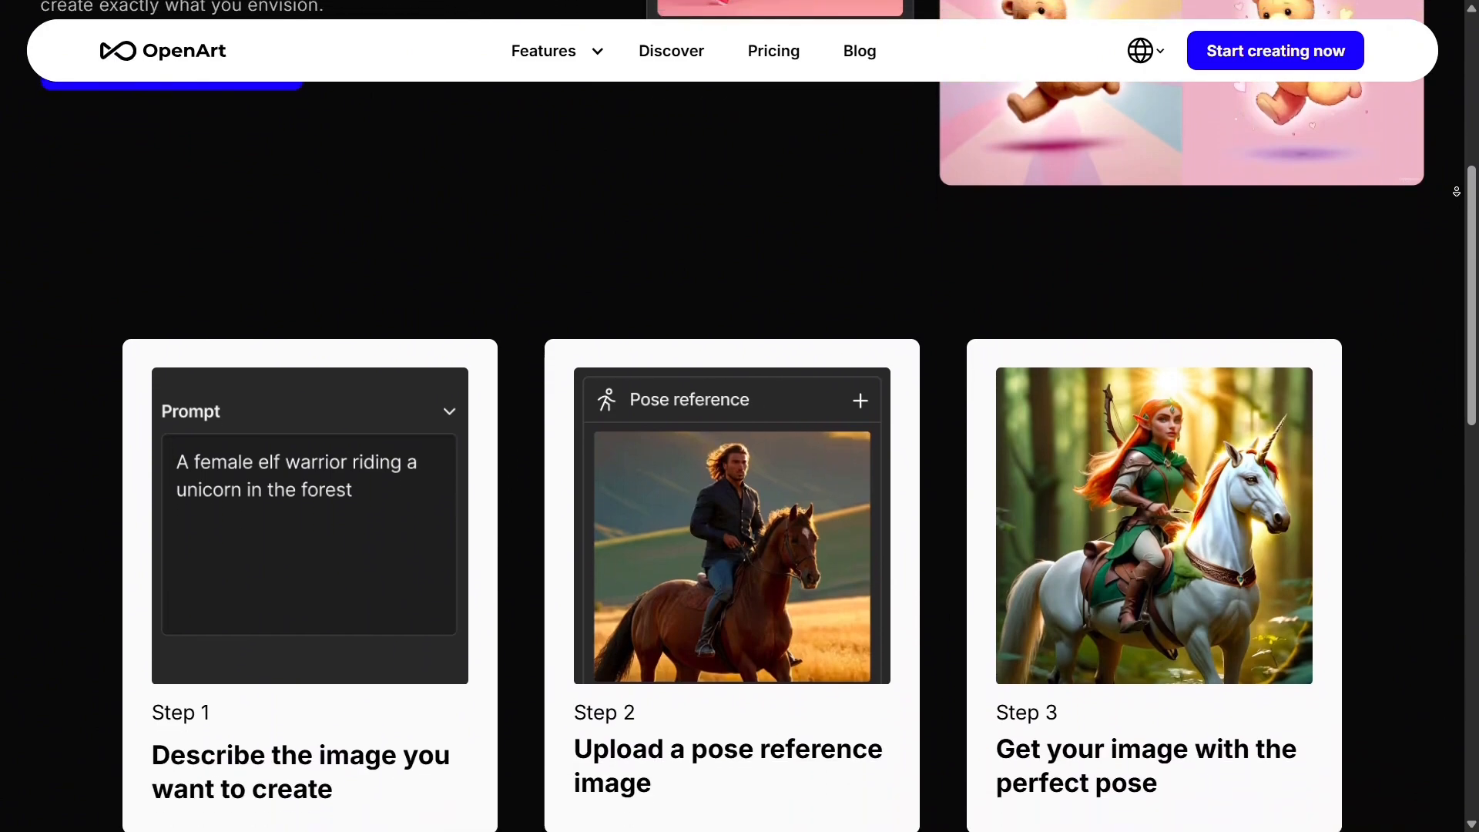
{"action": "scroll", "scroll_direction": "down", "scroll_amount": 3}
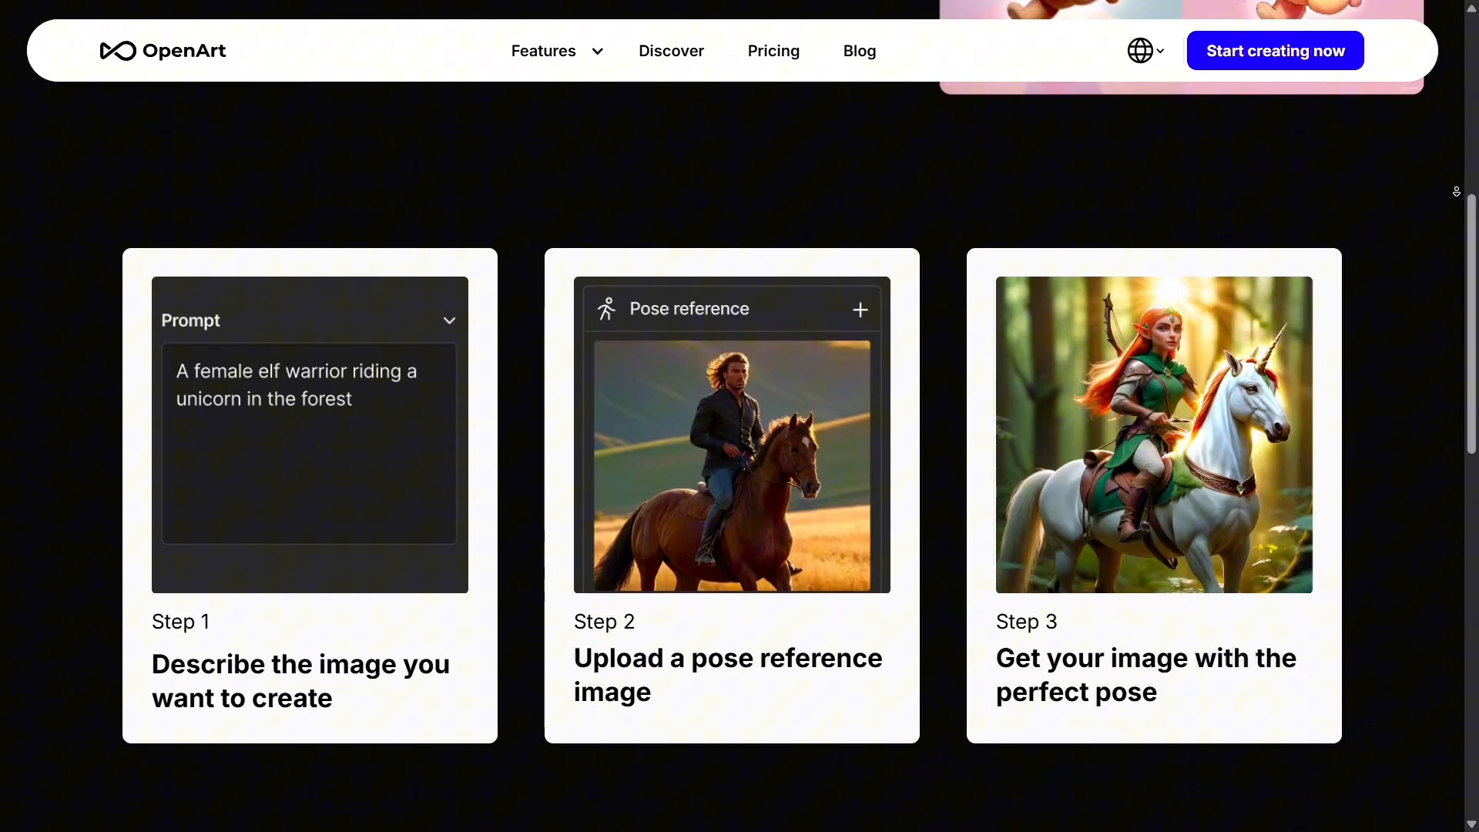
{"action": "scroll", "scroll_direction": "down", "scroll_amount": 3}
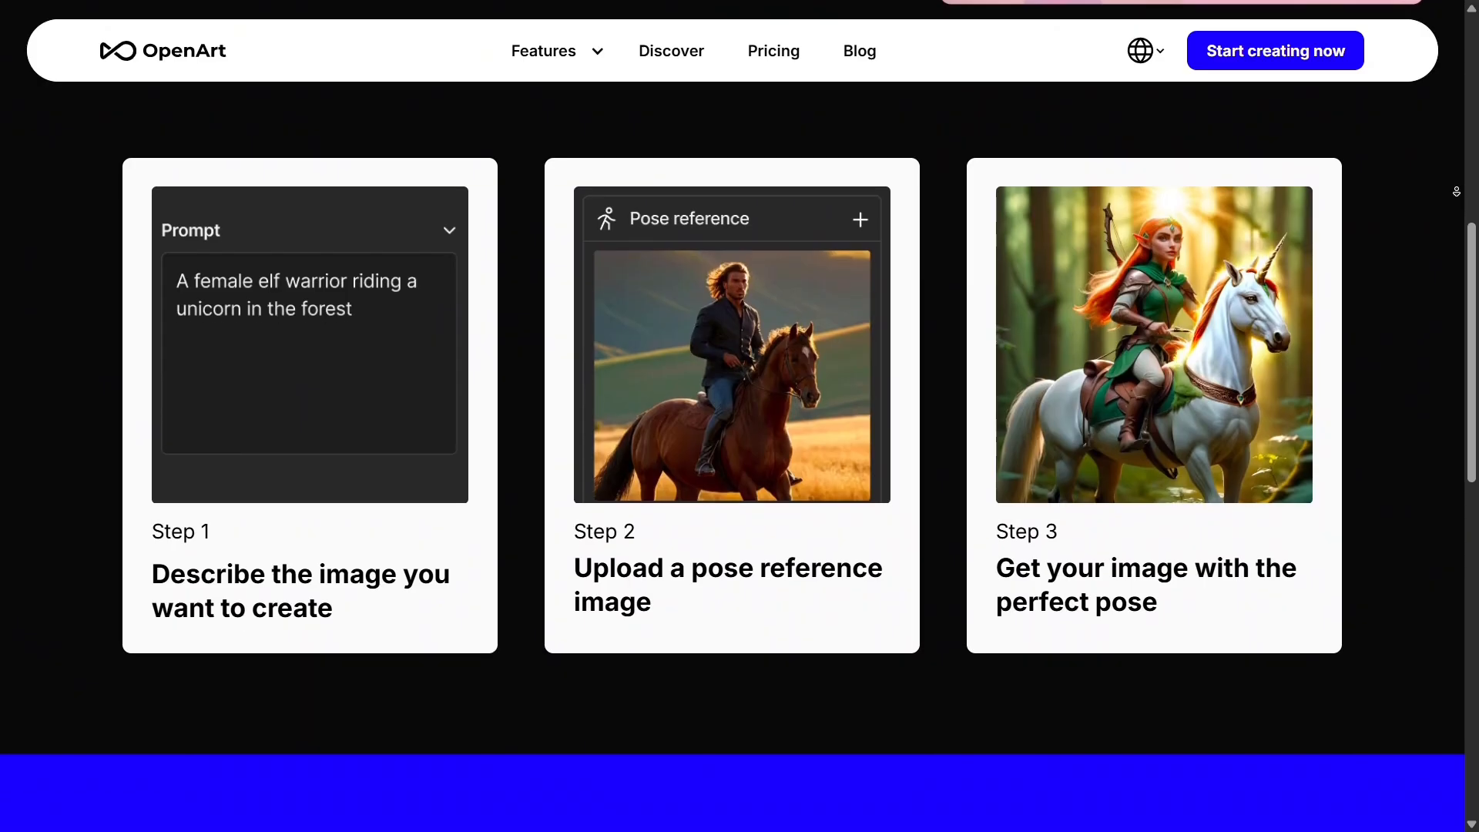
{"action": "scroll", "scroll_direction": "down", "scroll_amount": 3}
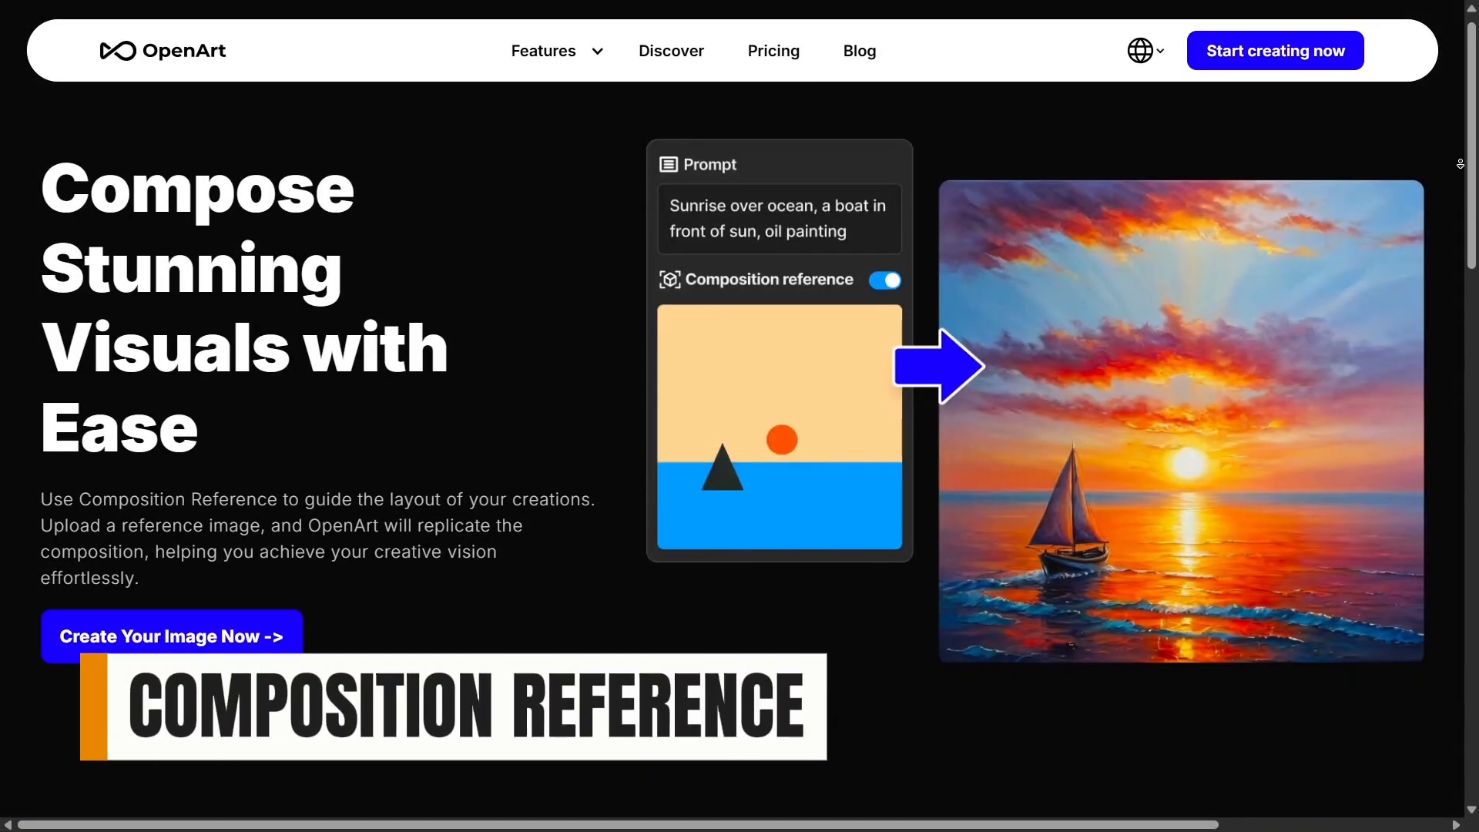
{"action": "scroll", "scroll_direction": "down", "scroll_amount": 3}
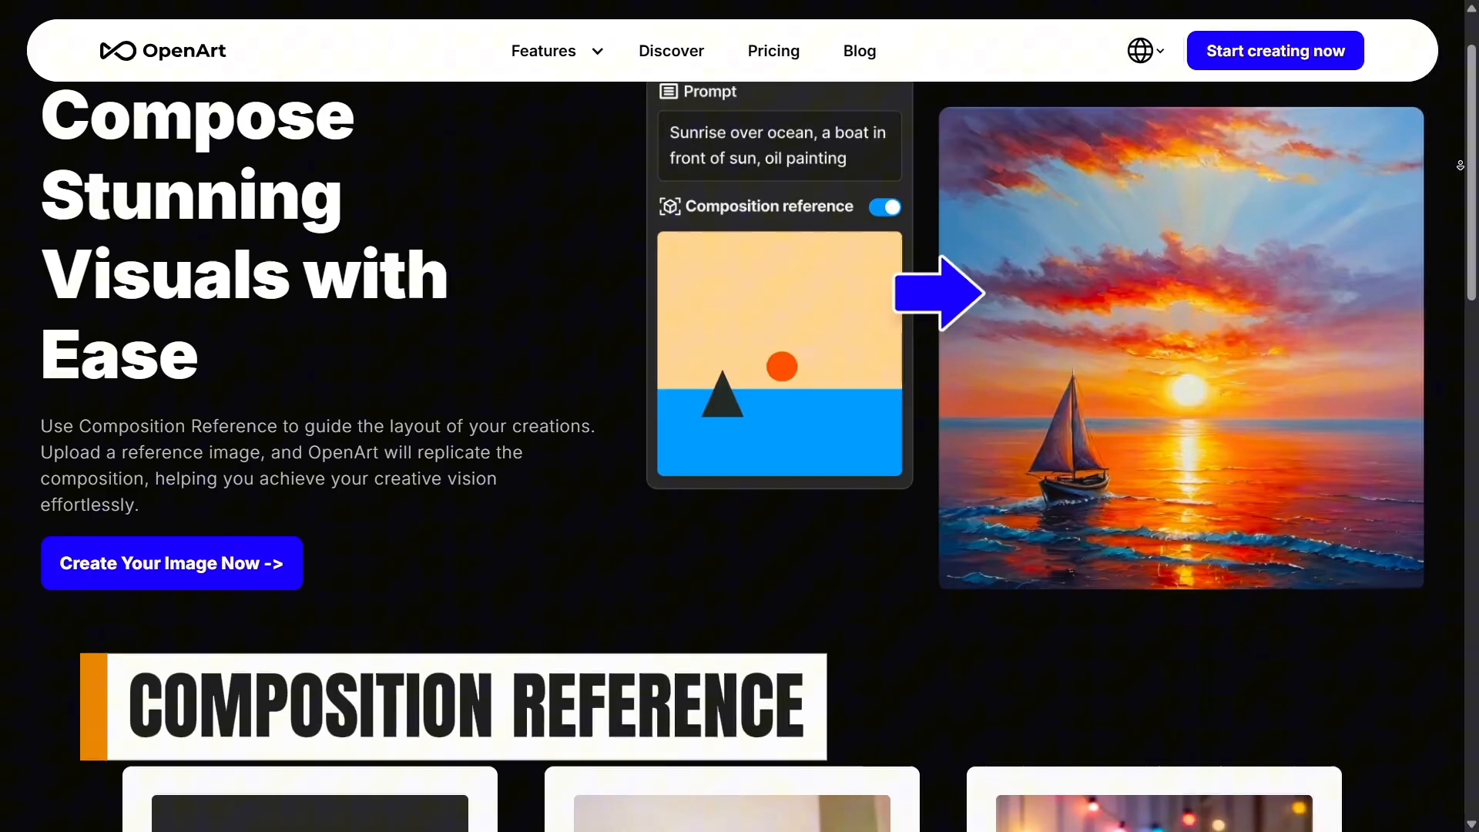
{"action": "scroll", "scroll_direction": "down", "scroll_amount": 3}
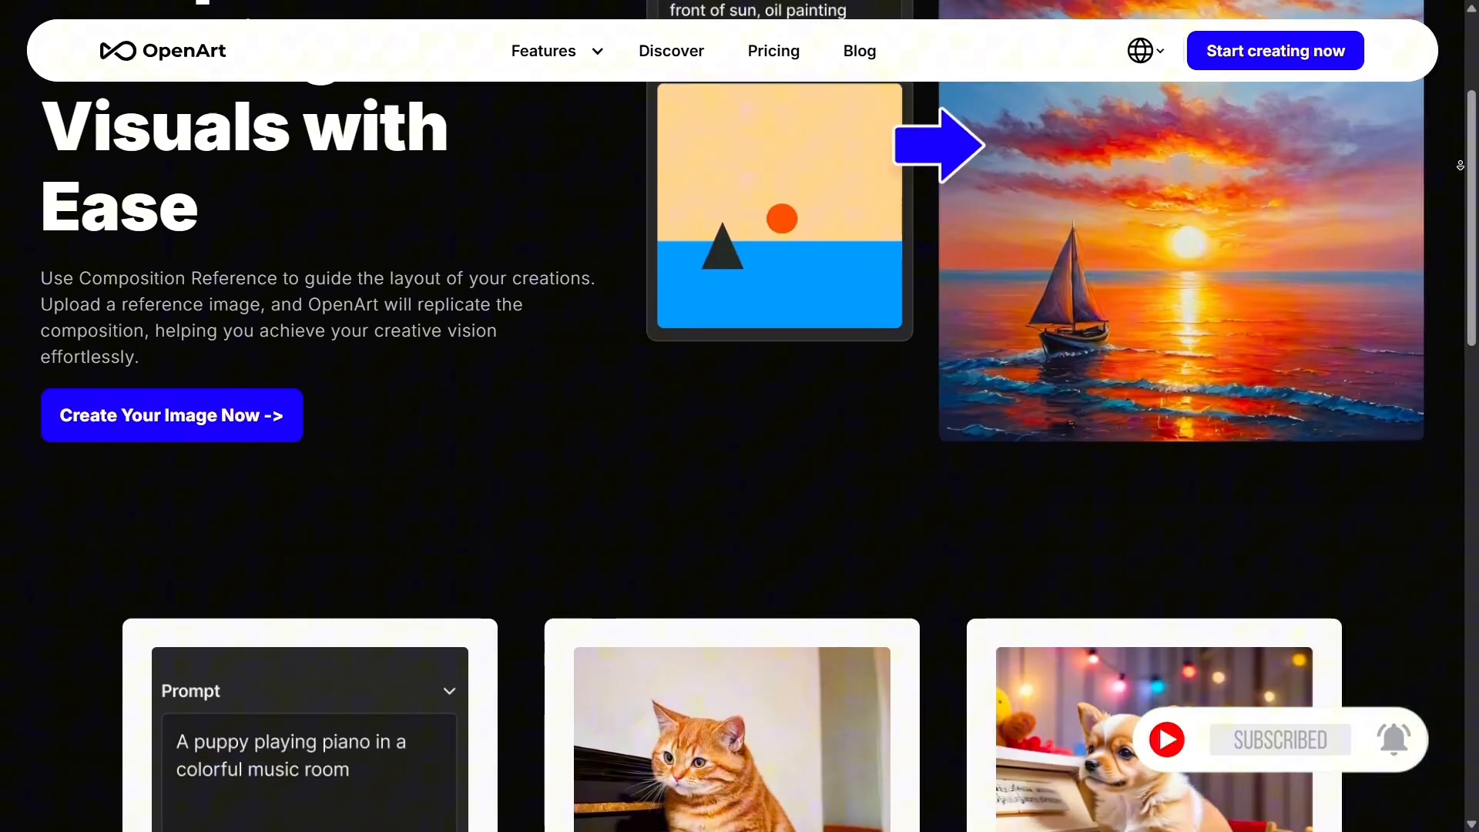
{"action": "scroll", "scroll_direction": "down", "scroll_amount": 3}
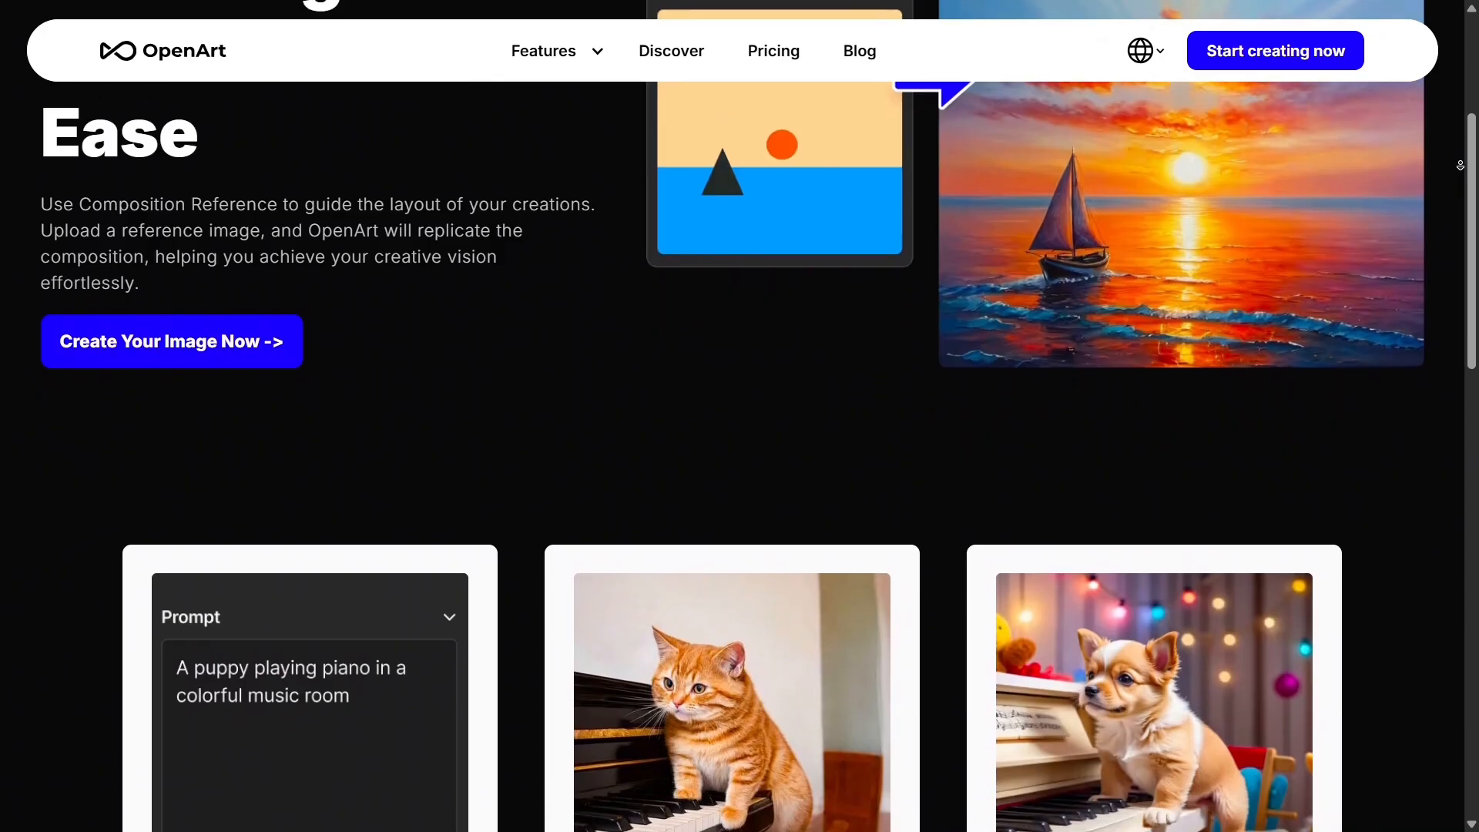
{"action": "scroll", "scroll_direction": "down", "scroll_amount": 3}
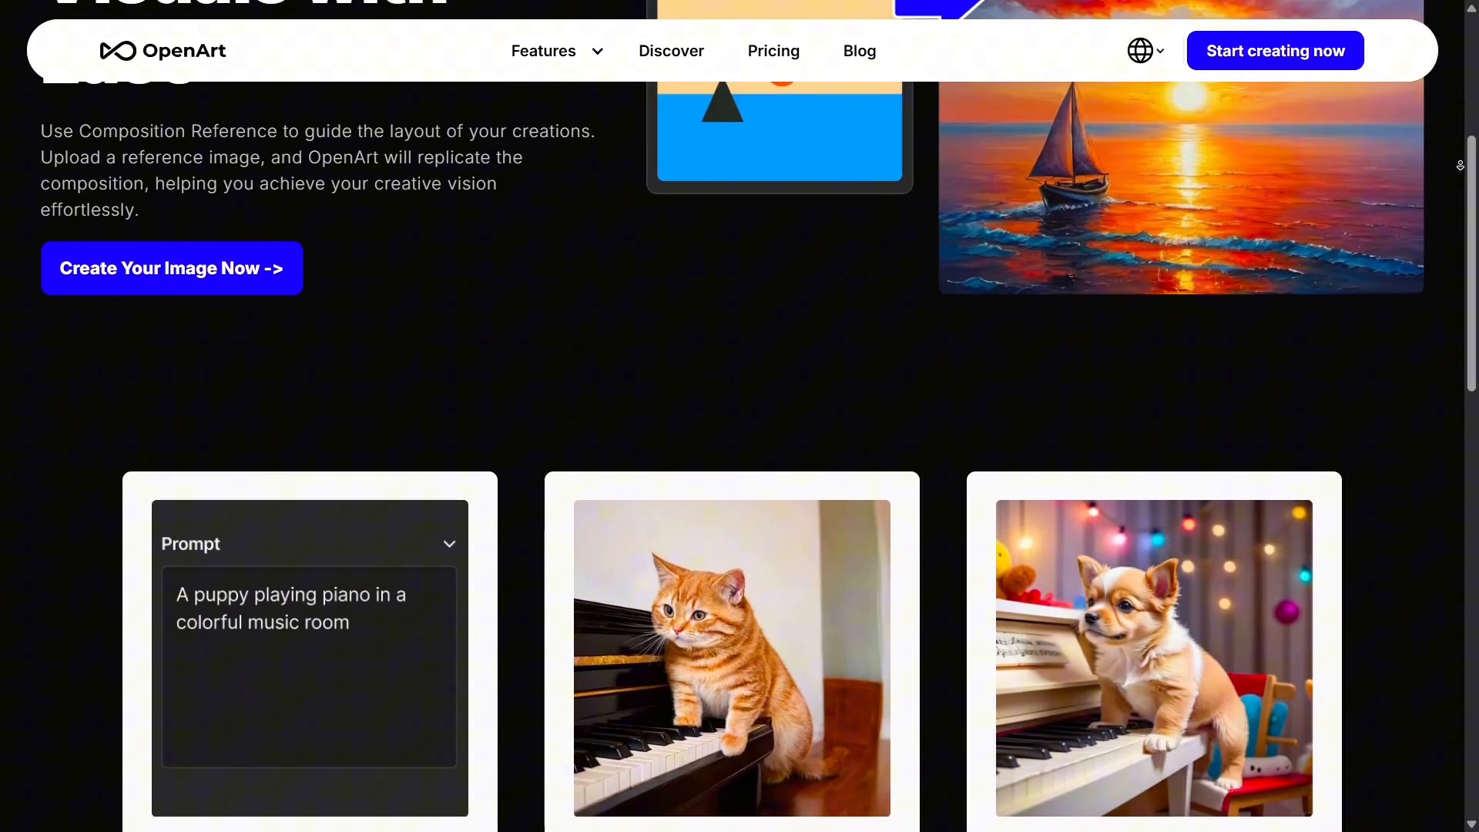
{"action": "scroll", "scroll_direction": "down", "scroll_amount": 3}
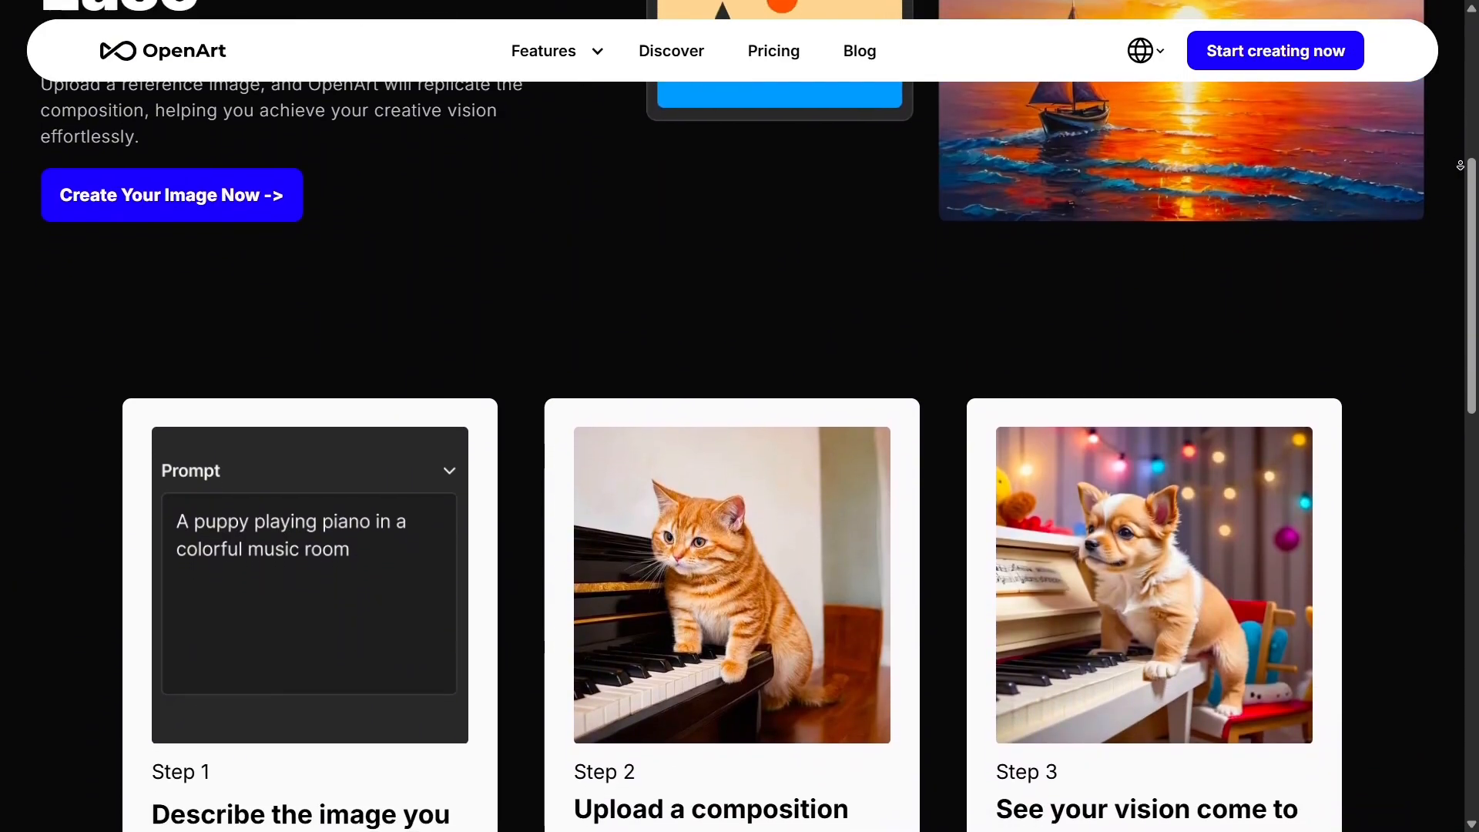
{"action": "scroll", "scroll_direction": "down", "scroll_amount": 3}
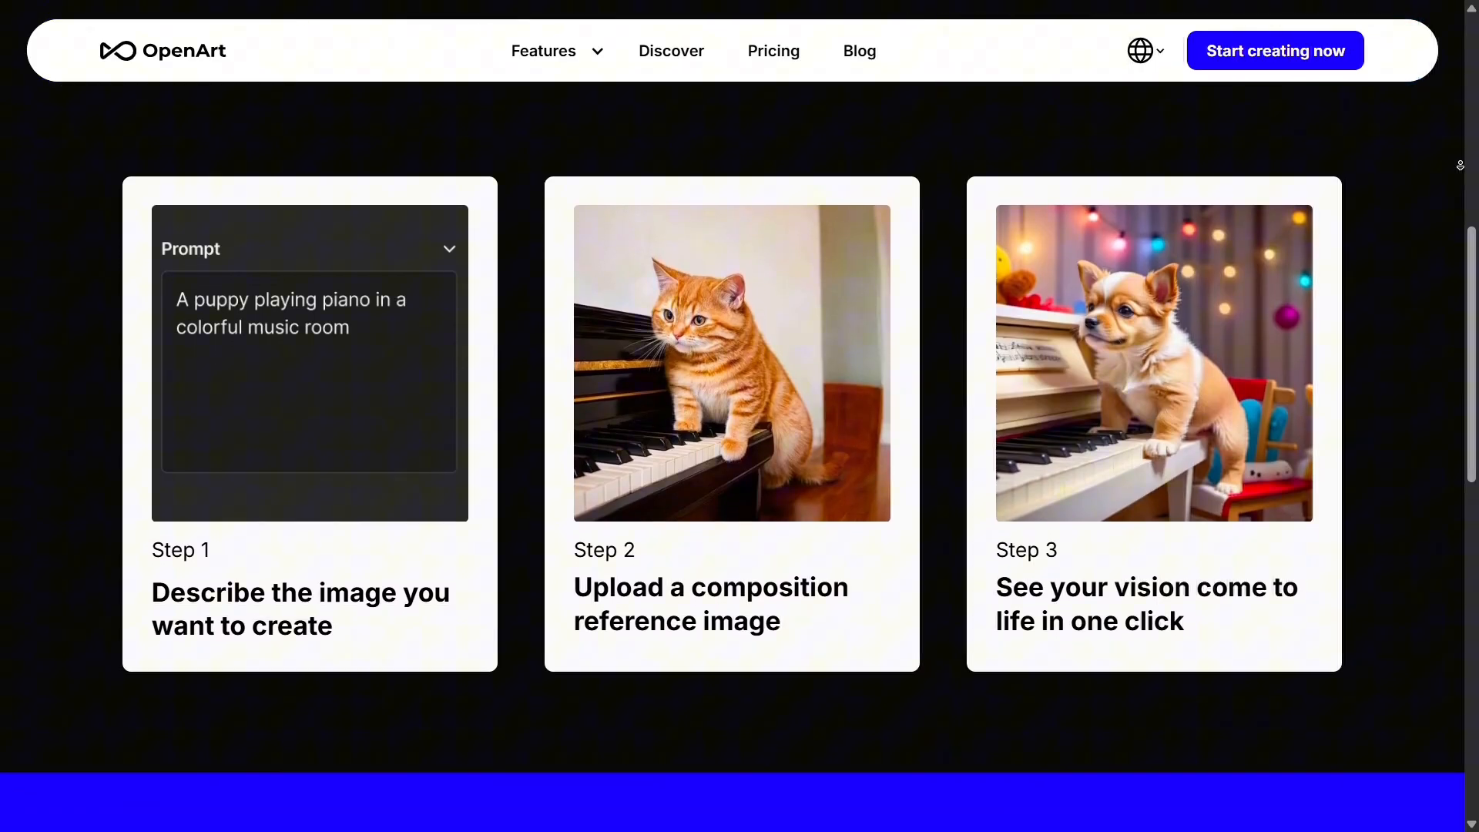
{"action": "scroll", "scroll_direction": "down", "scroll_amount": 3}
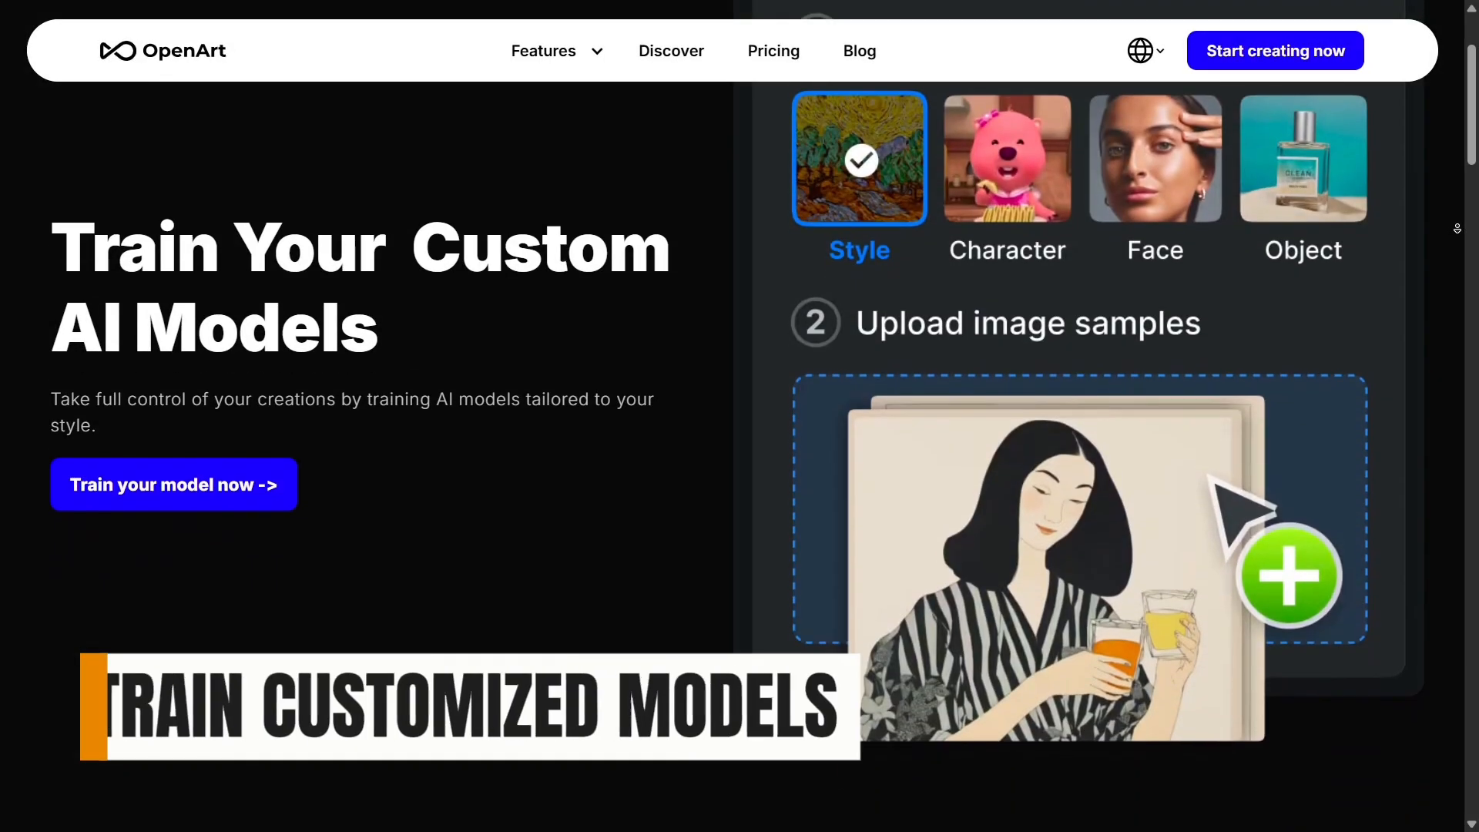
{"action": "scroll", "scroll_direction": "down", "scroll_amount": 3}
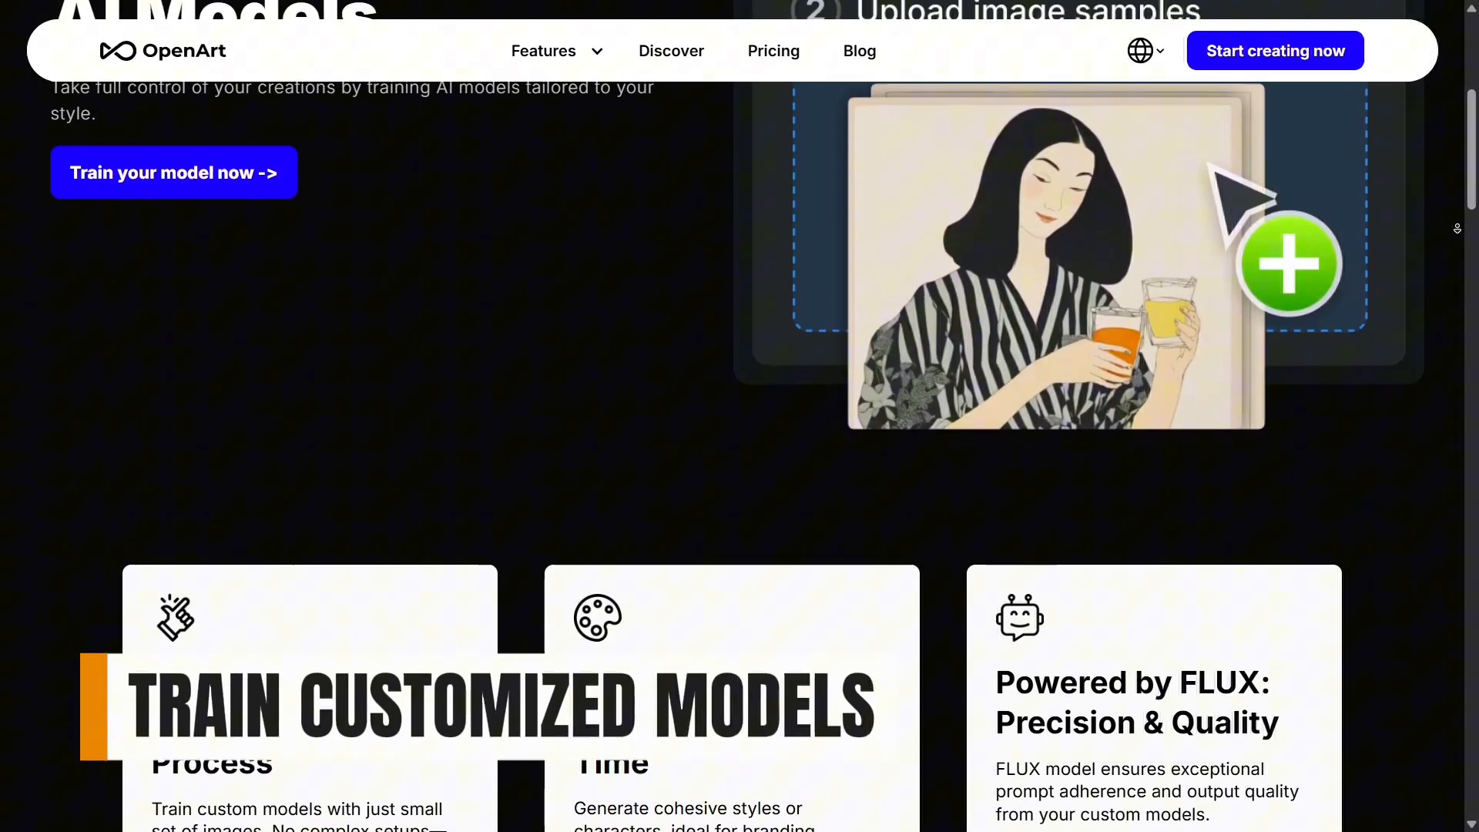
{"action": "scroll", "scroll_direction": "down", "scroll_amount": 3}
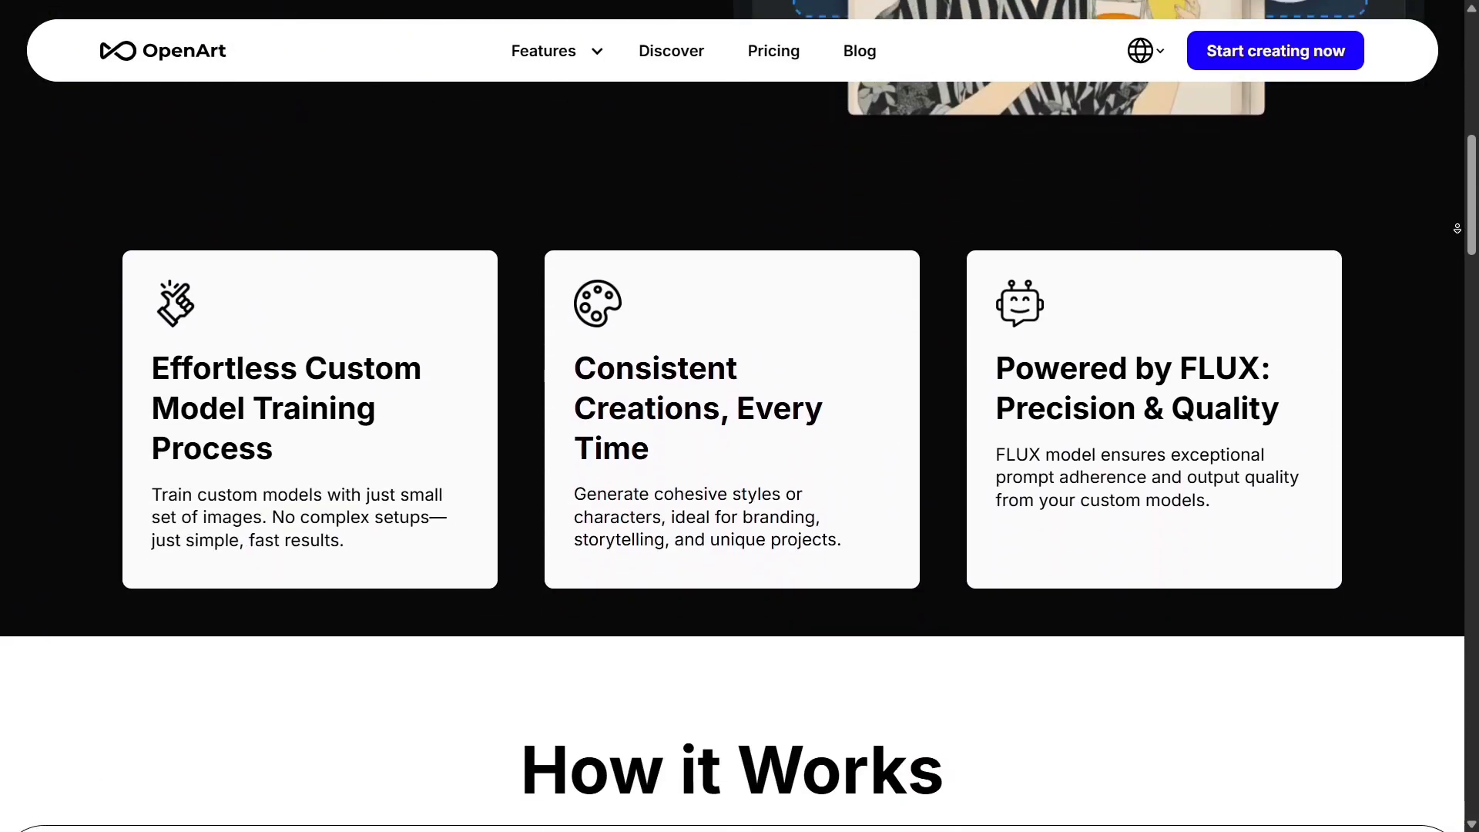
{"action": "scroll", "scroll_direction": "down", "scroll_amount": 3}
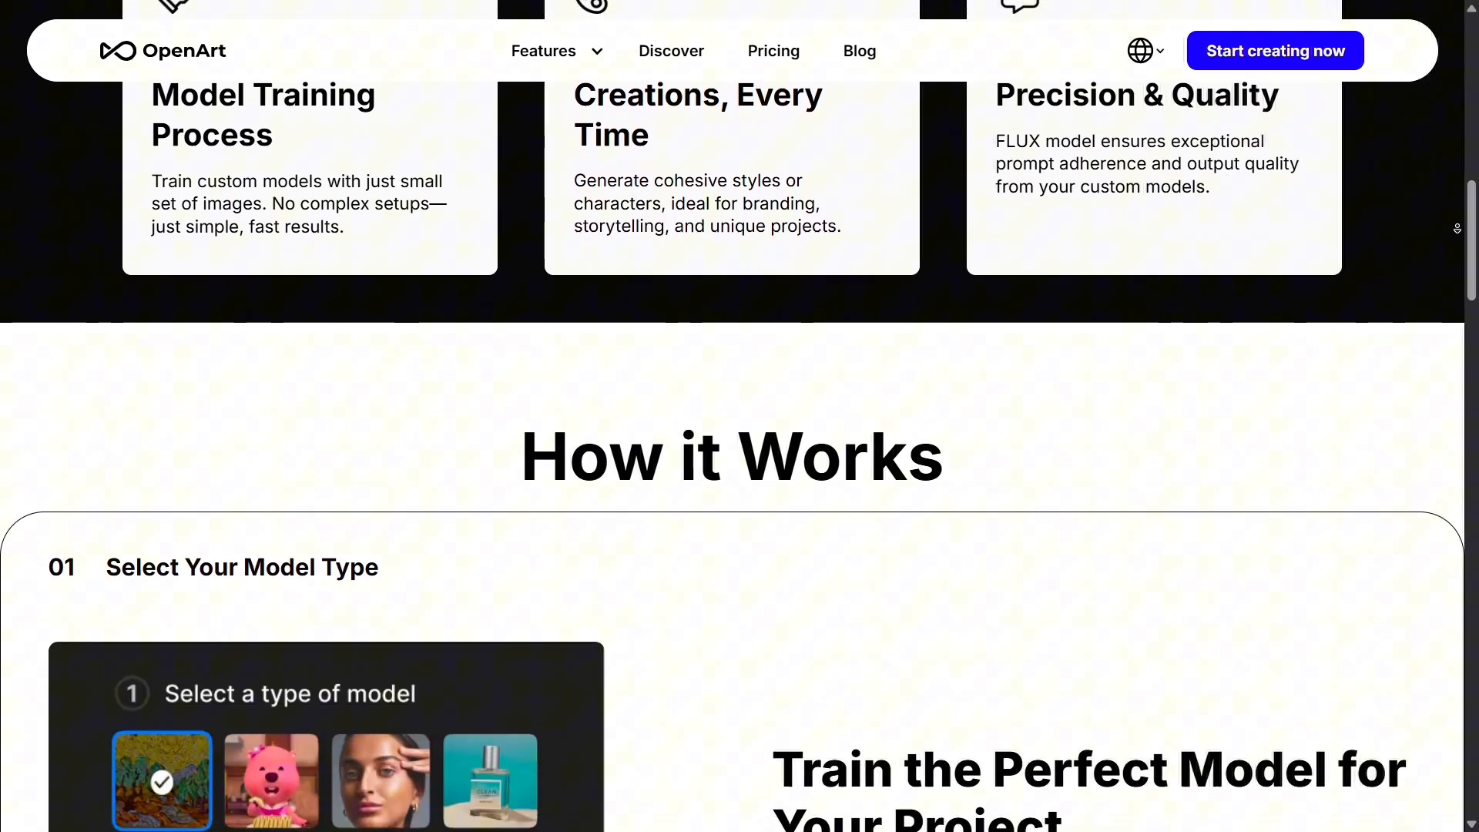
{"action": "scroll", "scroll_direction": "down", "scroll_amount": 3}
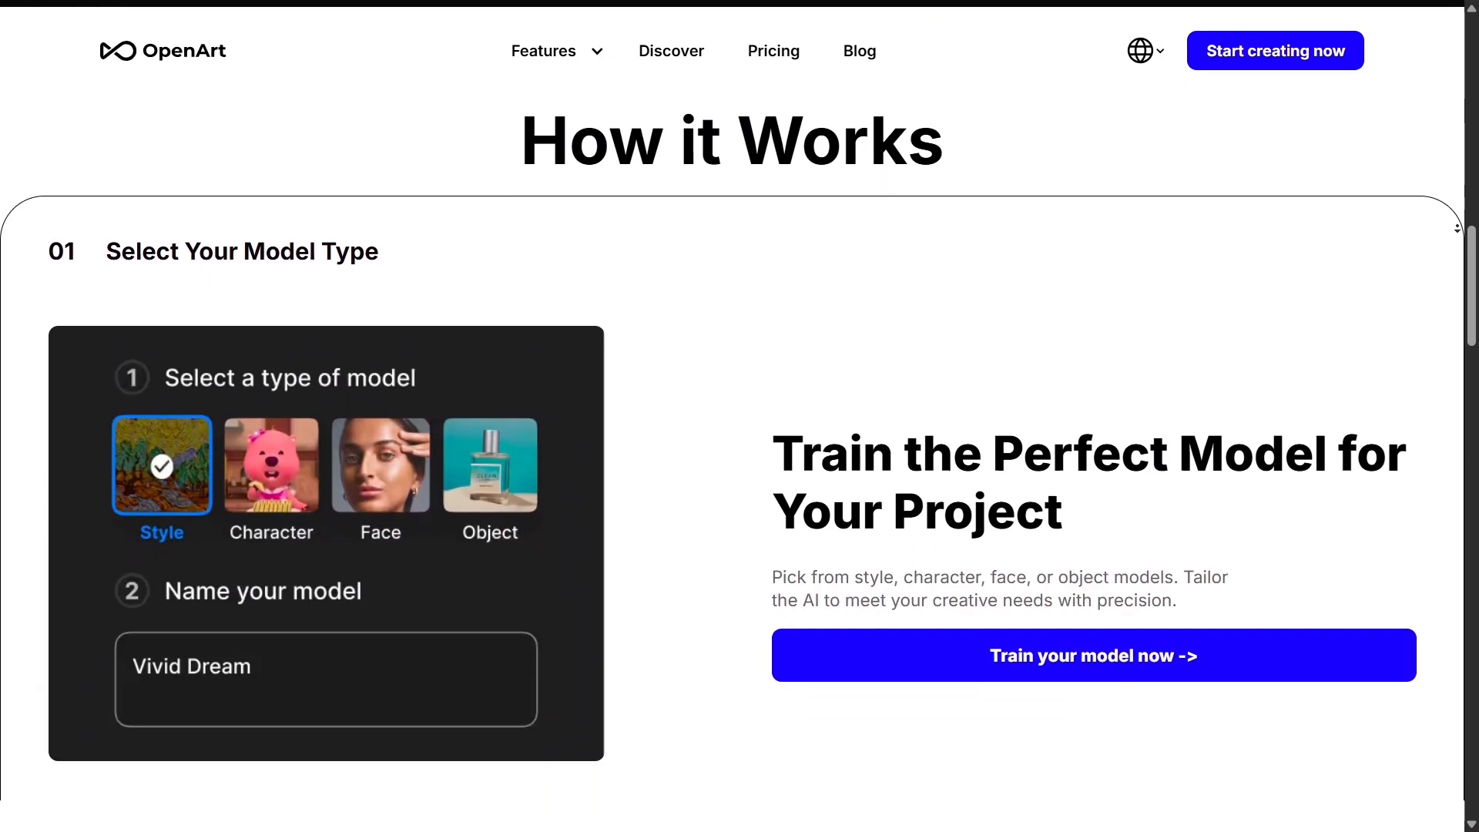
{"action": "scroll", "scroll_direction": "down", "scroll_amount": 3}
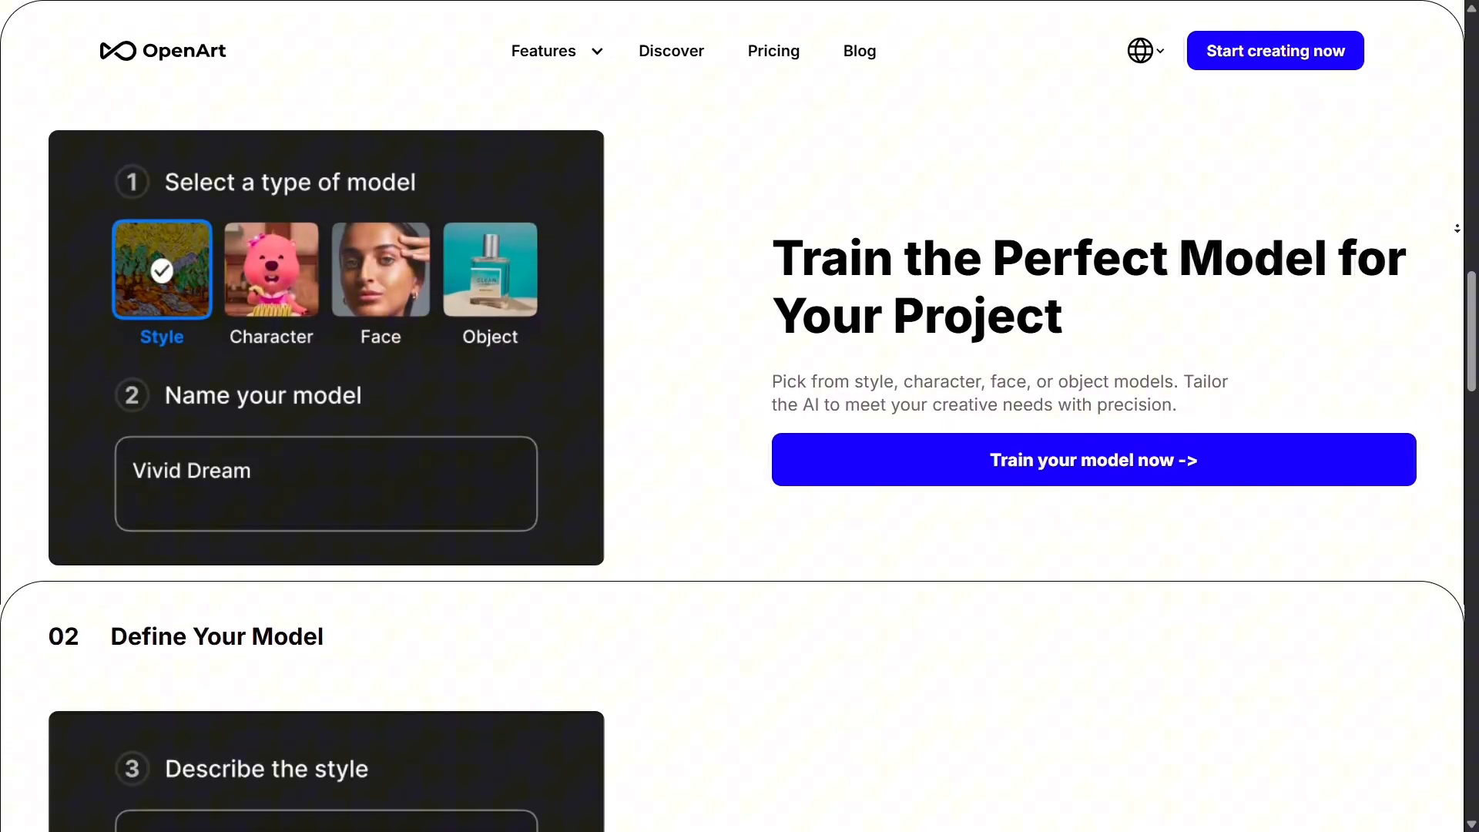
{"action": "scroll", "scroll_direction": "down", "scroll_amount": 3}
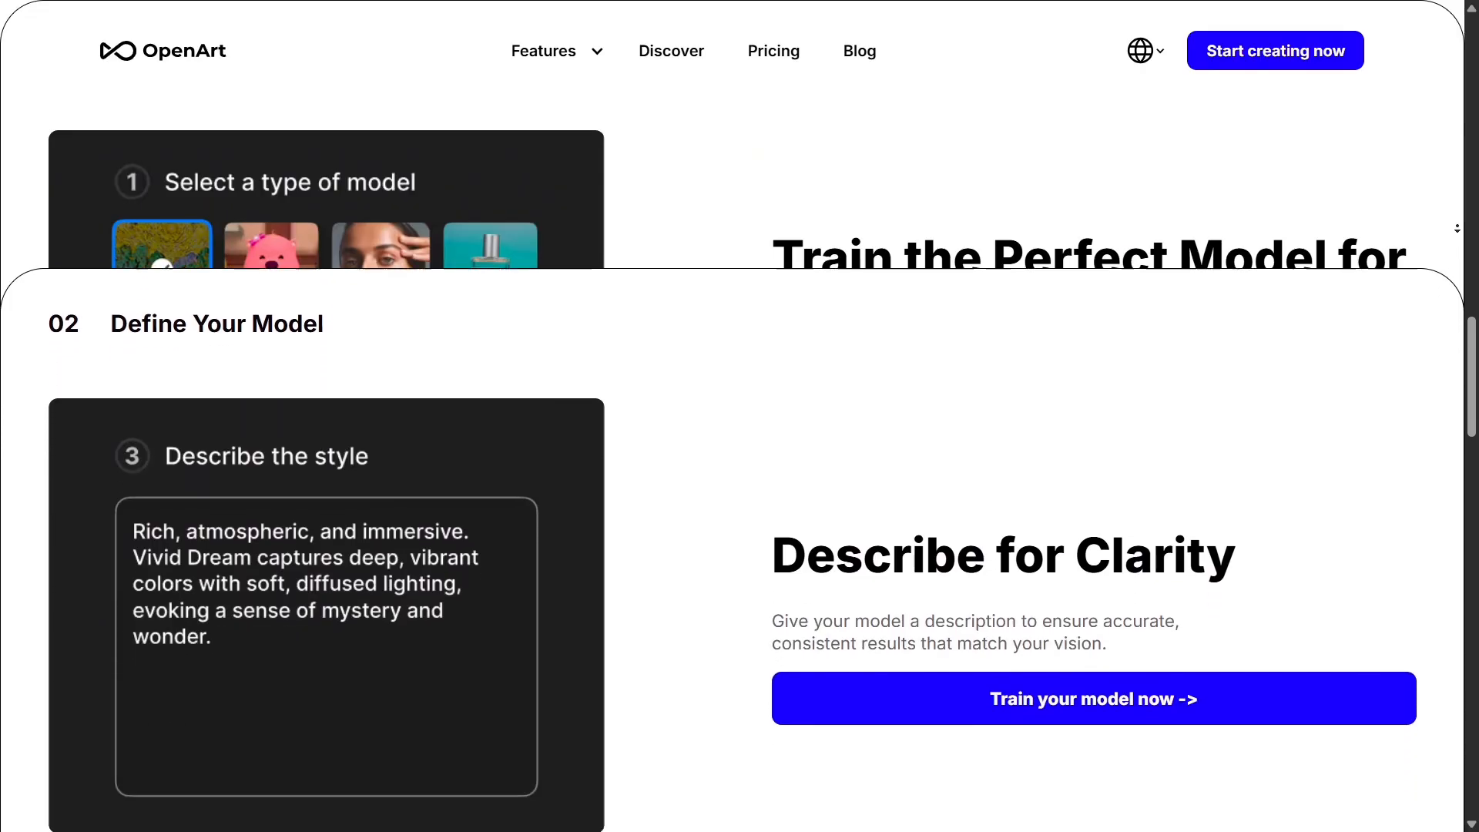
{"action": "scroll", "scroll_direction": "down", "scroll_amount": 3}
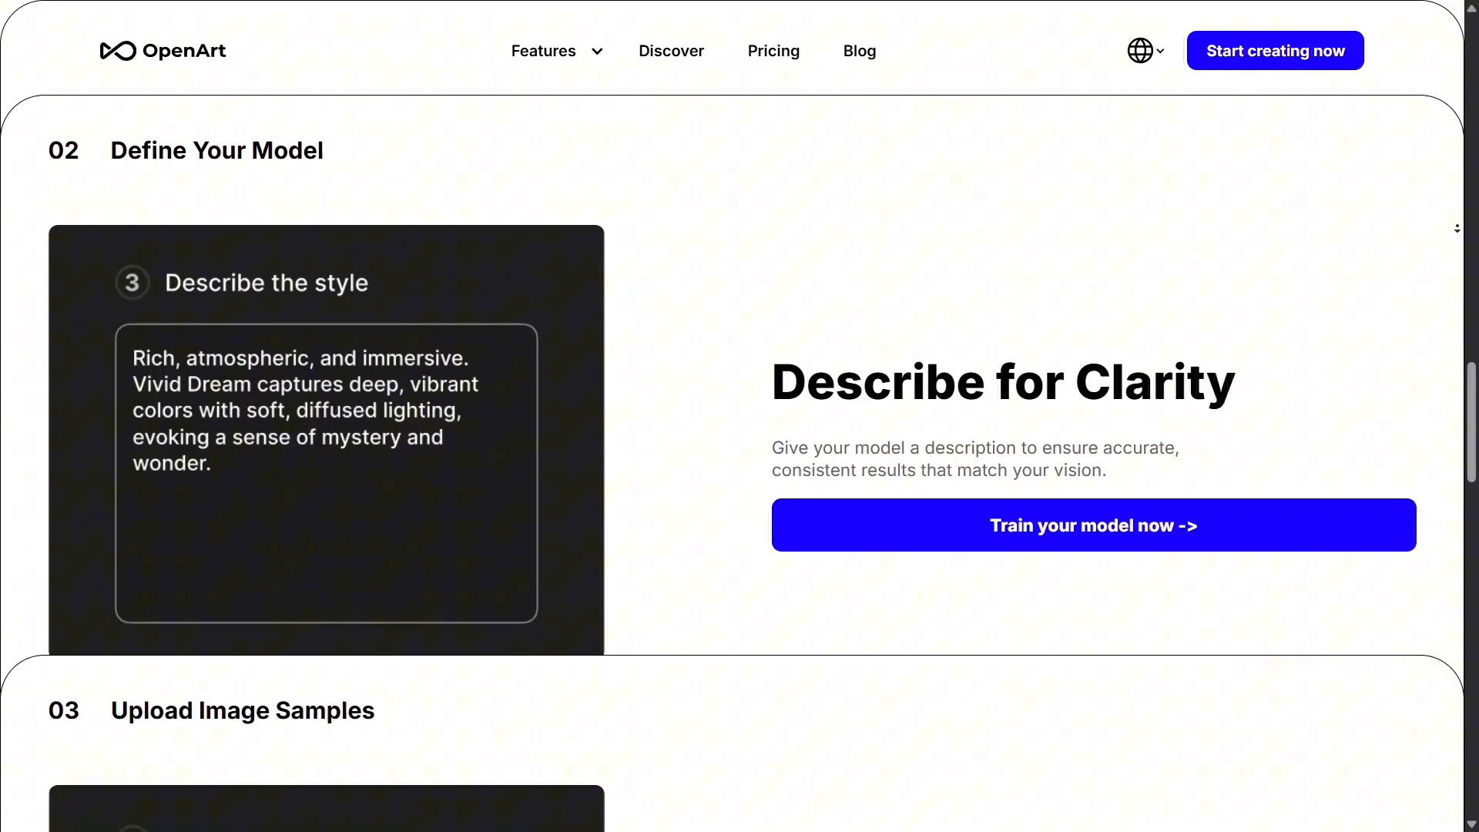
{"action": "scroll", "scroll_direction": "down", "scroll_amount": 3}
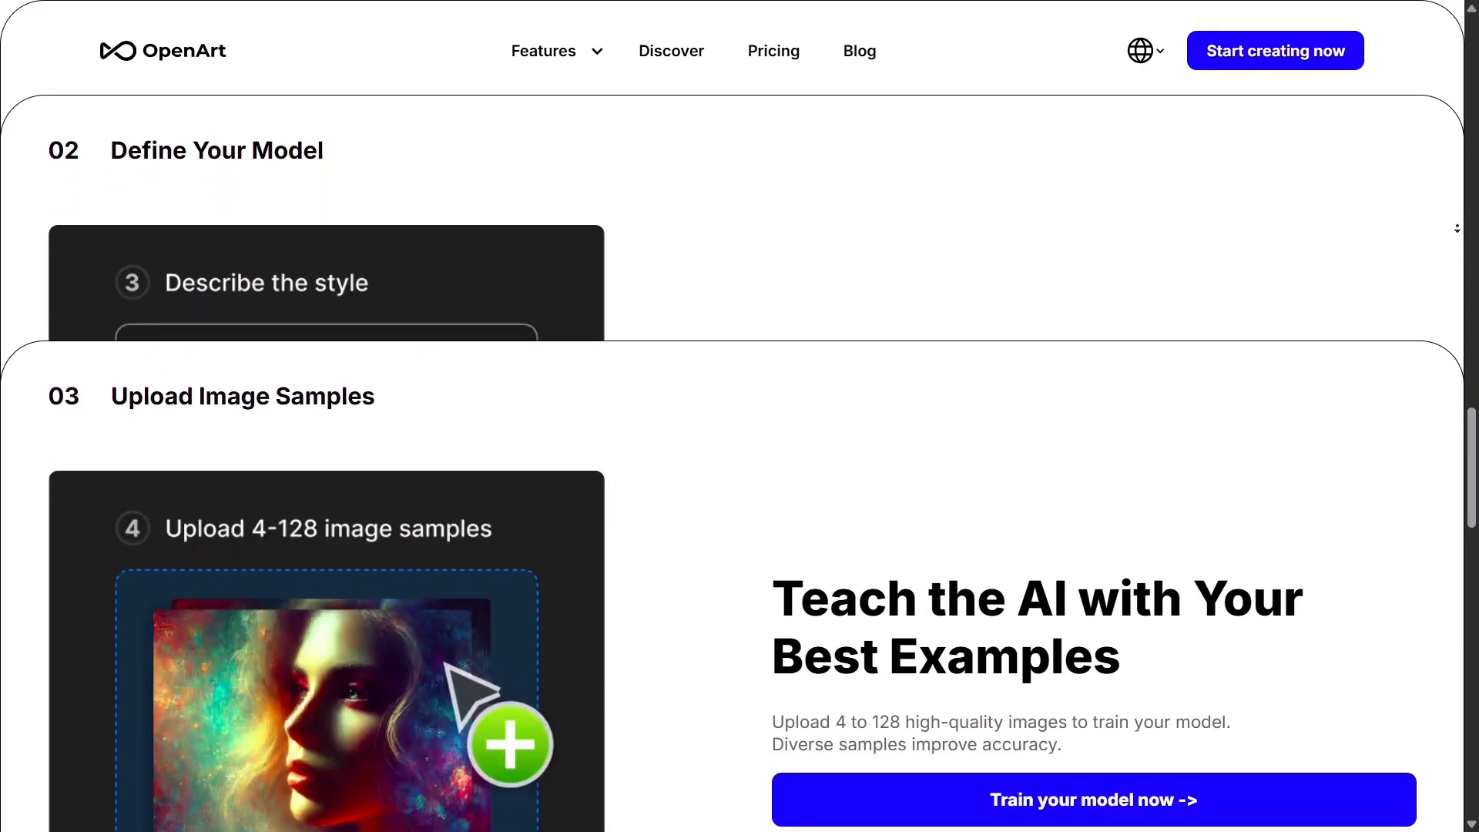
{"action": "scroll", "scroll_direction": "down", "scroll_amount": 3}
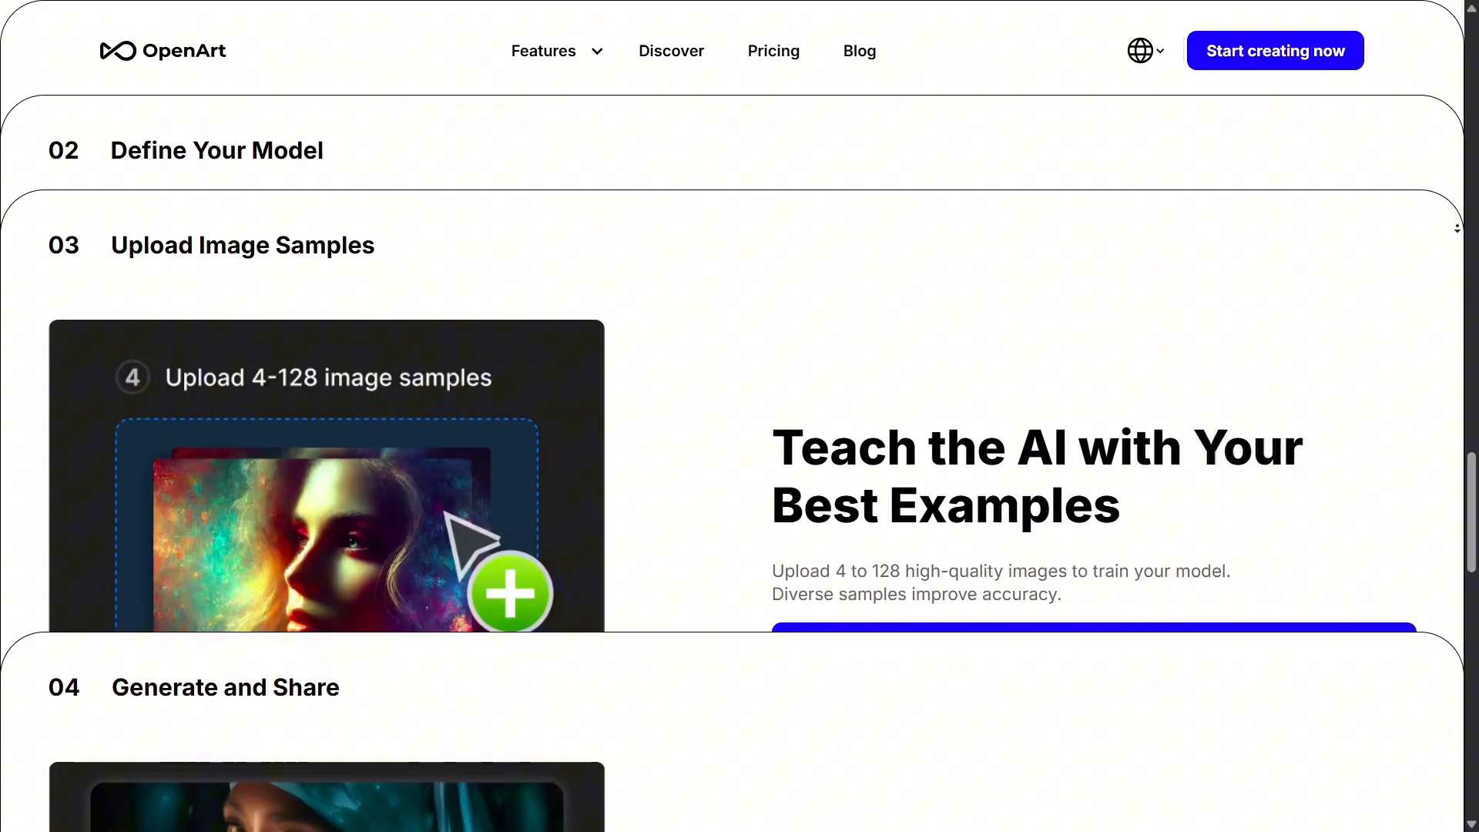
{"action": "scroll", "scroll_direction": "down", "scroll_amount": 3}
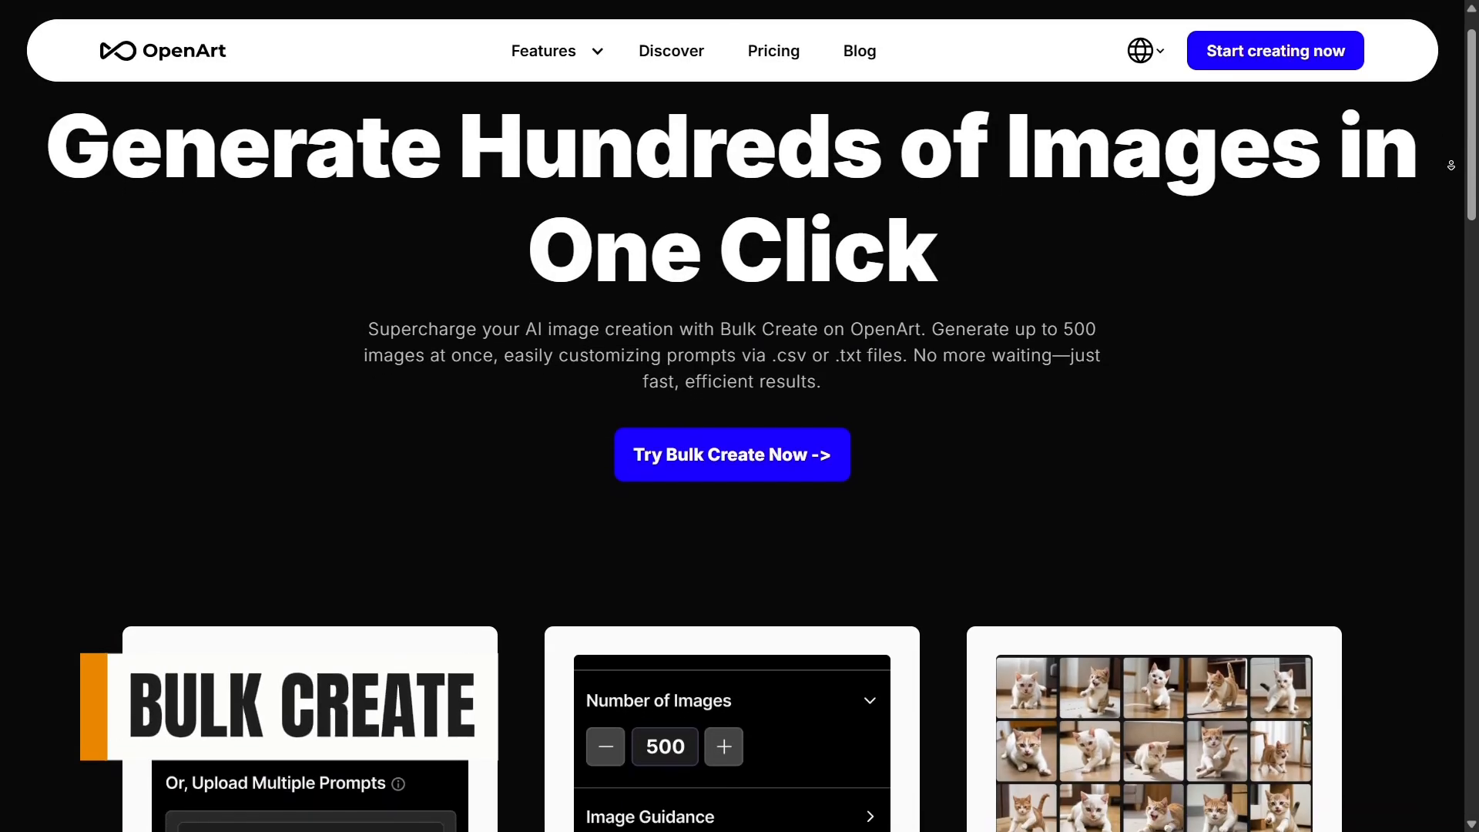
{"action": "scroll", "scroll_direction": "down", "scroll_amount": 3}
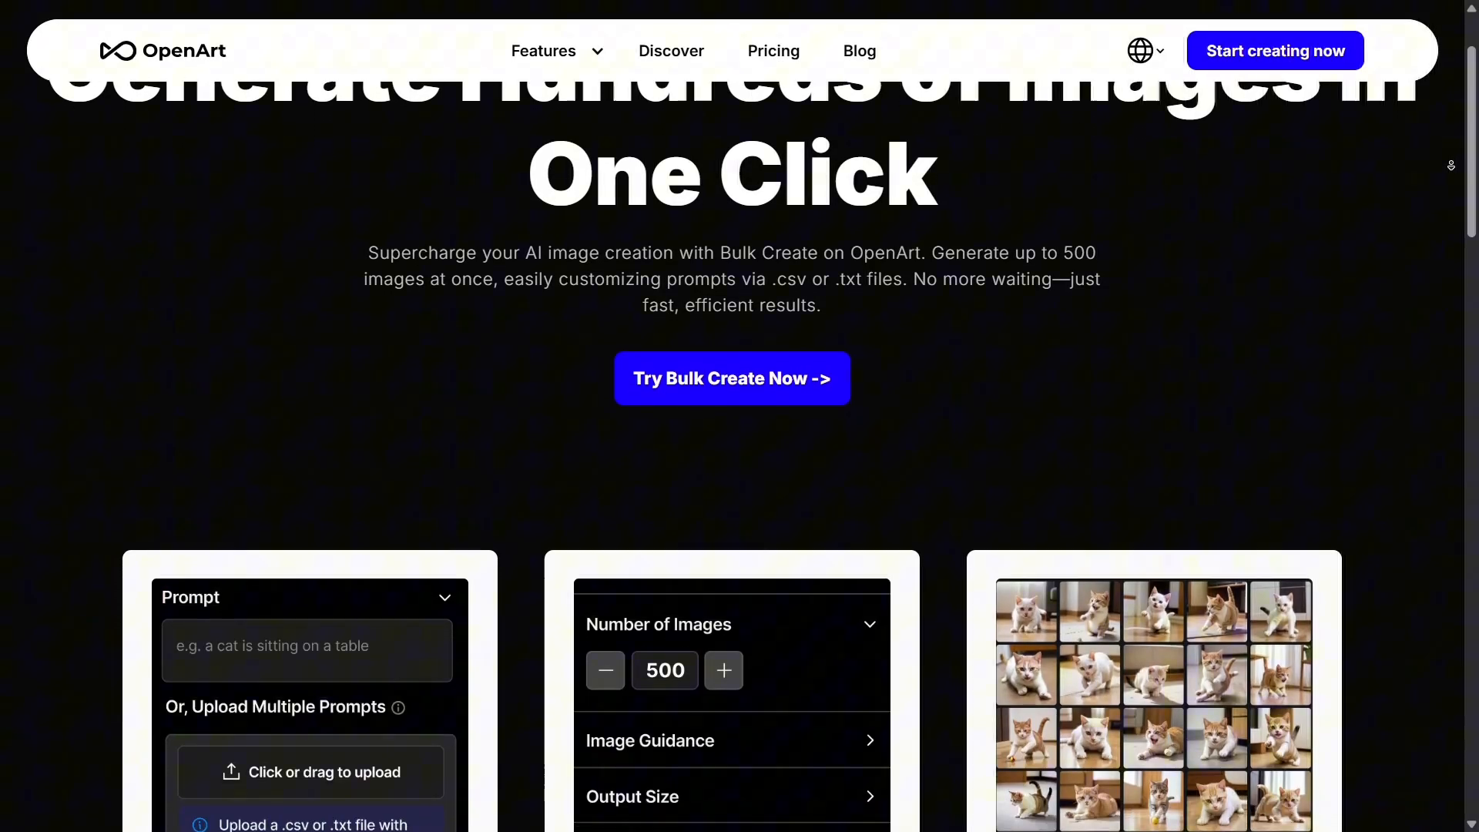
{"action": "scroll", "scroll_direction": "down", "scroll_amount": 3}
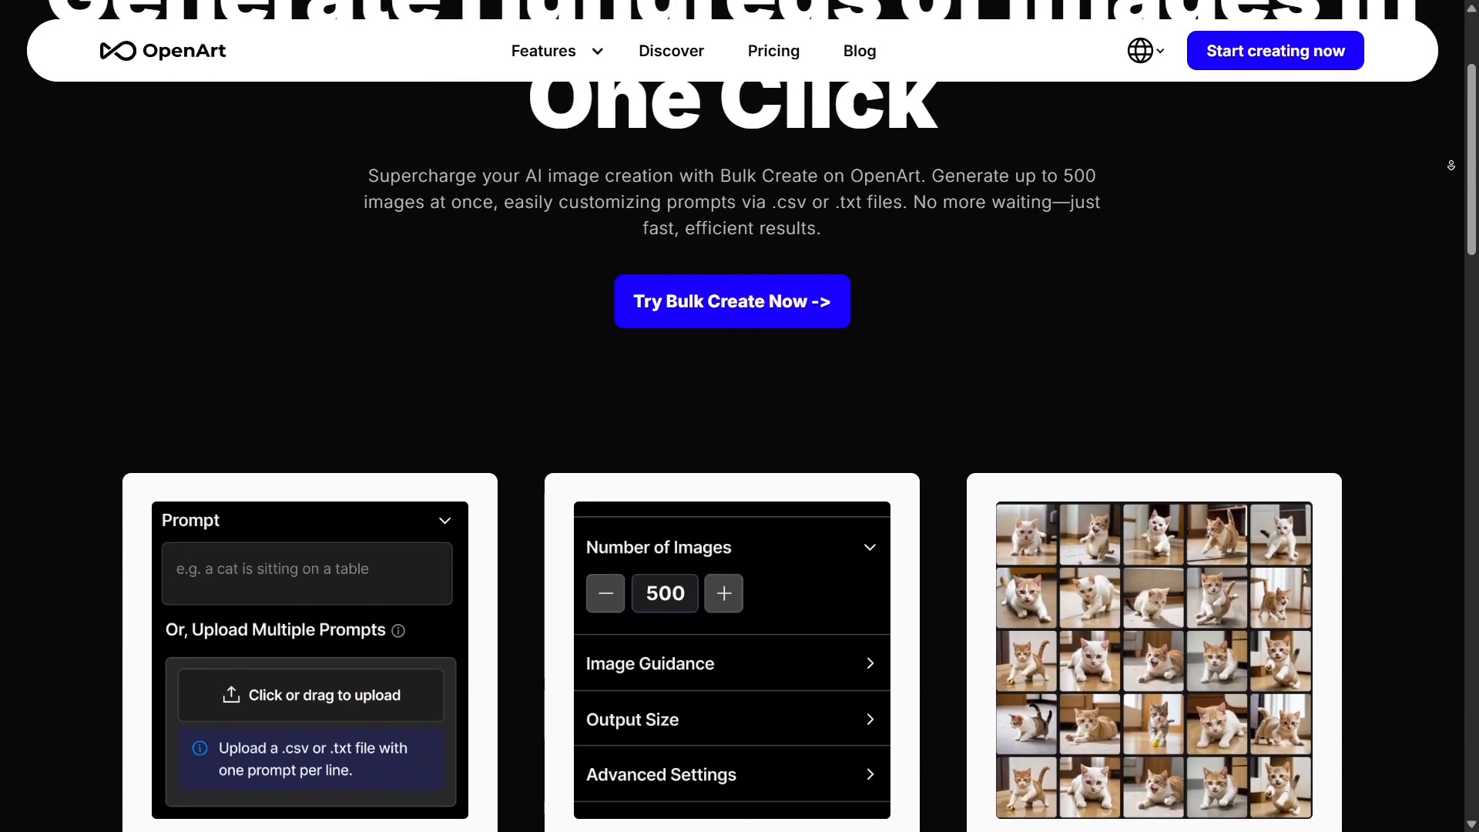
{"action": "scroll", "scroll_direction": "down", "scroll_amount": 3}
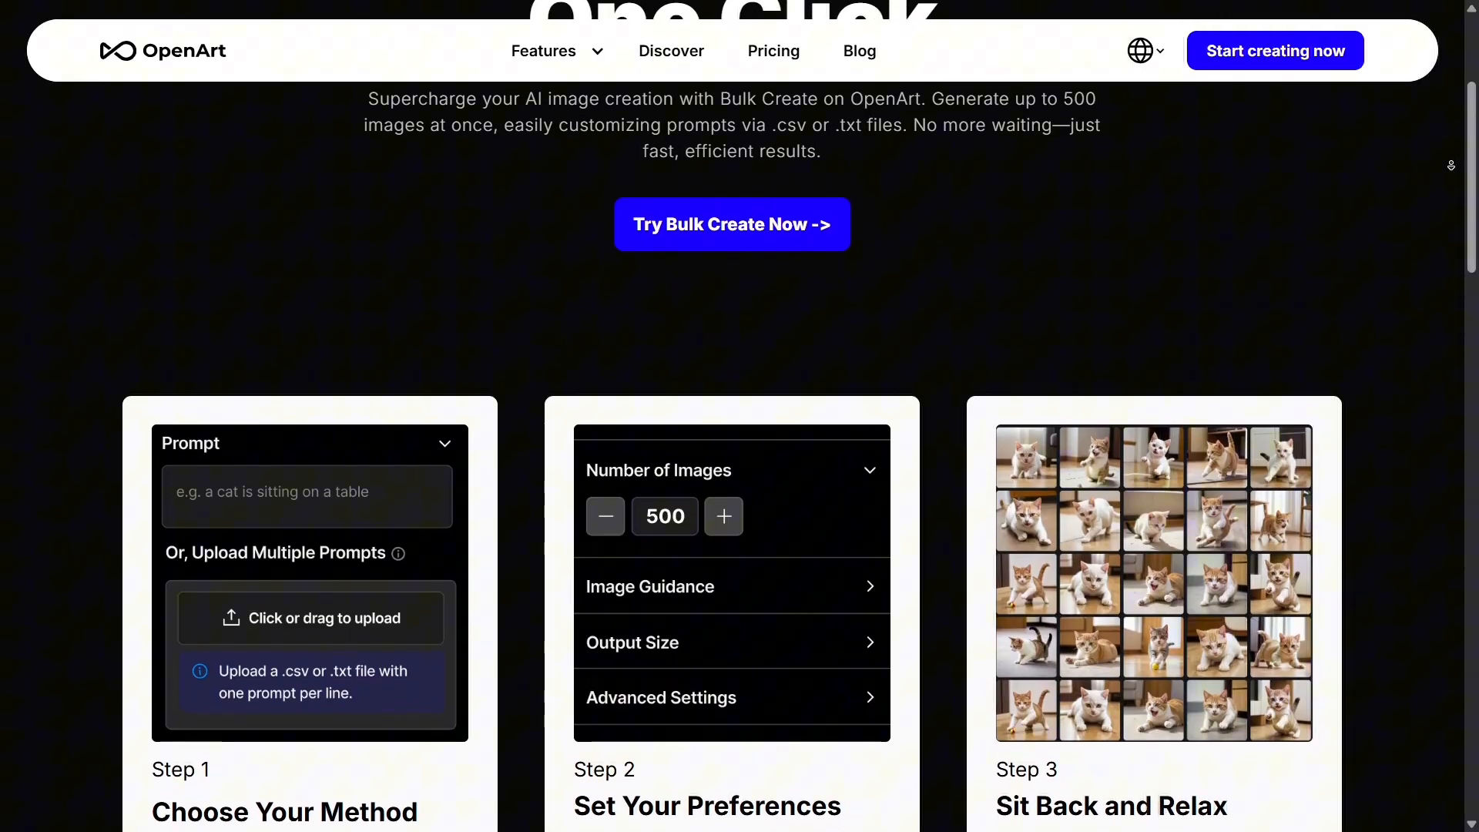
{"action": "scroll", "scroll_direction": "down", "scroll_amount": 3}
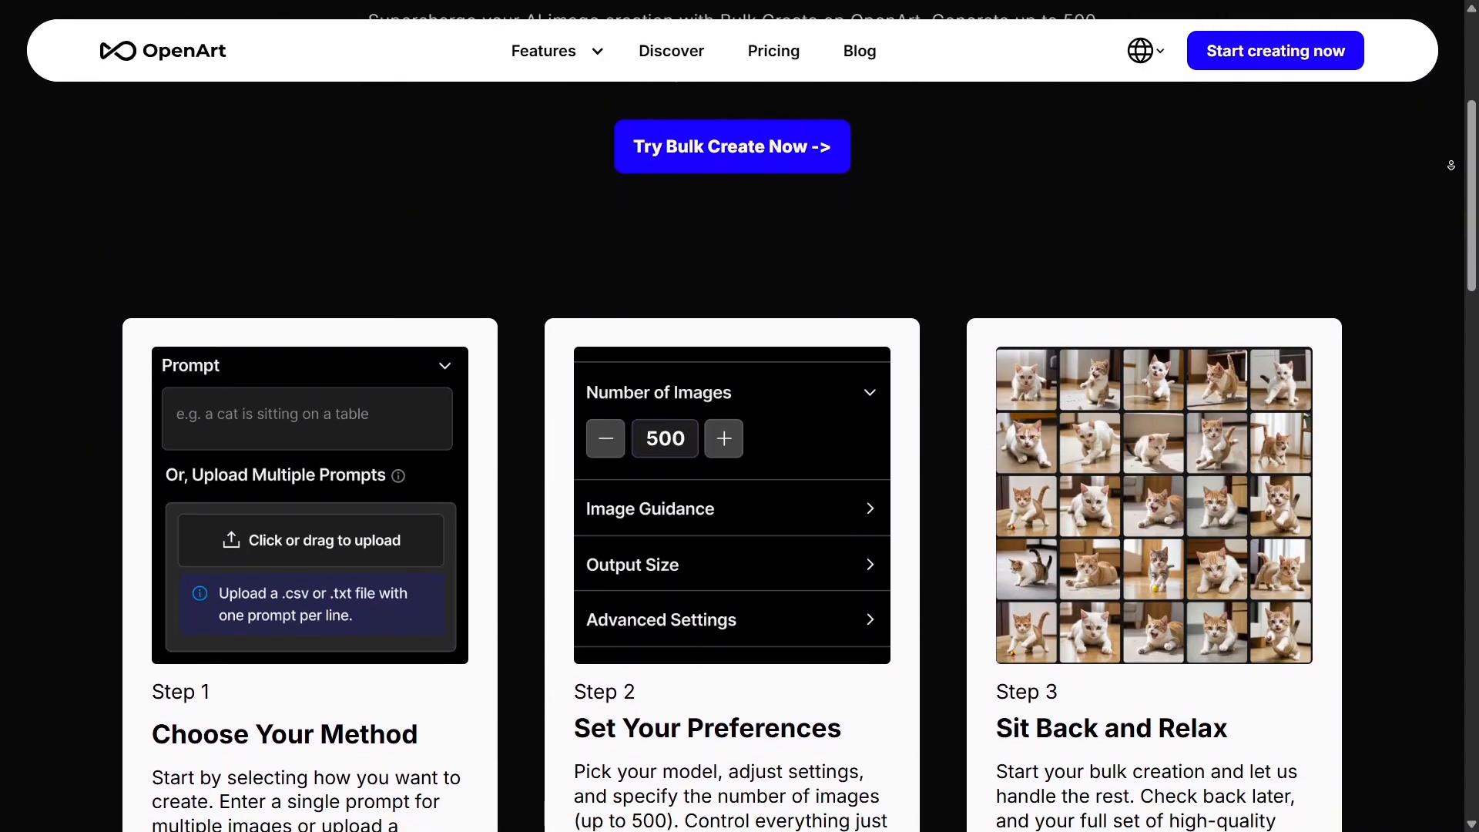
{"action": "scroll", "scroll_direction": "down", "scroll_amount": 3}
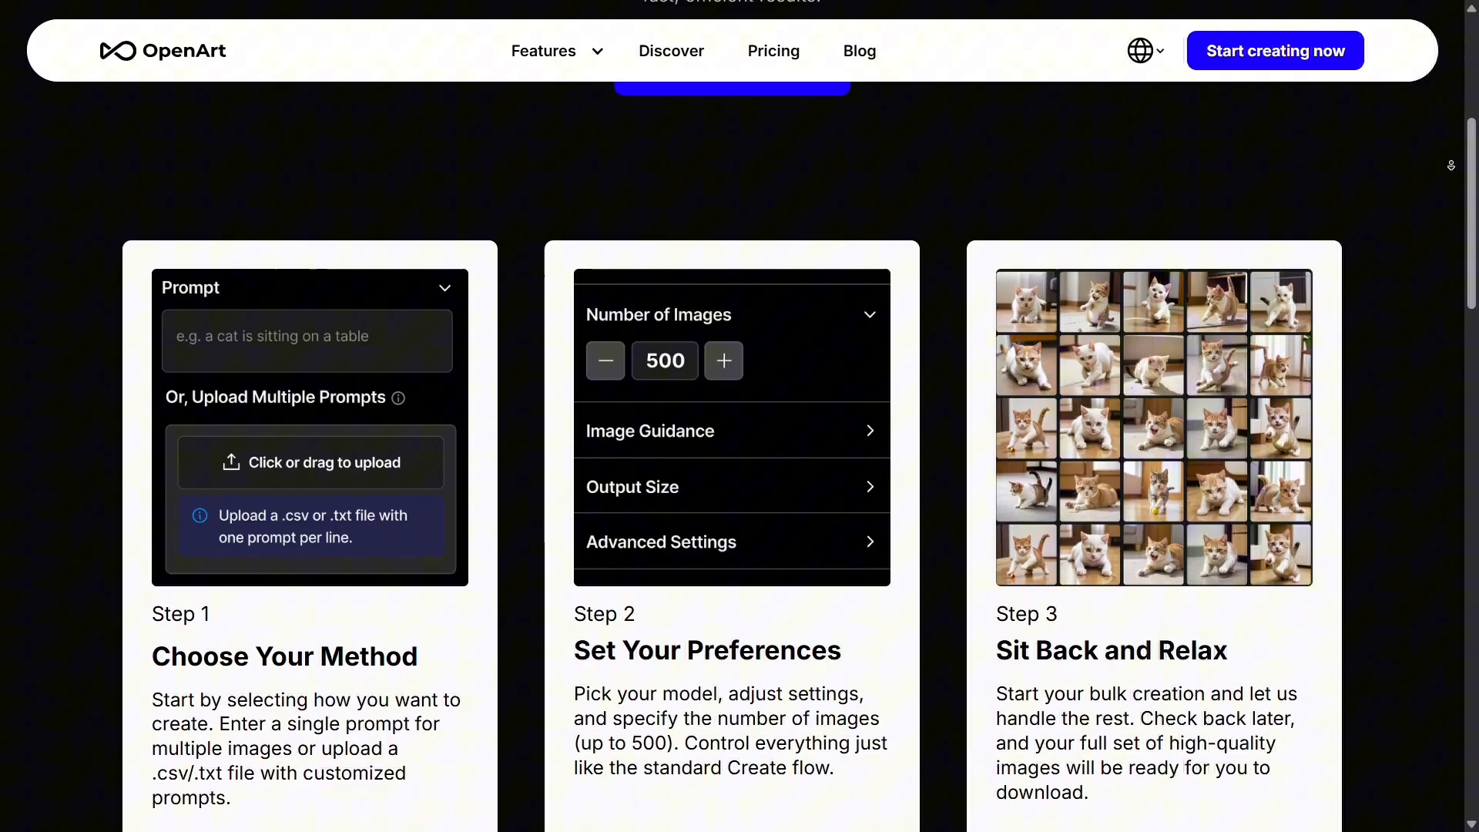
{"action": "scroll", "scroll_direction": "down", "scroll_amount": 3}
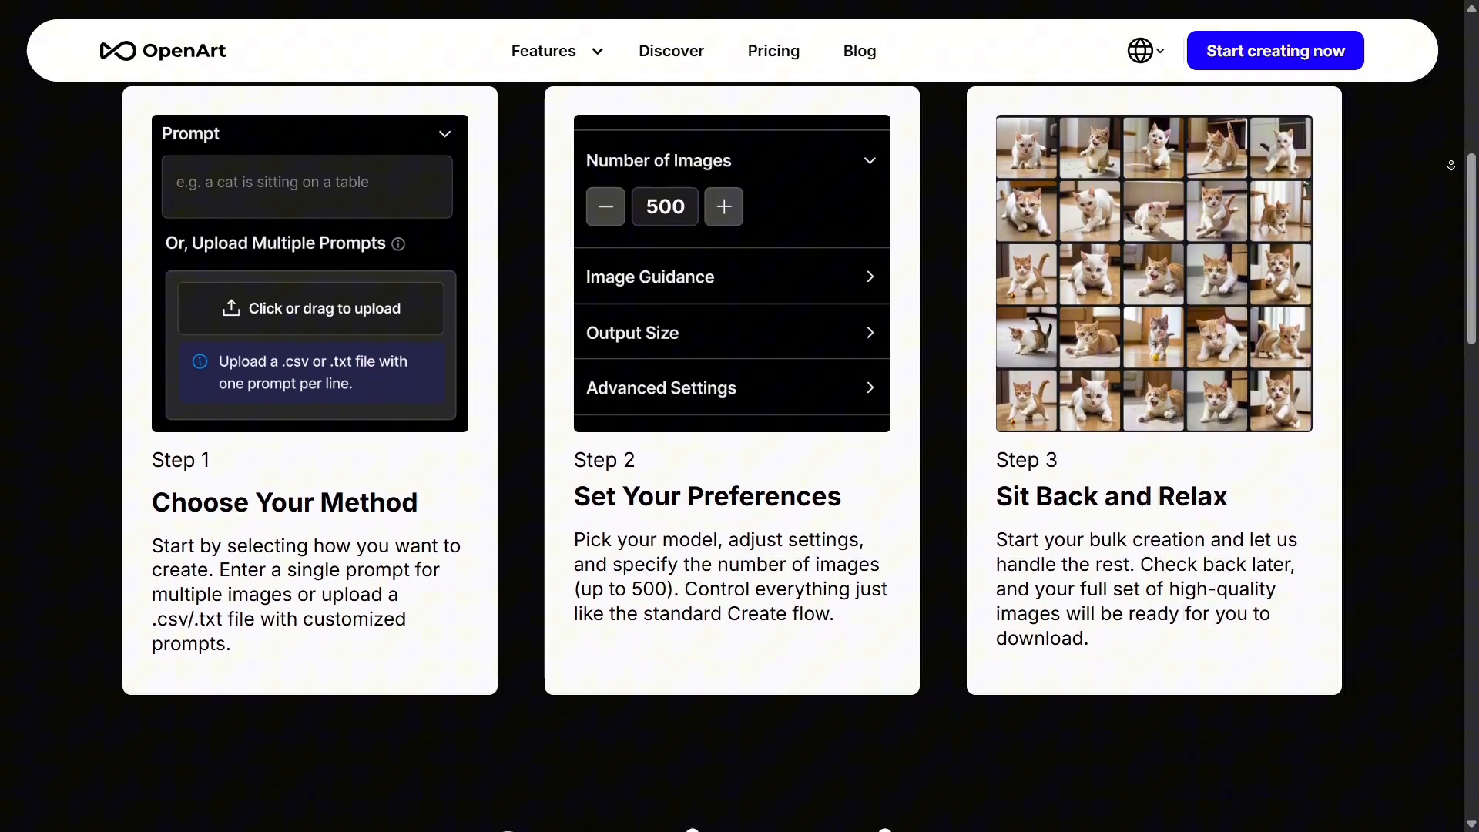
{"action": "scroll", "scroll_direction": "down", "scroll_amount": 3}
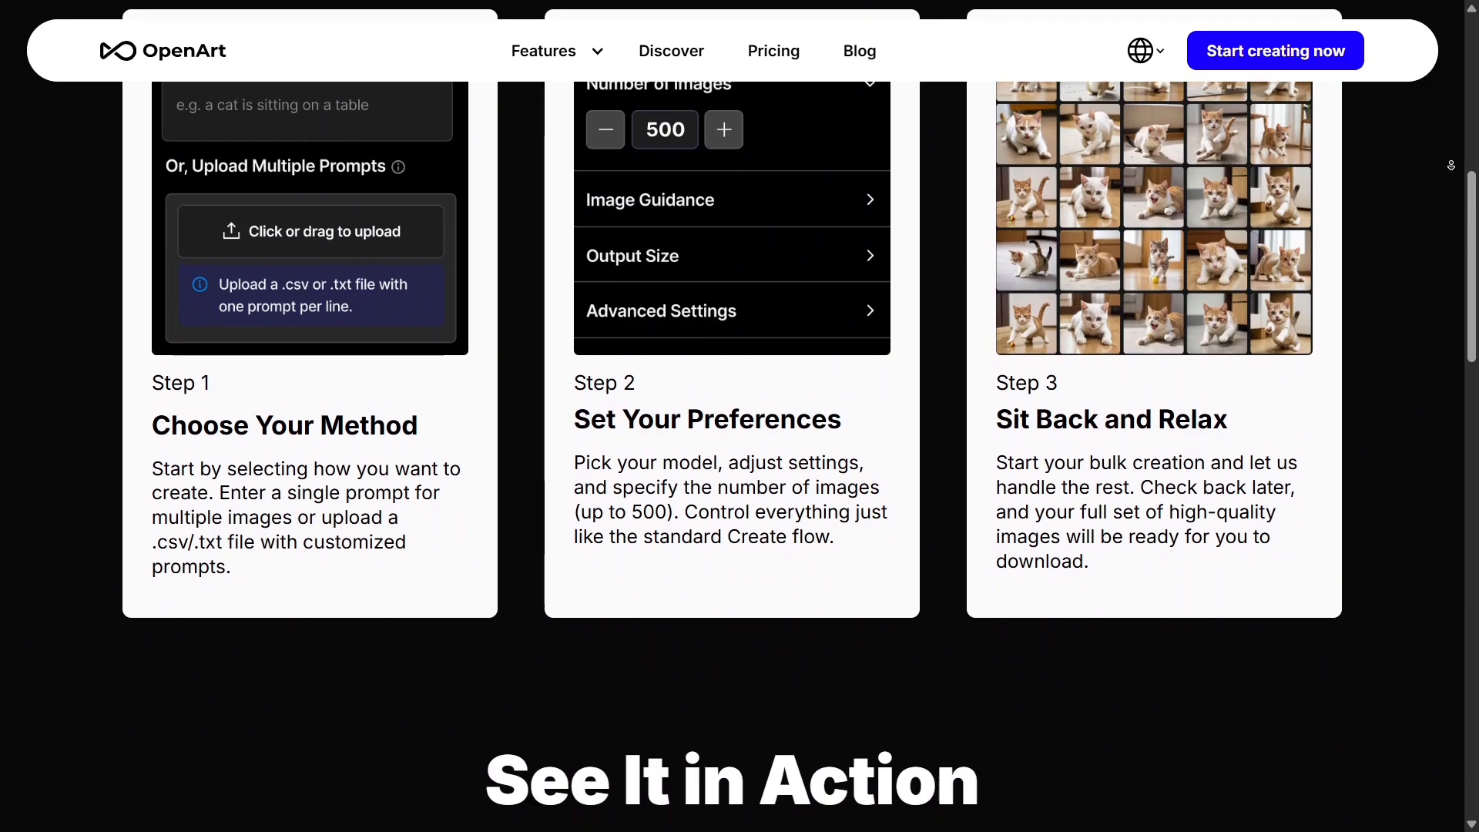
{"action": "scroll", "scroll_direction": "down", "scroll_amount": 3}
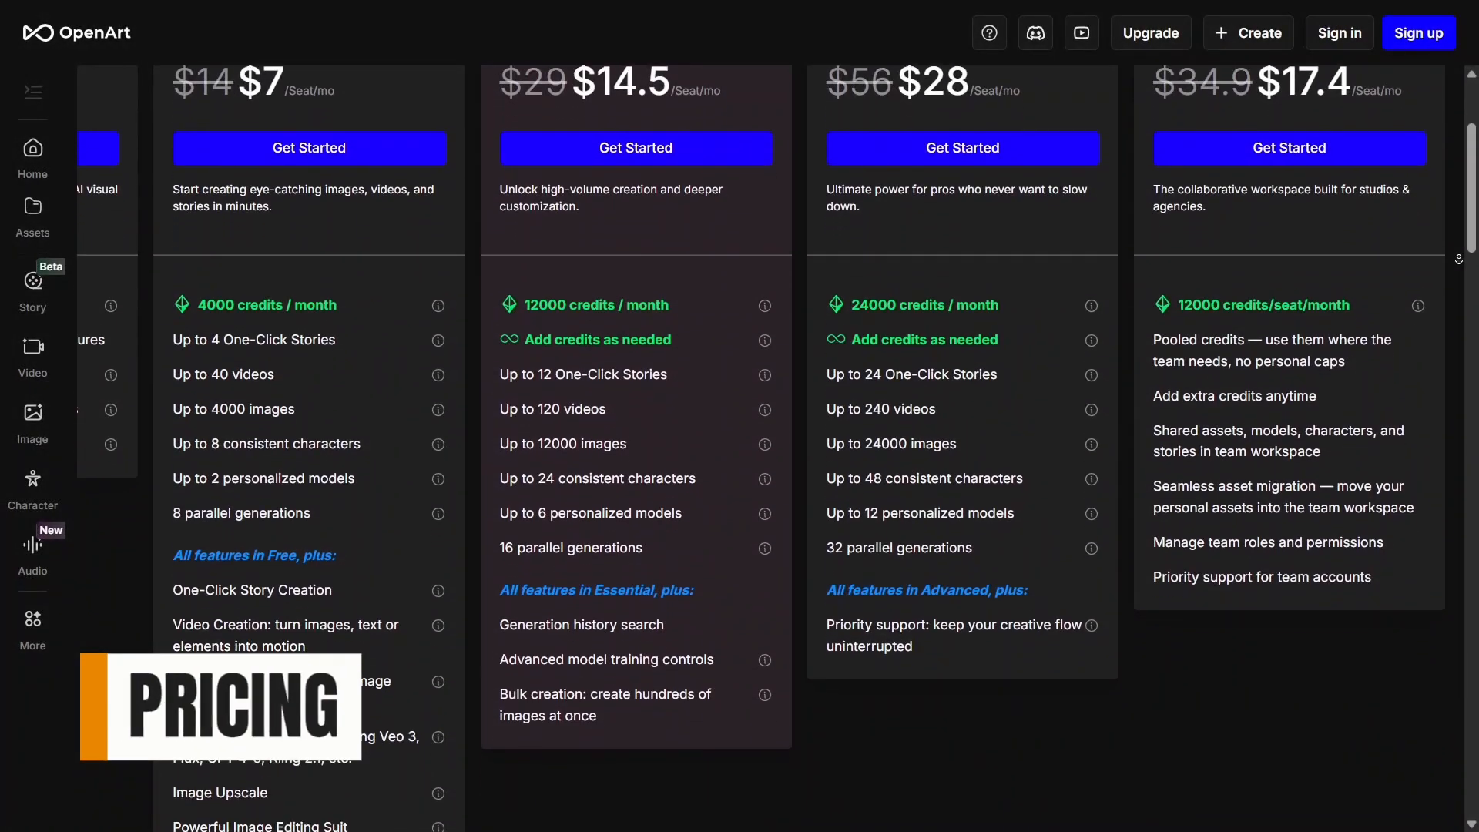
{"action": "scroll", "scroll_direction": "down", "scroll_amount": 3}
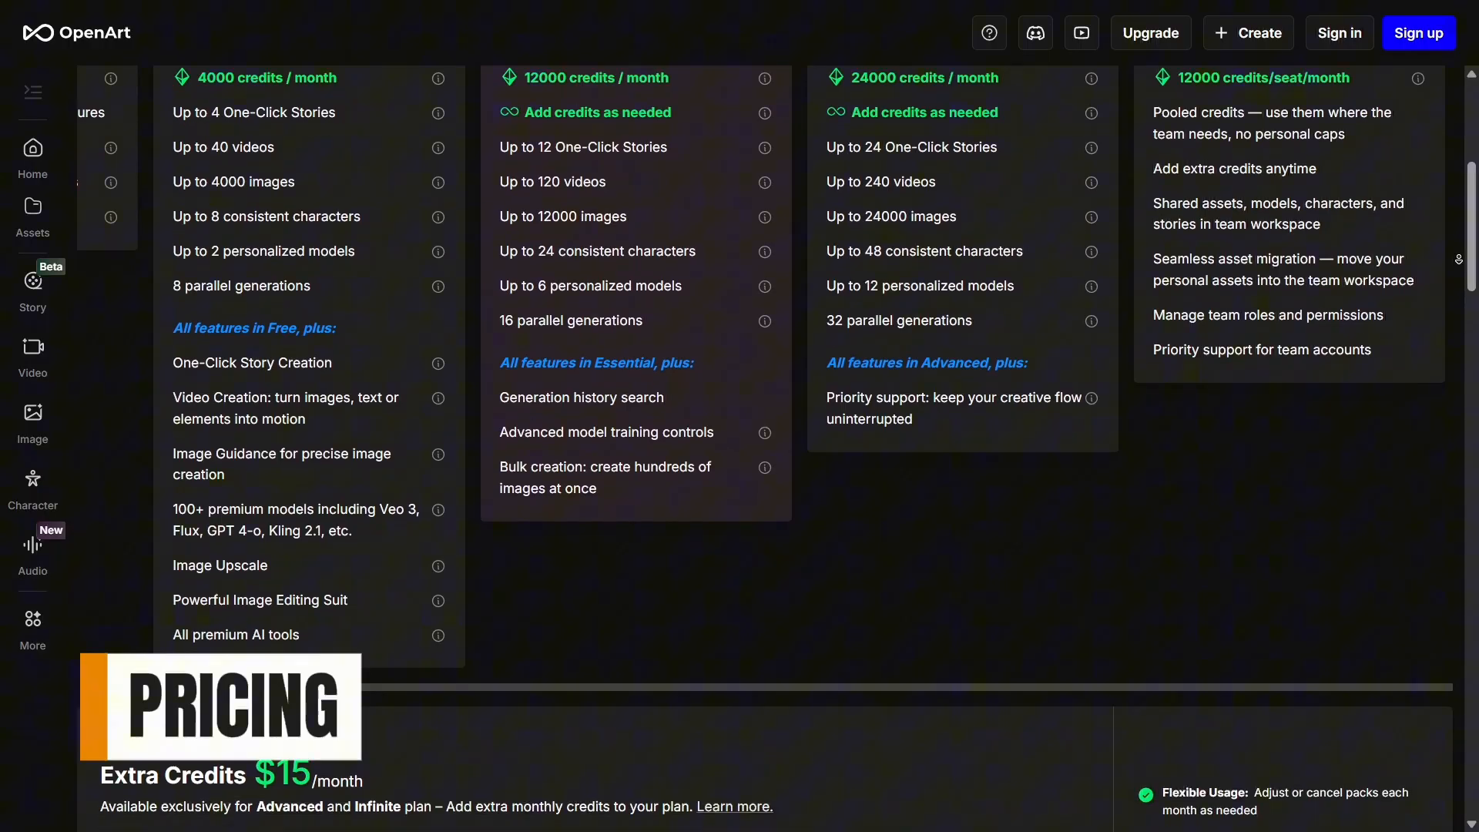
{"action": "scroll", "scroll_direction": "down", "scroll_amount": 3}
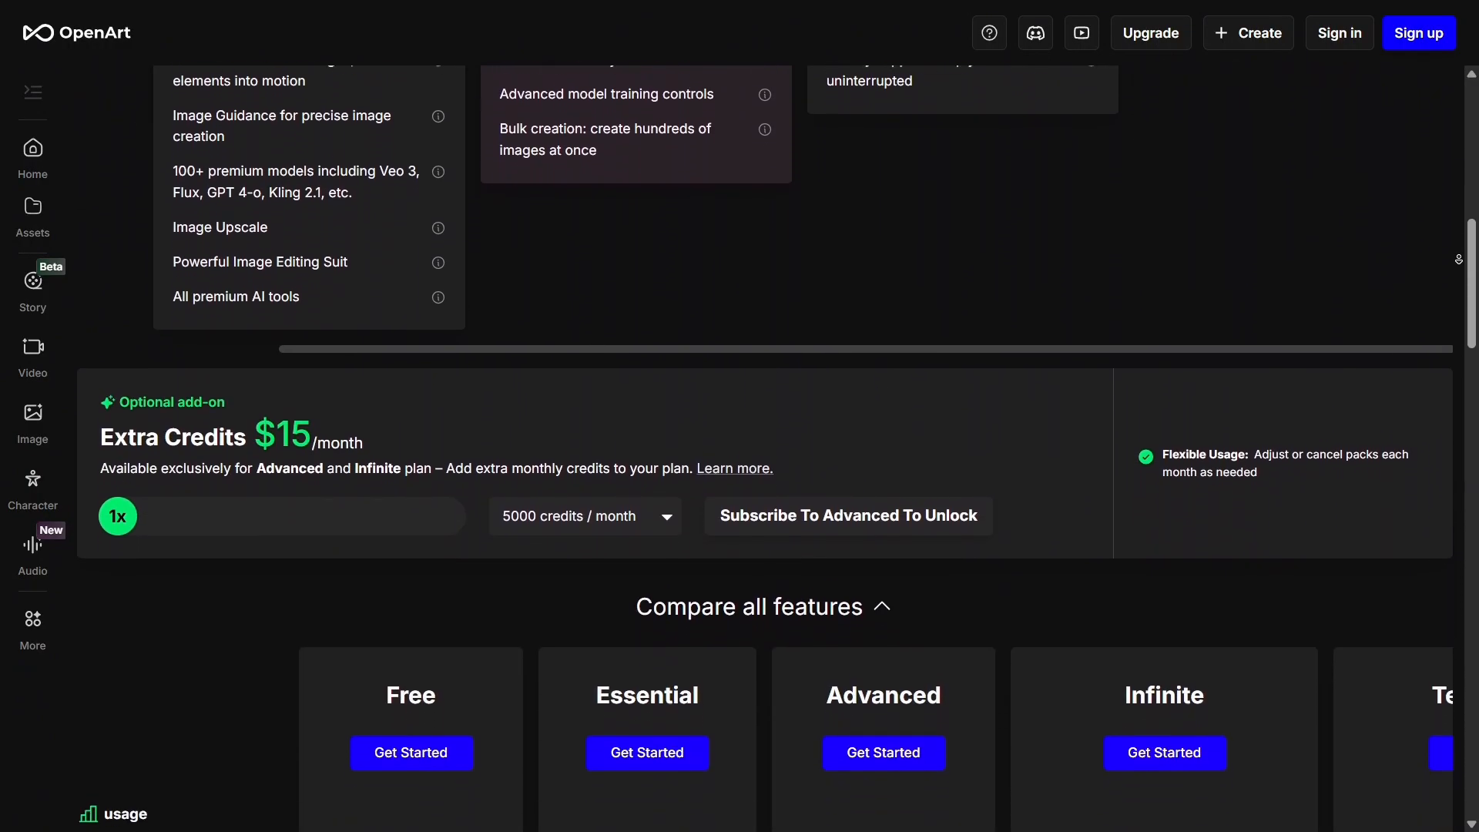
{"action": "scroll", "scroll_direction": "down", "scroll_amount": 3}
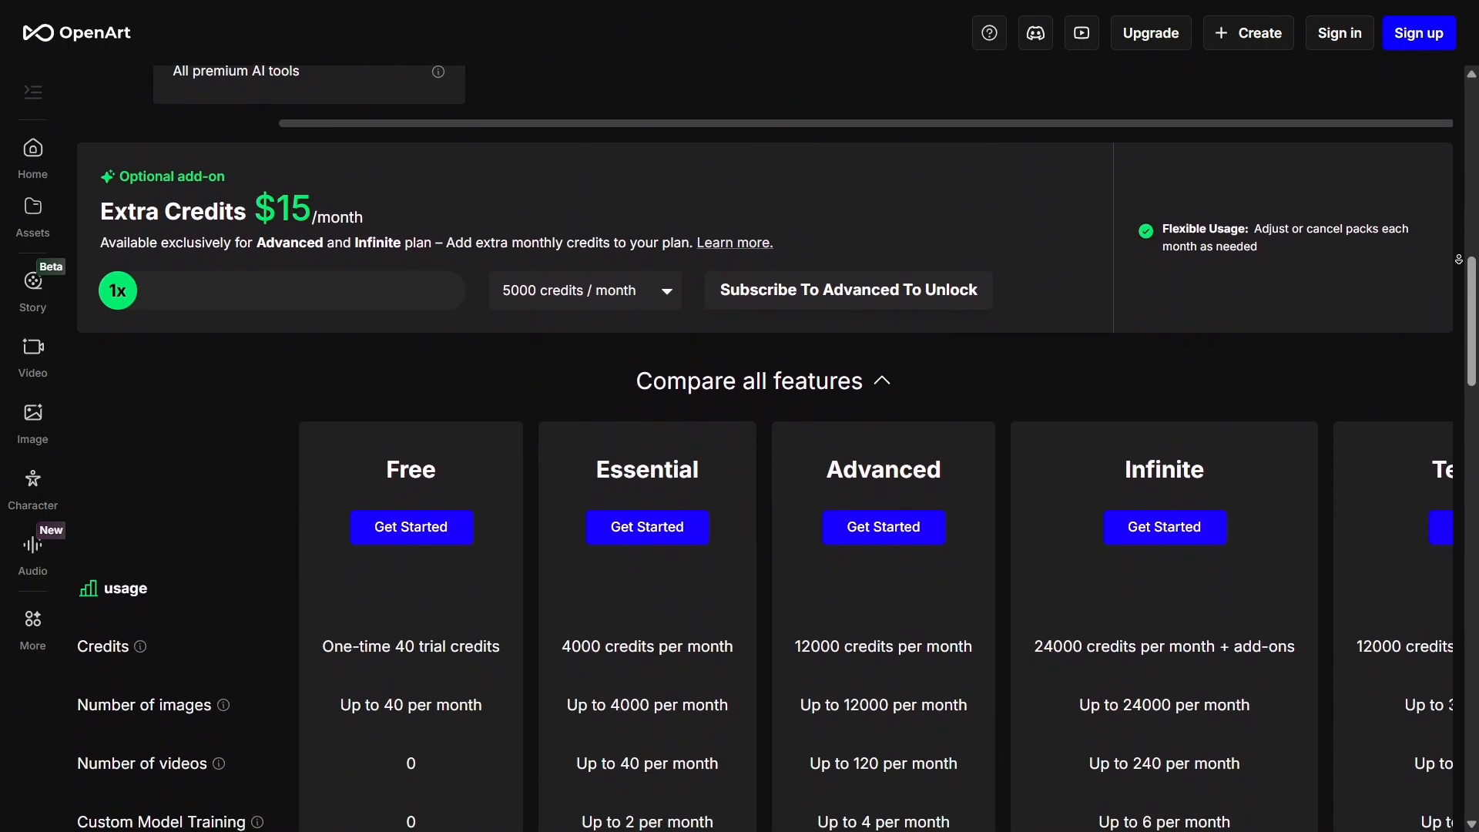
{"action": "scroll", "scroll_direction": "down", "scroll_amount": 3}
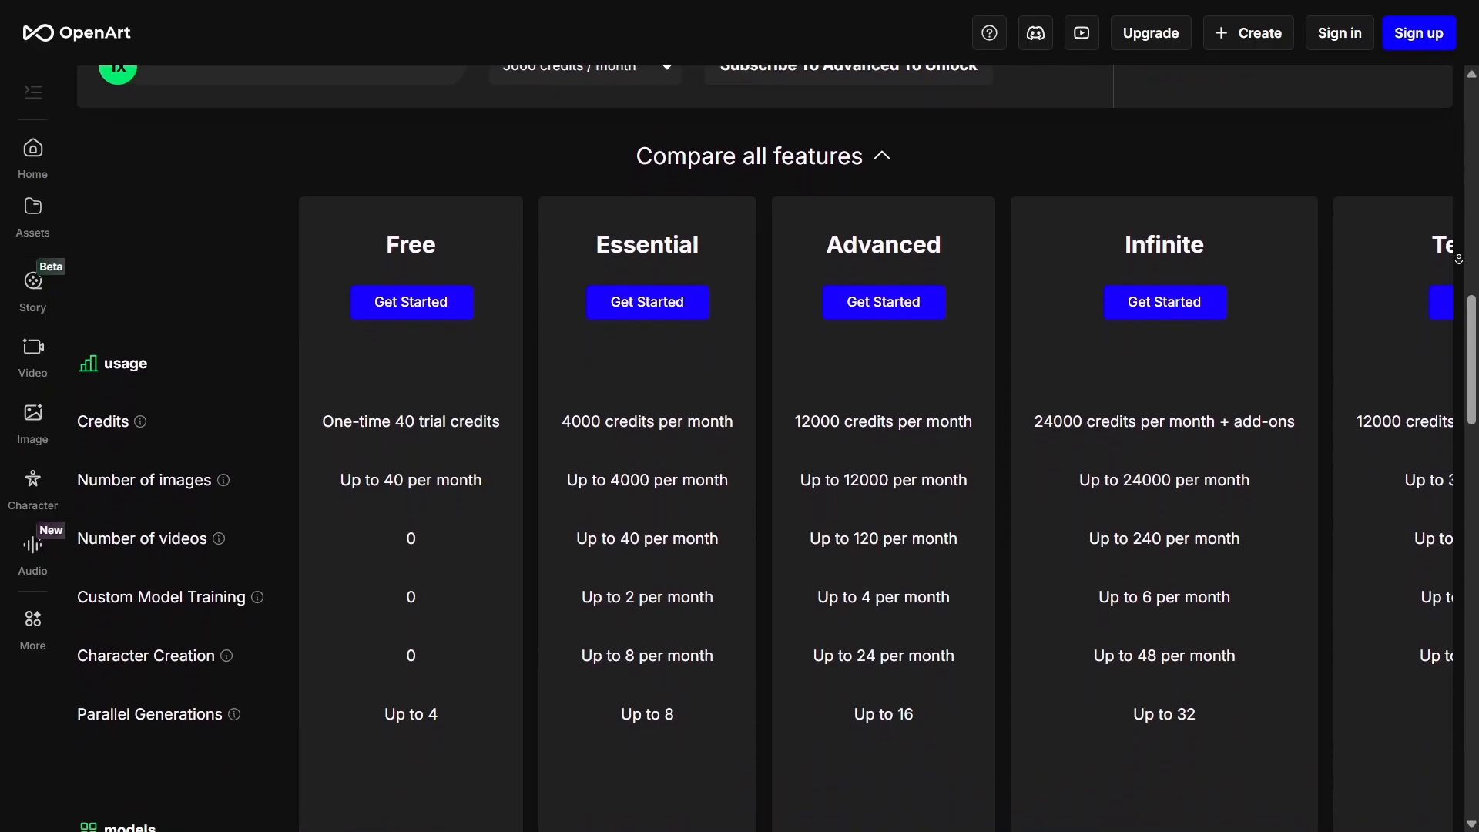
{"action": "scroll", "scroll_direction": "down", "scroll_amount": 3}
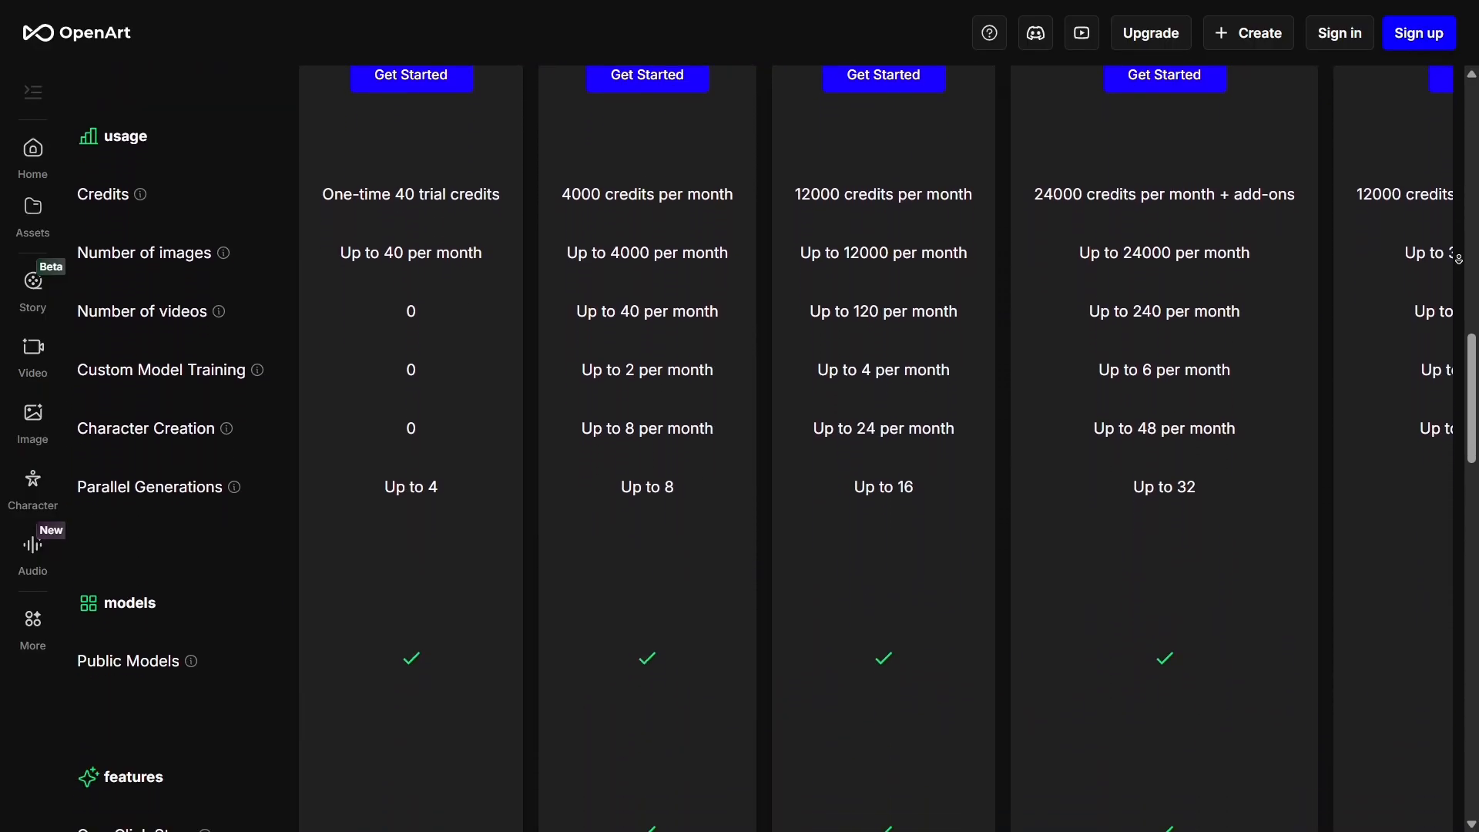
{"action": "scroll", "scroll_direction": "down", "scroll_amount": 3}
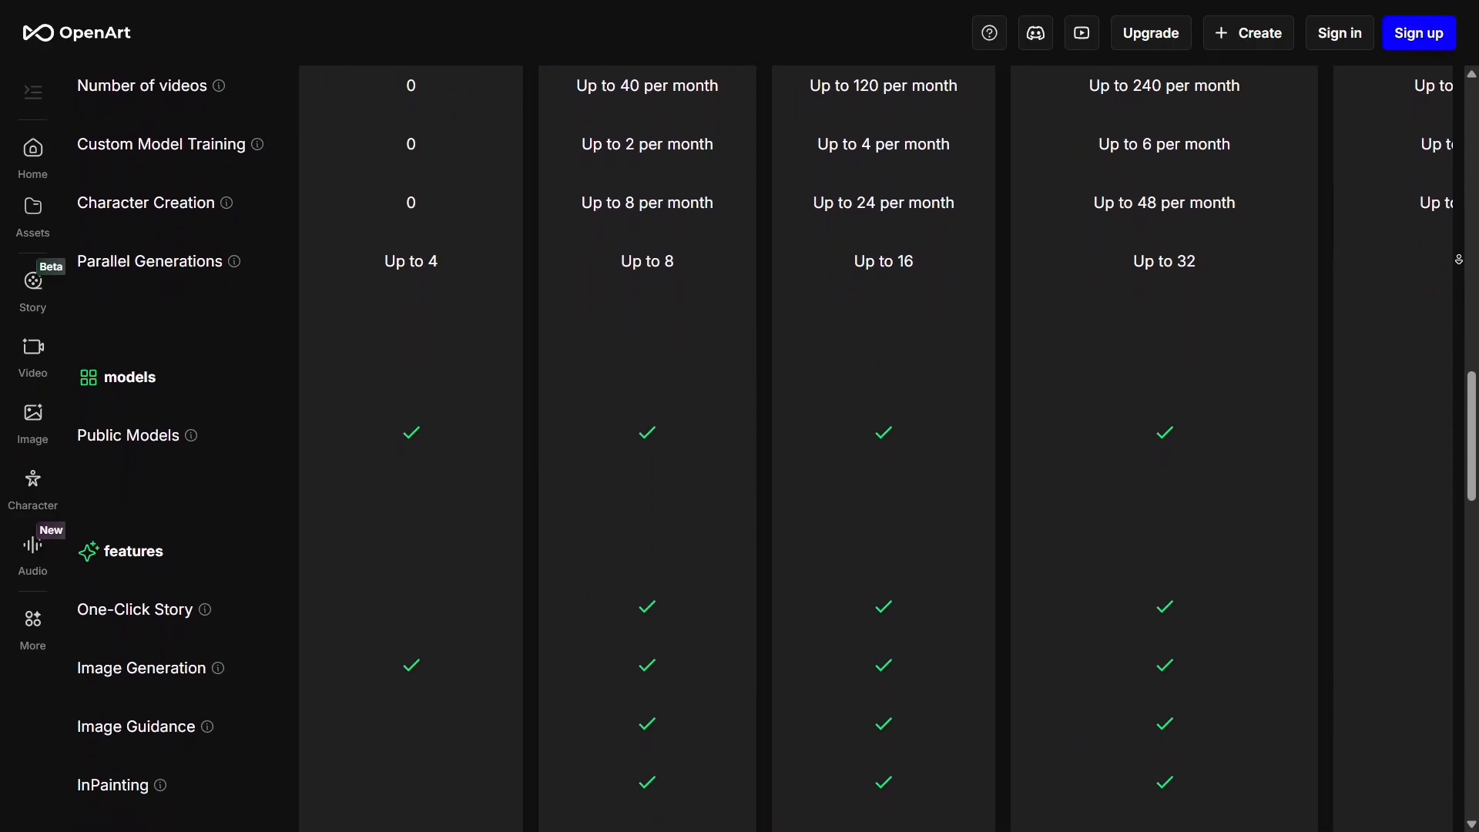
{"action": "scroll", "scroll_direction": "down", "scroll_amount": 3}
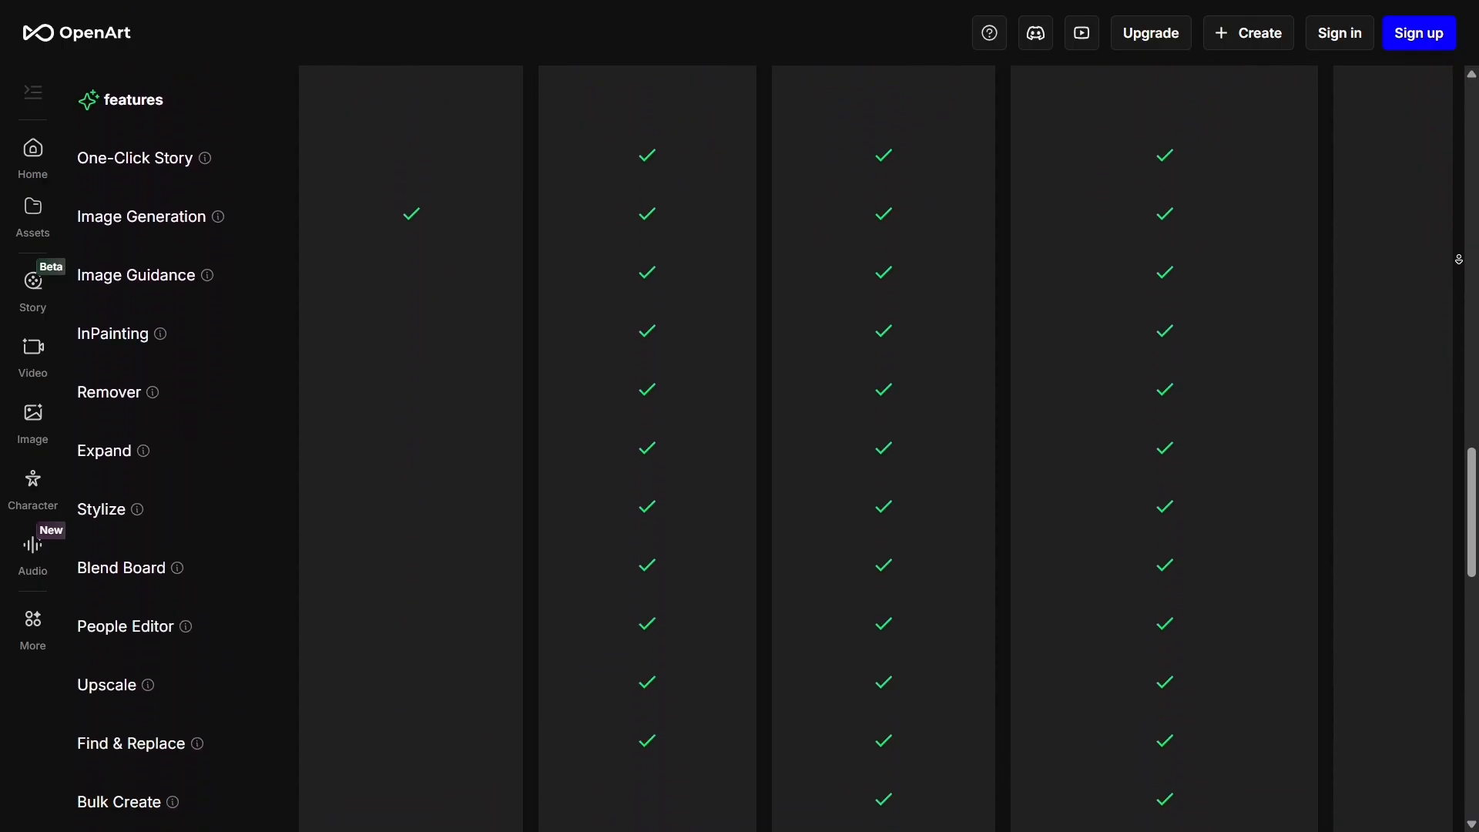
{"action": "scroll", "scroll_direction": "down", "scroll_amount": 3}
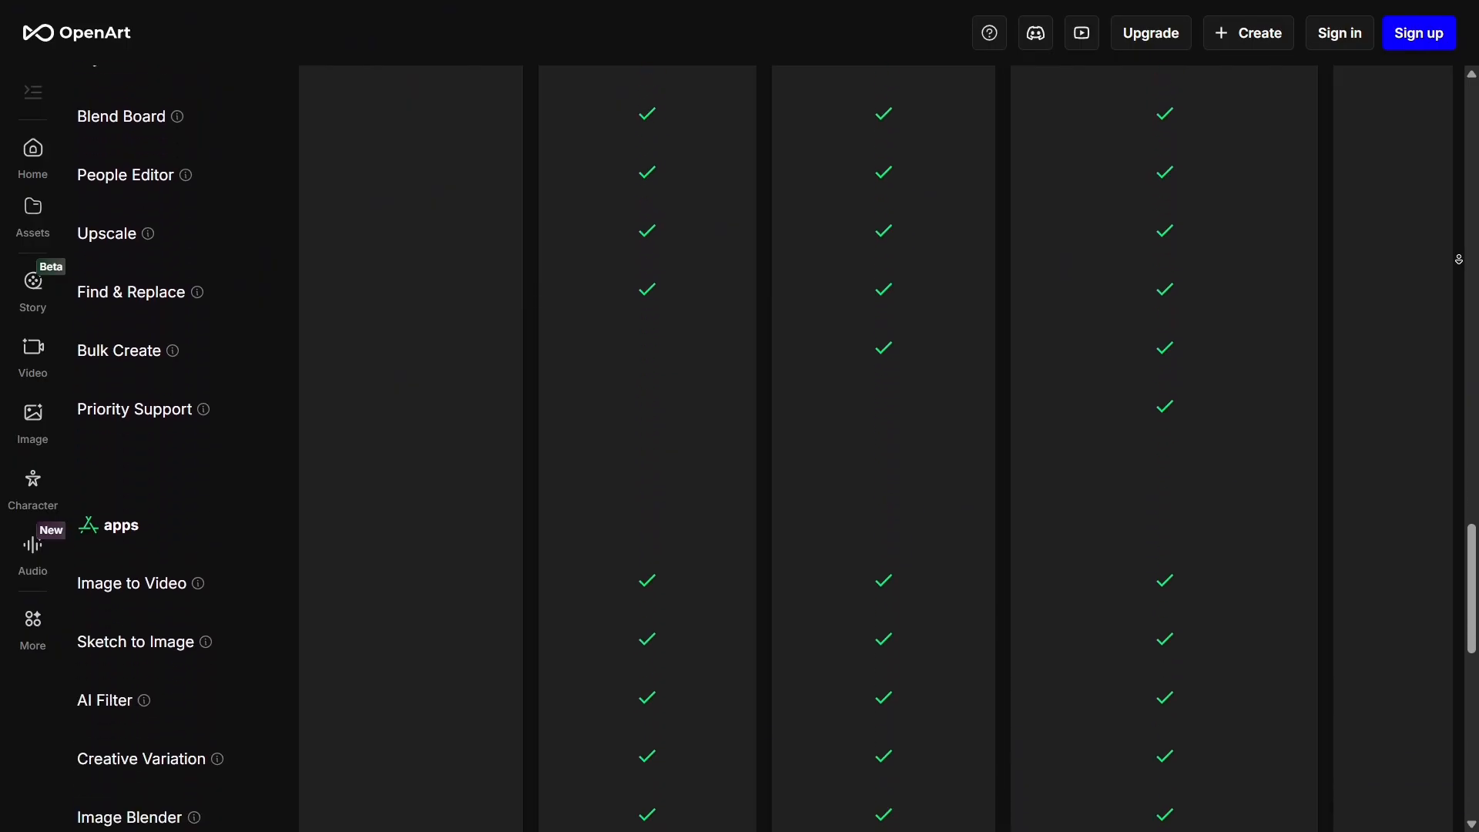
{"action": "scroll", "scroll_direction": "down", "scroll_amount": 3}
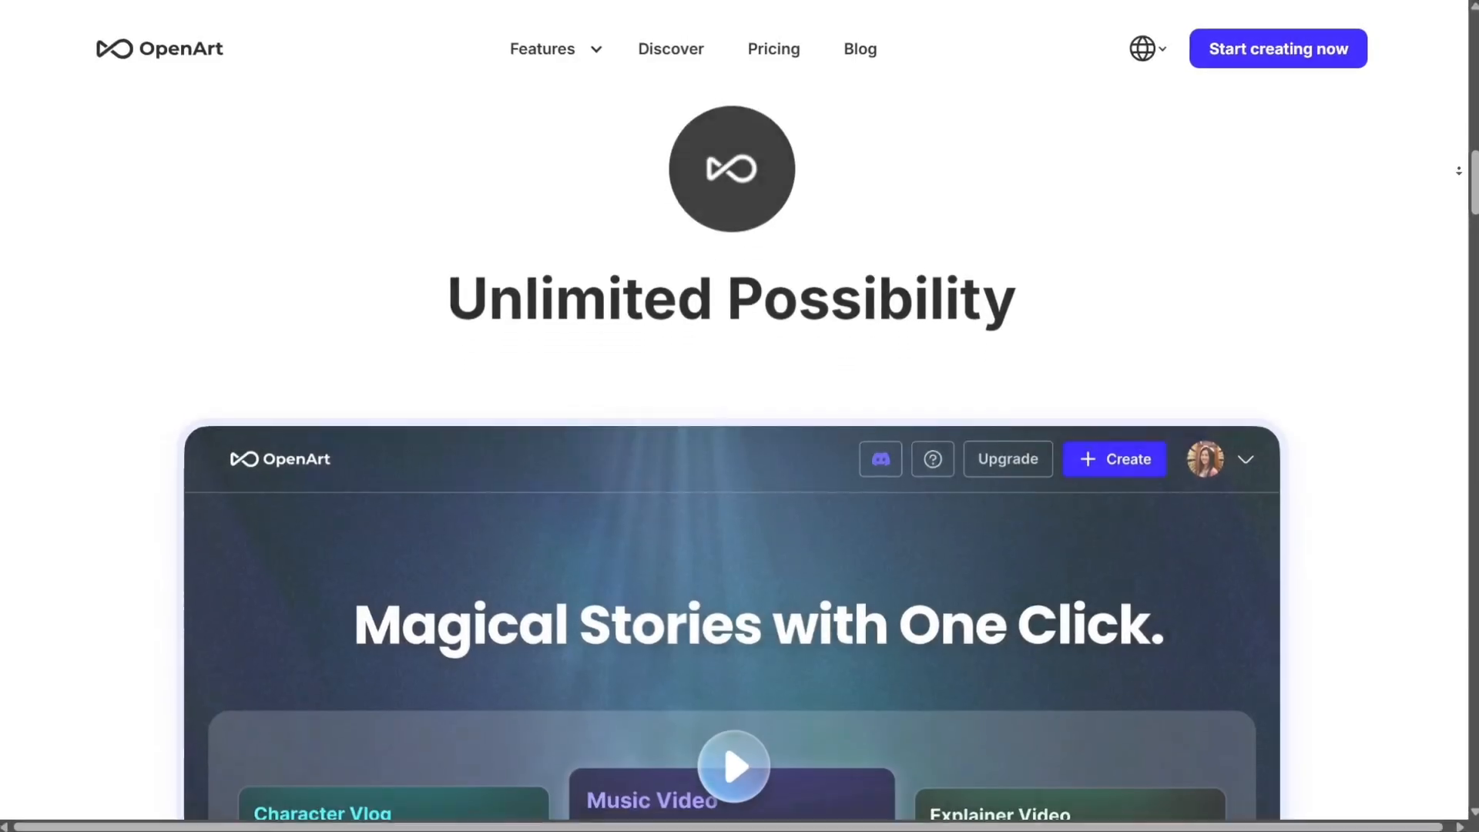
{"action": "scroll", "scroll_direction": "down", "scroll_amount": 3}
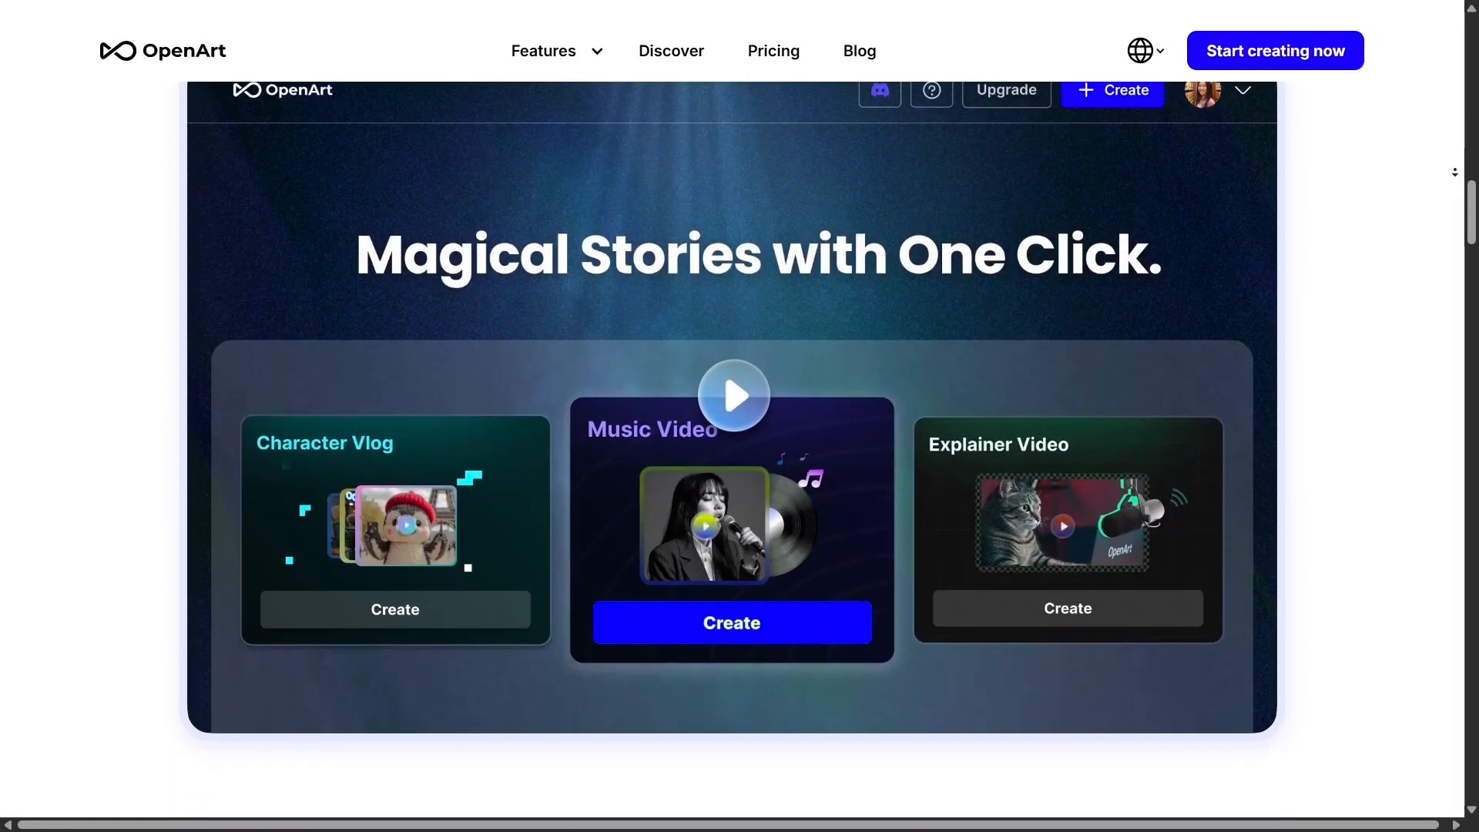
{"action": "scroll", "scroll_direction": "down", "scroll_amount": 3}
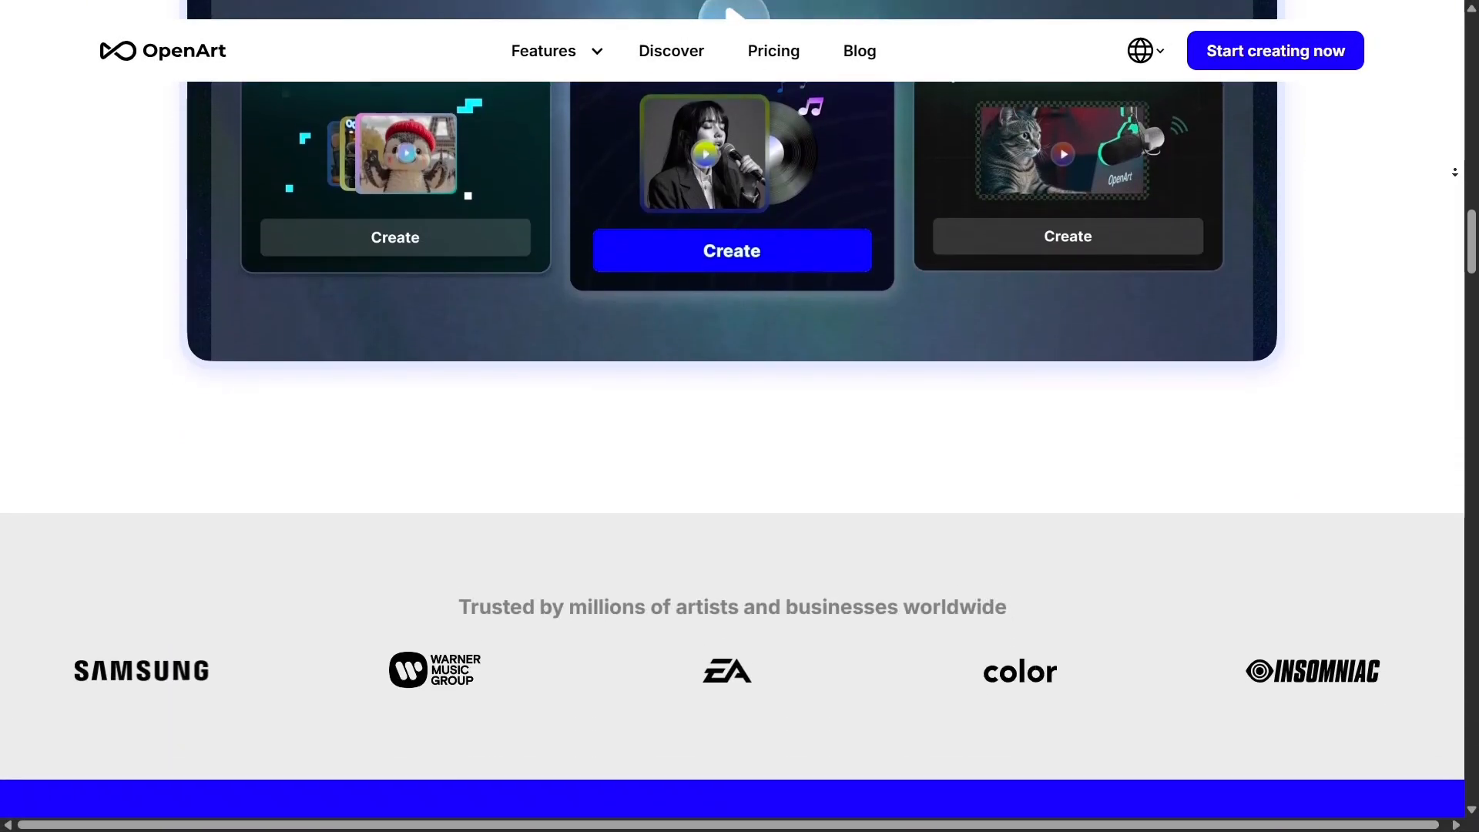
{"action": "scroll", "scroll_direction": "down", "scroll_amount": 3}
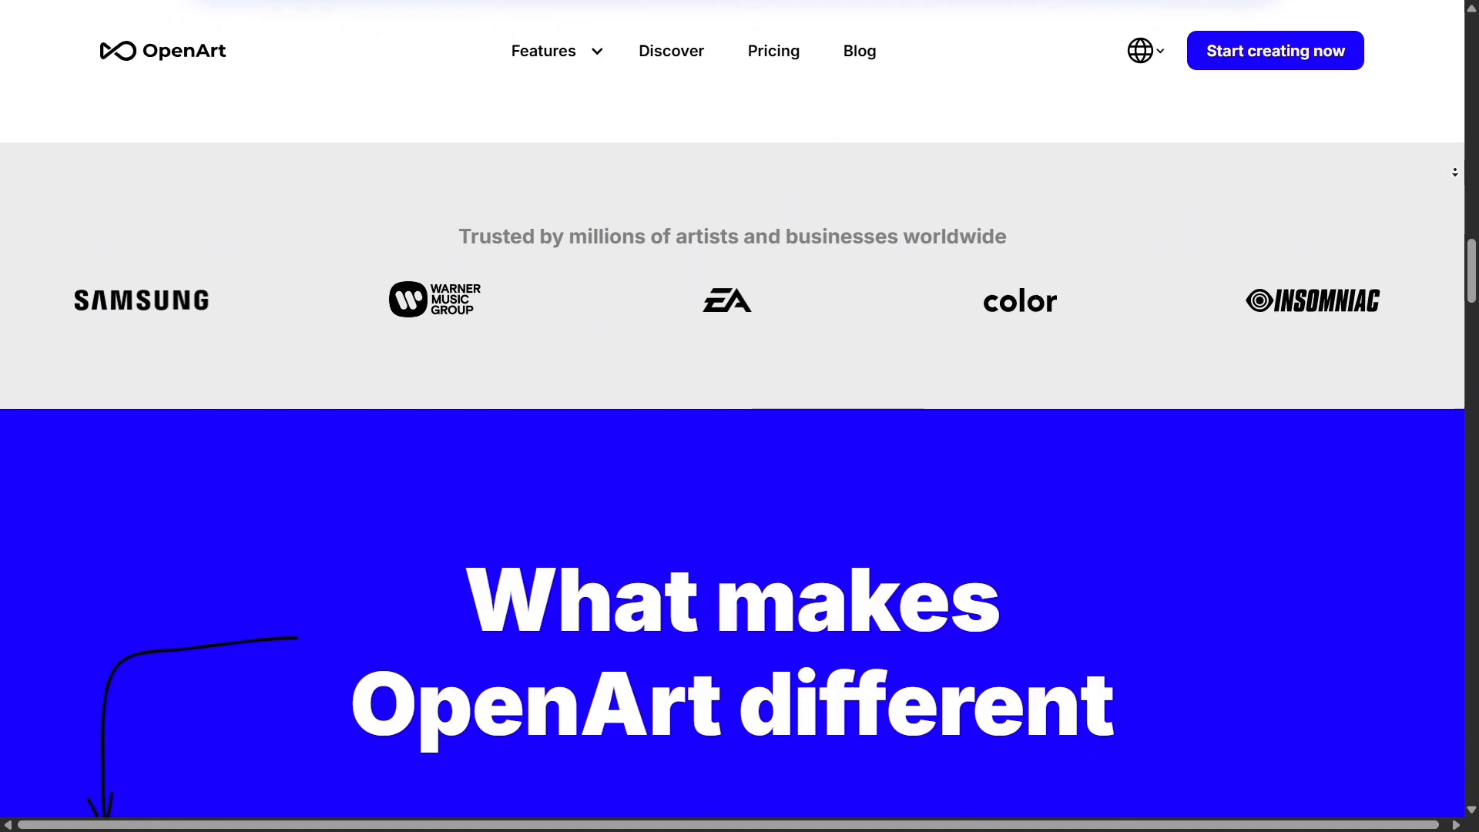
{"action": "scroll", "scroll_direction": "down", "scroll_amount": 3}
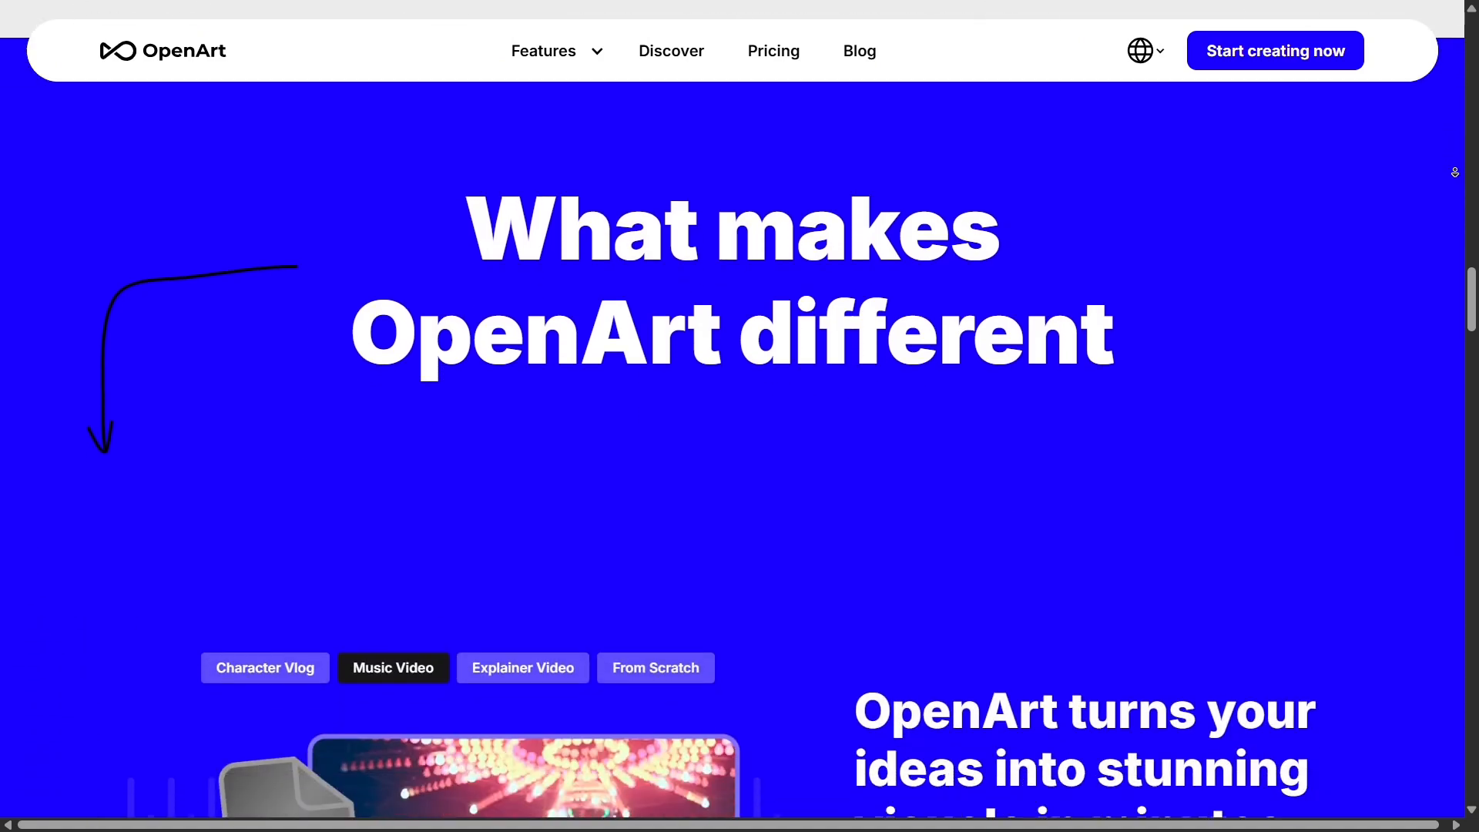
{"action": "scroll", "scroll_direction": "down", "scroll_amount": 3}
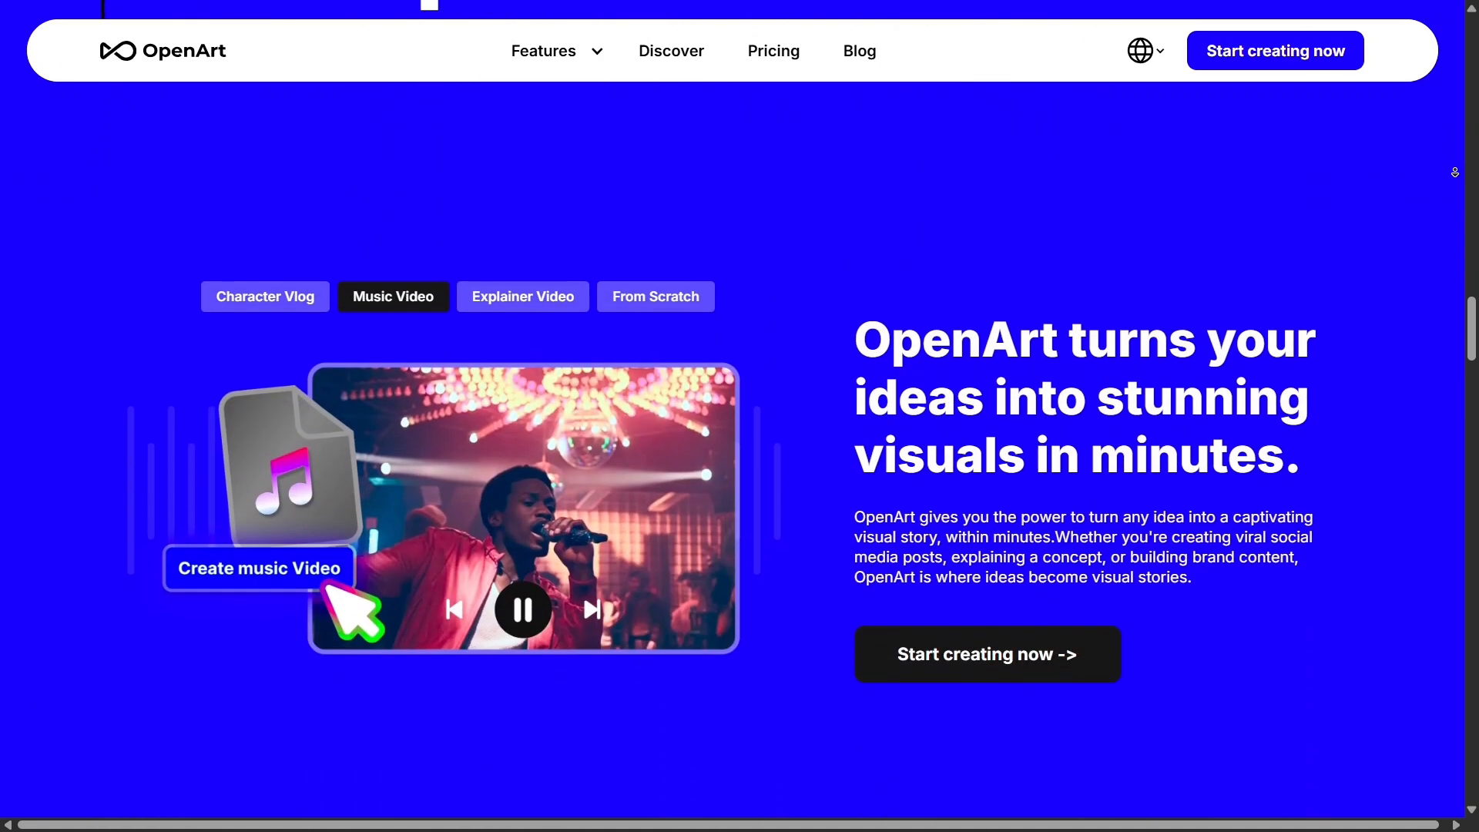
{"action": "scroll", "scroll_direction": "down", "scroll_amount": 3}
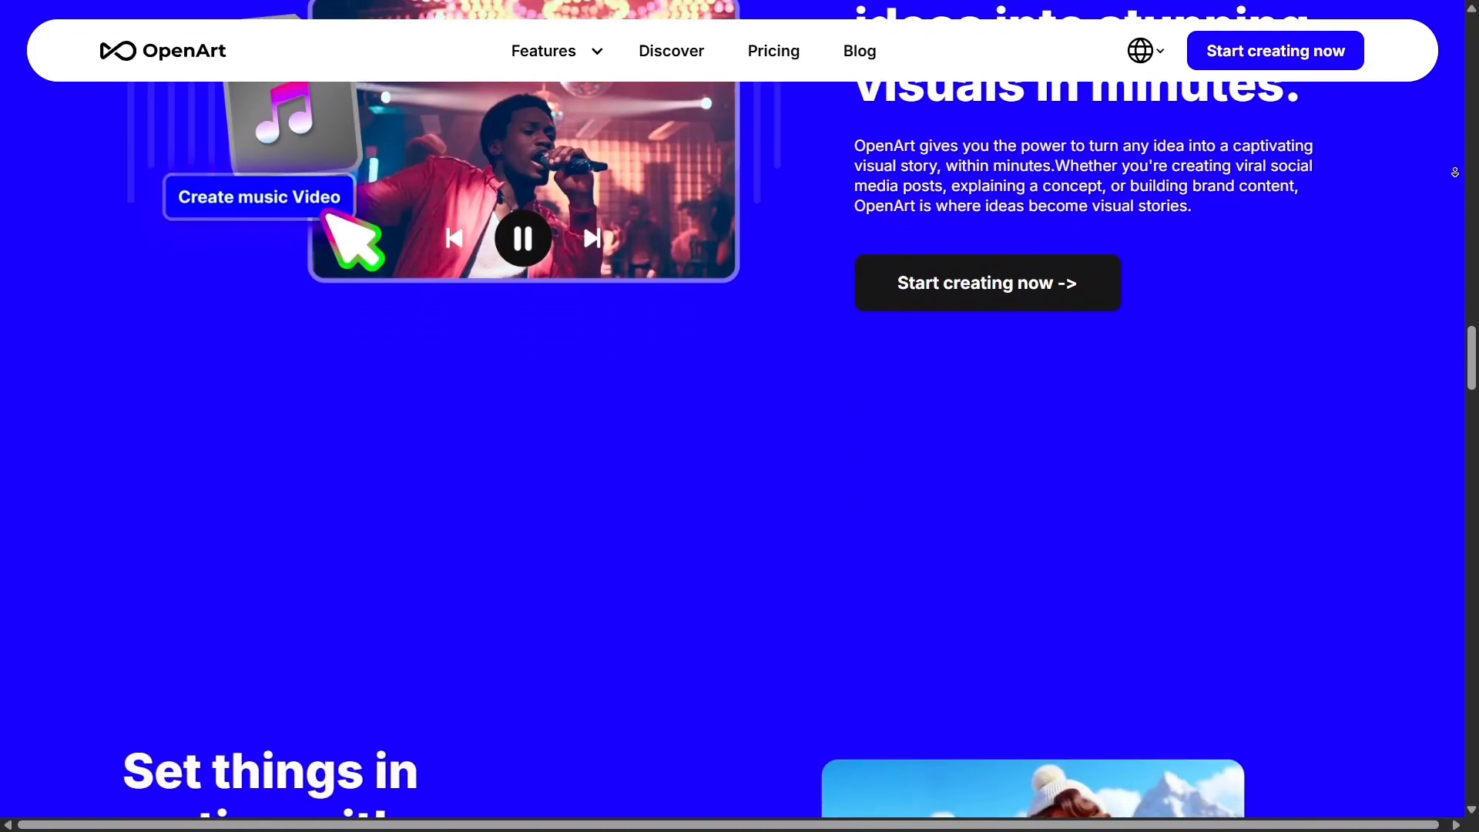
{"action": "scroll", "scroll_direction": "down", "scroll_amount": 3}
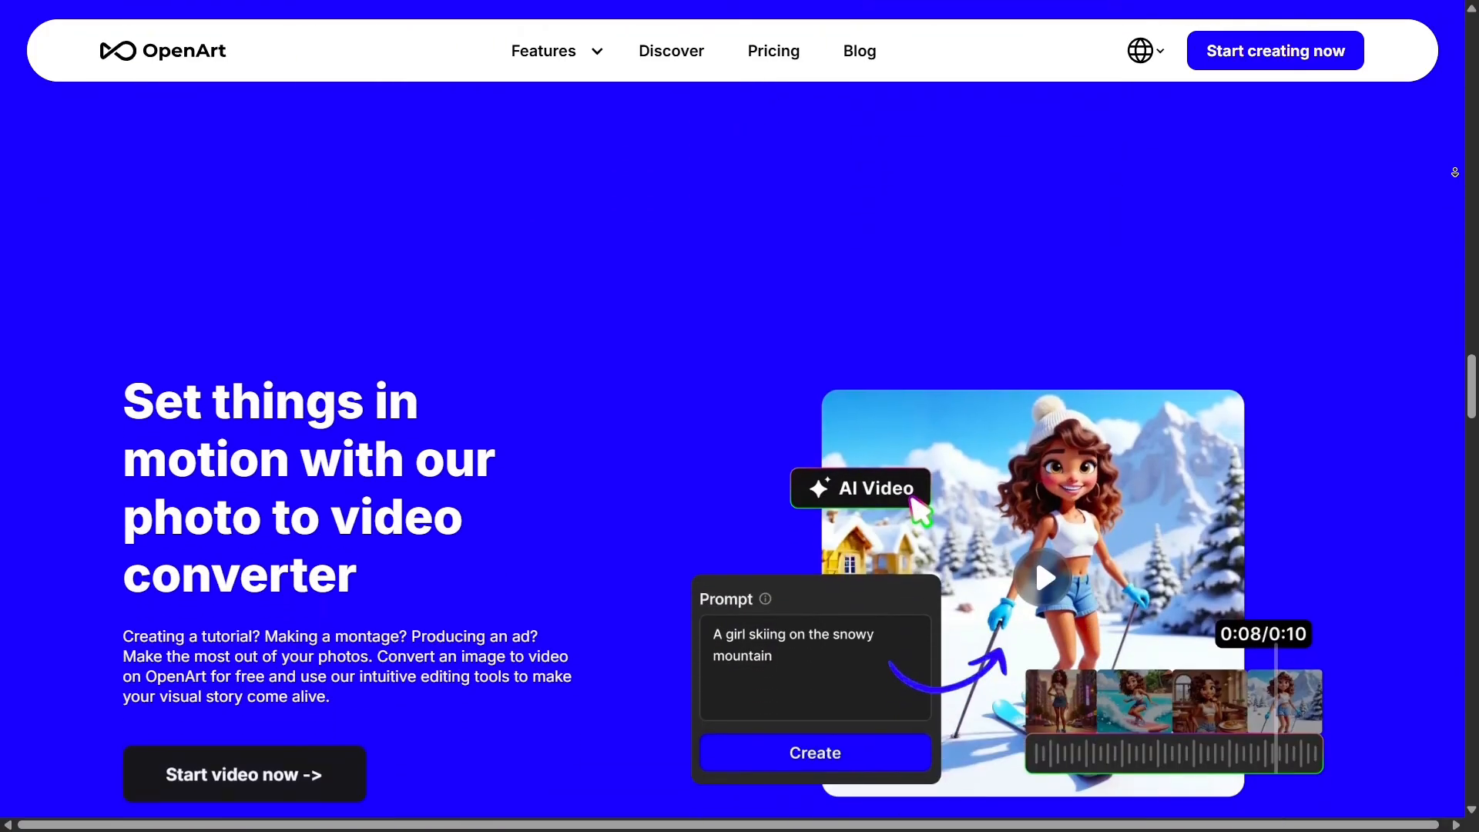
{"action": "scroll", "scroll_direction": "down", "scroll_amount": 3}
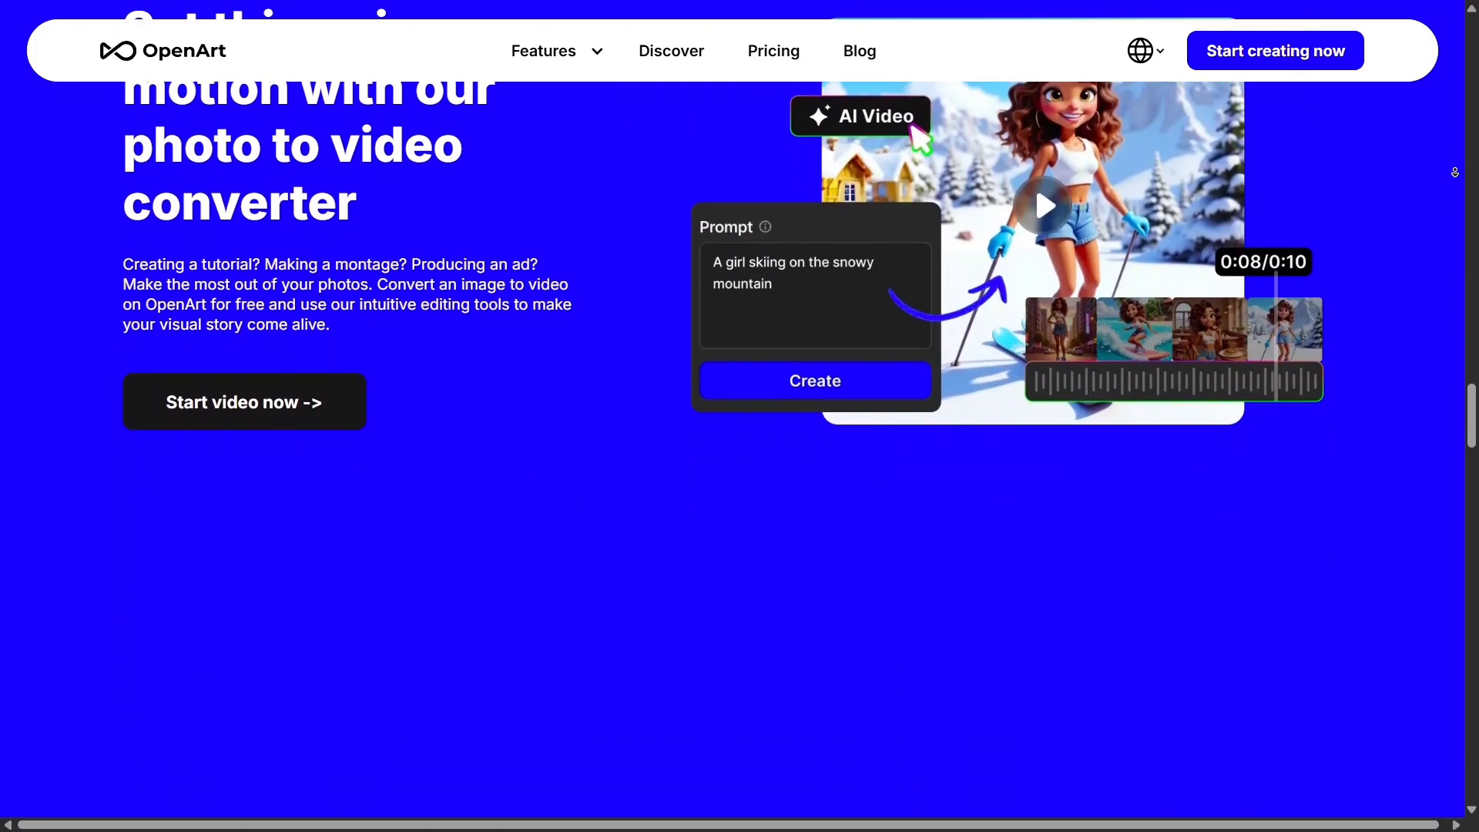
{"action": "scroll", "scroll_direction": "down", "scroll_amount": 3}
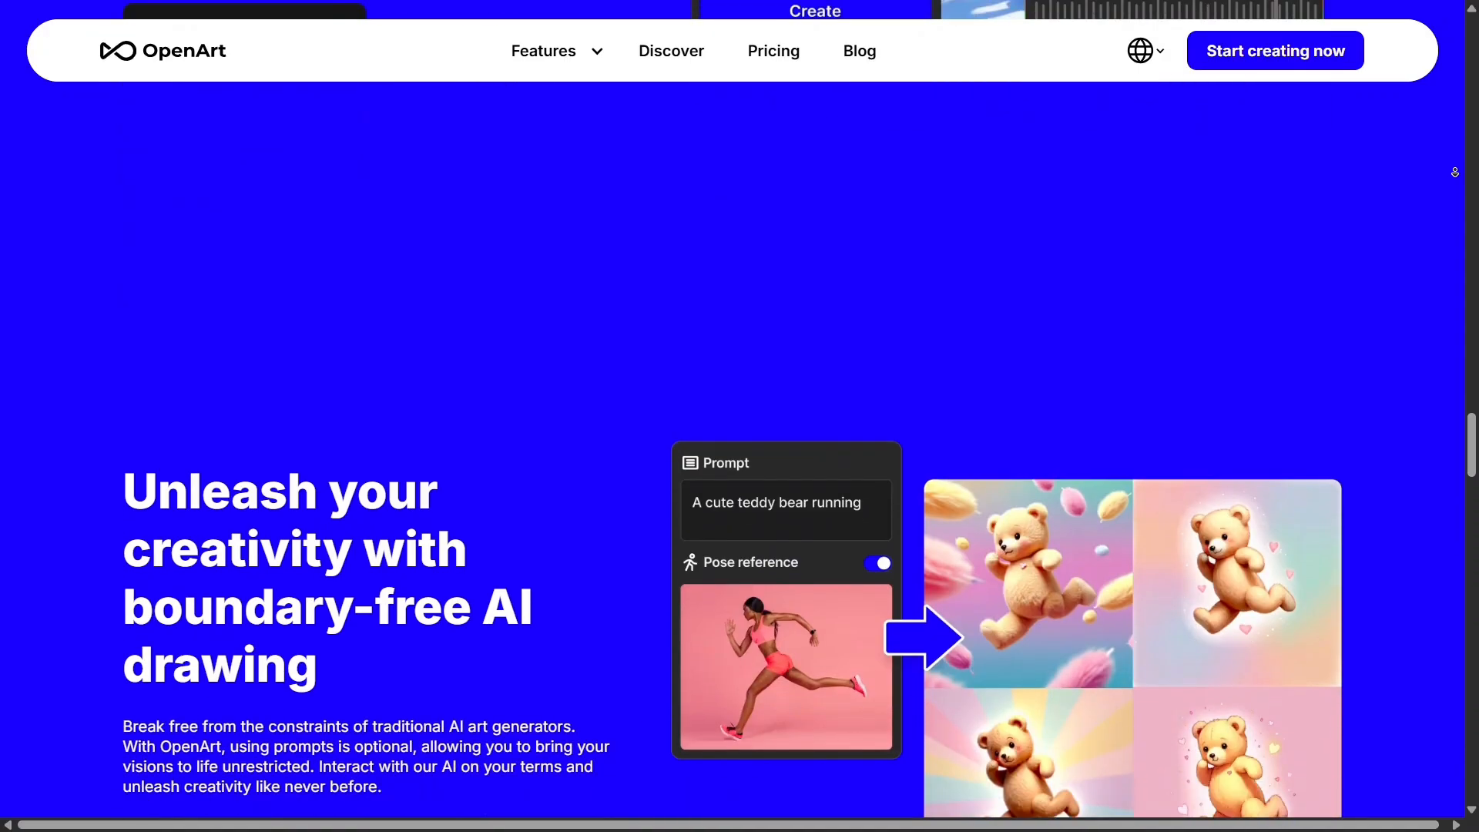
{"action": "scroll", "scroll_direction": "down", "scroll_amount": 3}
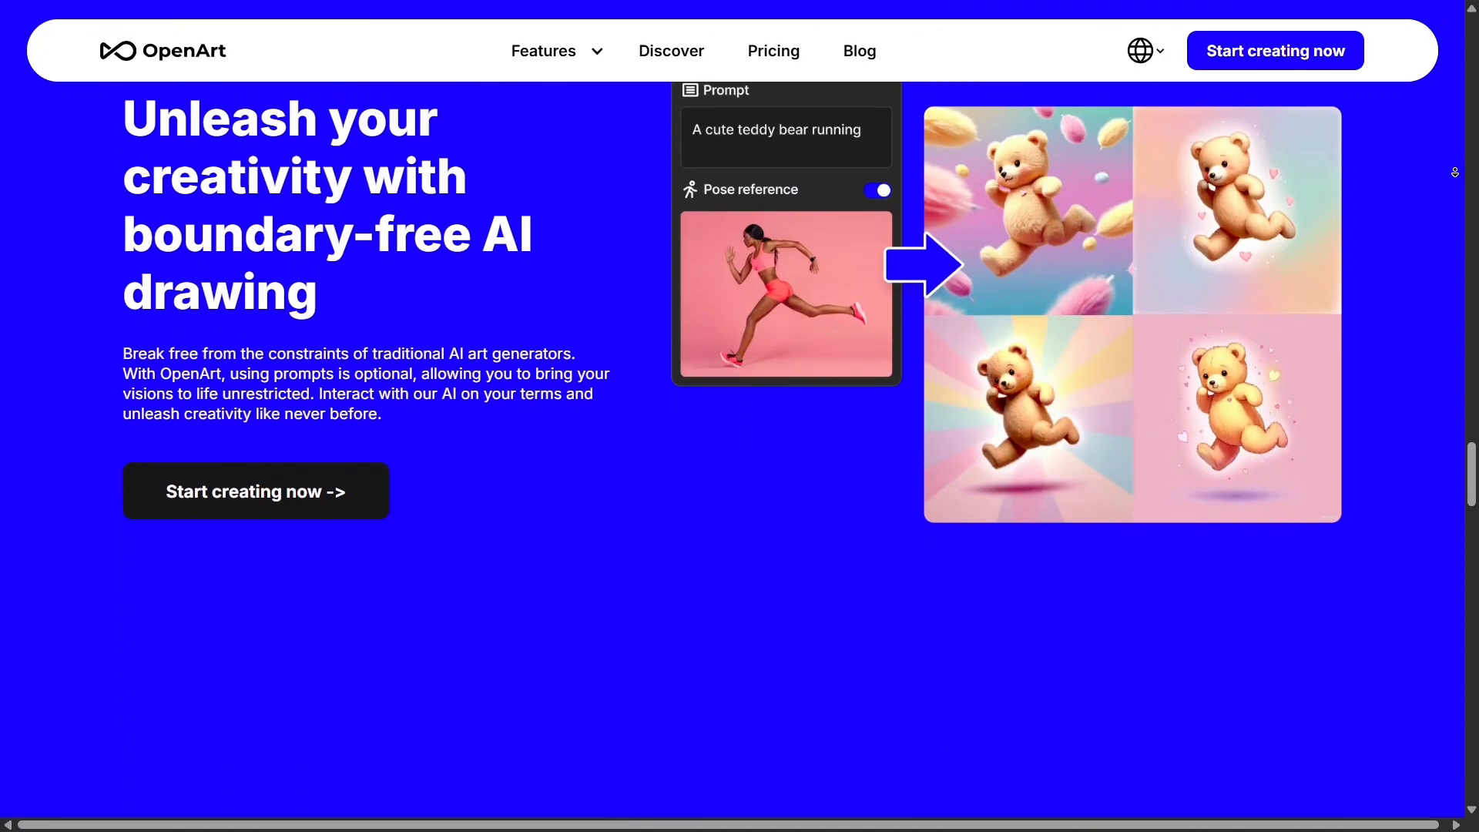